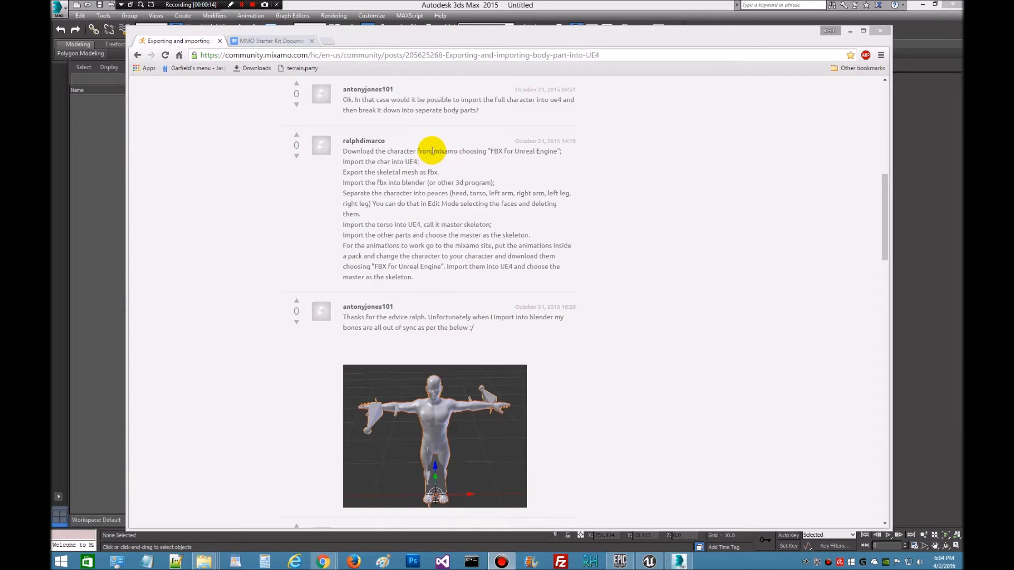
Step: Highlight the 'FBX for Unreal Engine' phrase in the forum reply
double_click(446, 151)
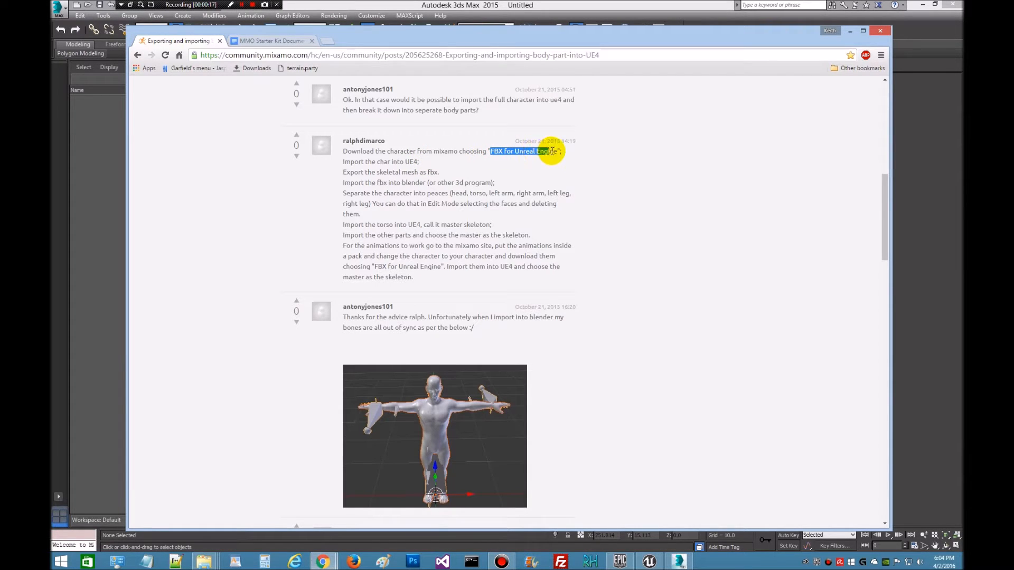
mouse_move(723, 114)
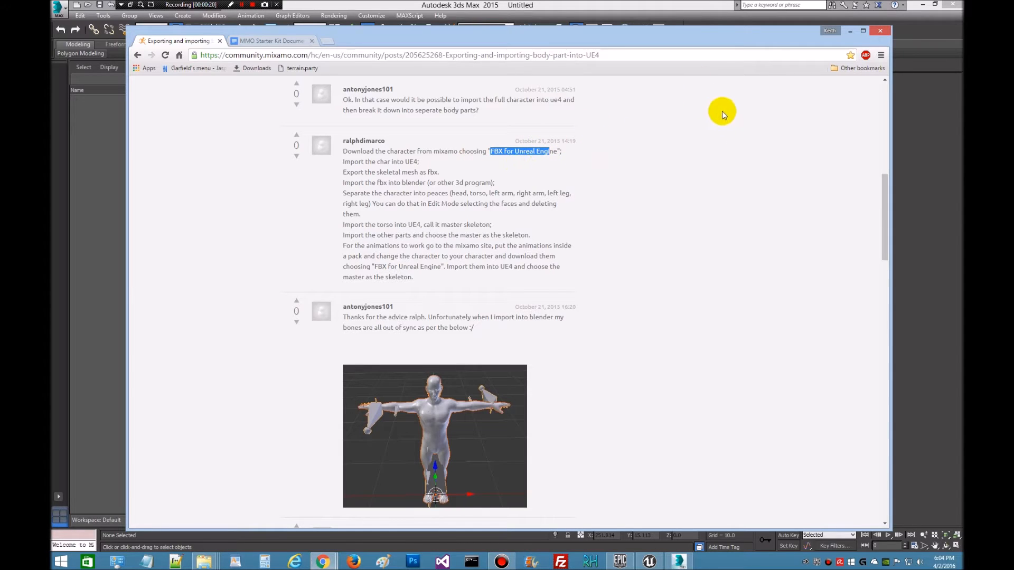
mouse_move(634, 125)
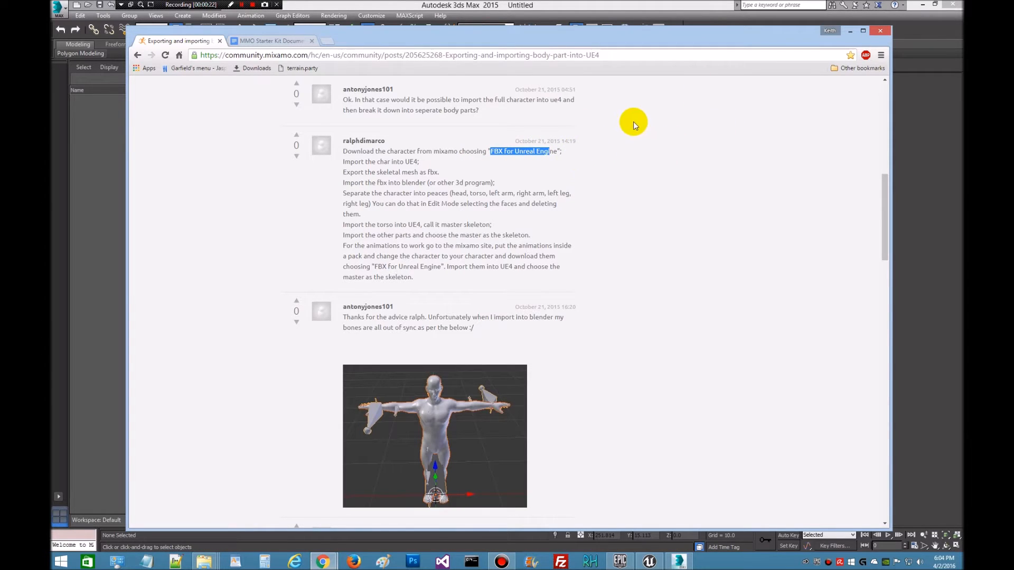
mouse_move(480, 171)
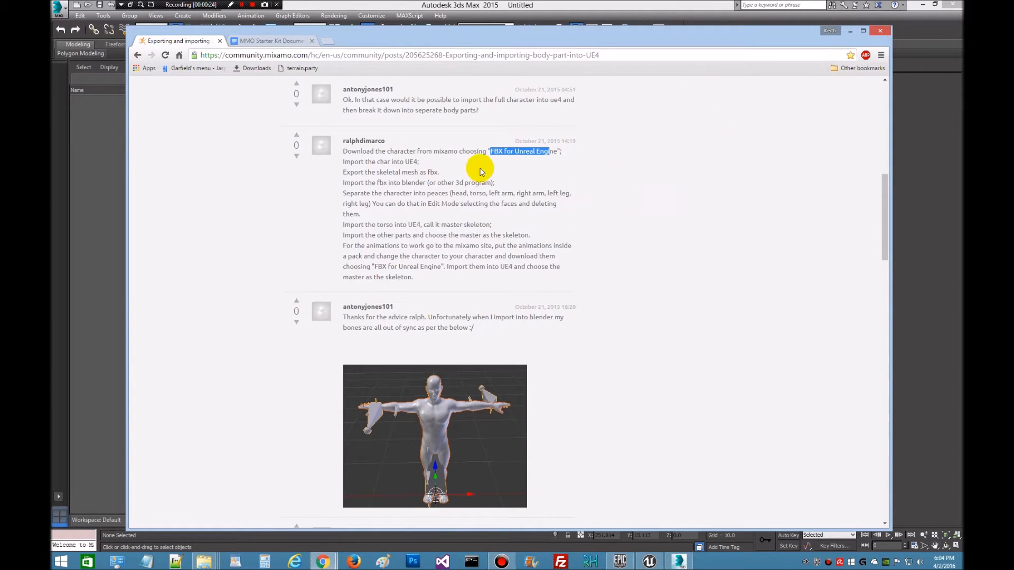
mouse_move(488, 395)
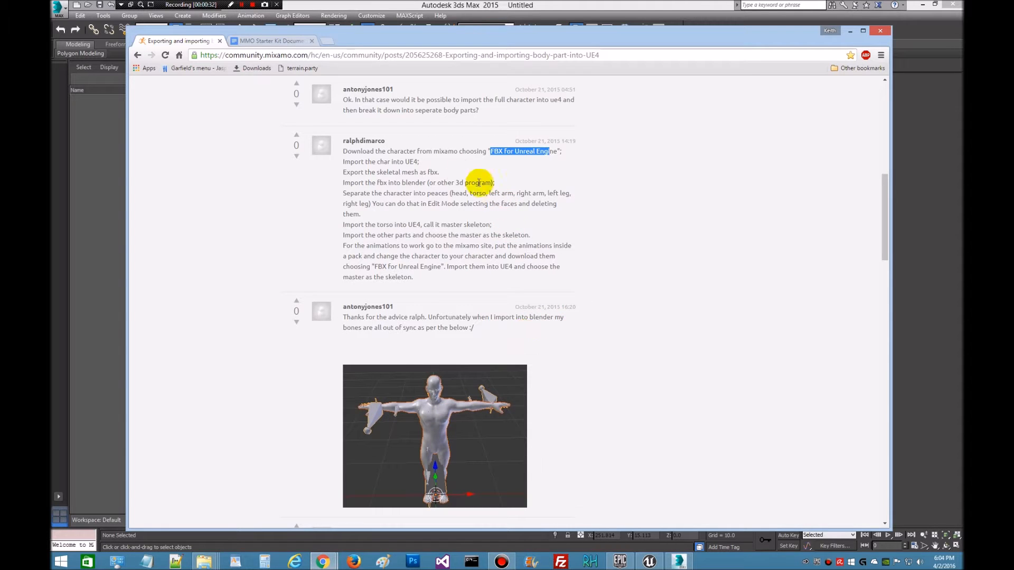
mouse_move(411, 151)
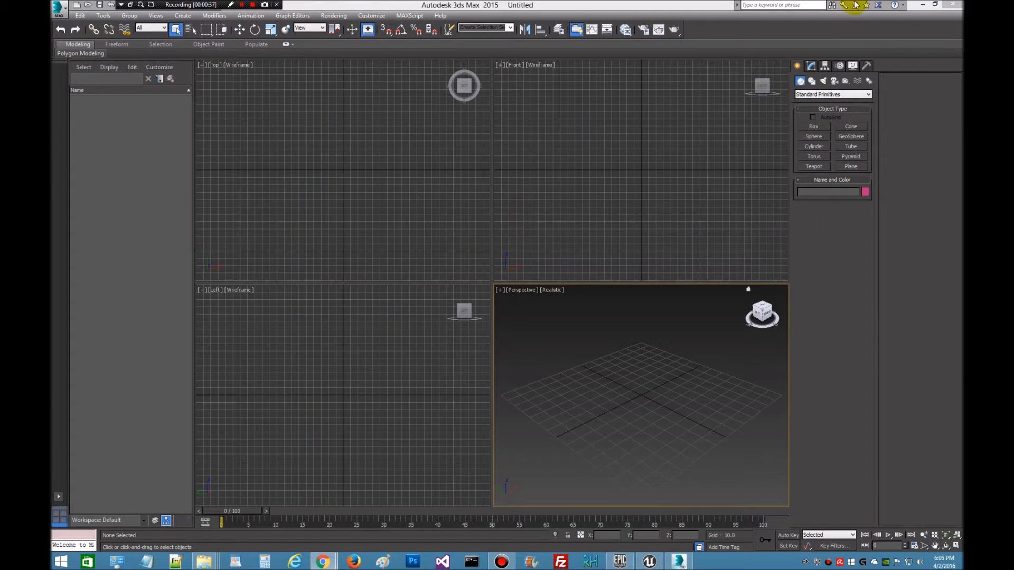
Step: Switch from 3ds Max to the Unreal editor and browse MMO > Character > MaleHumanTest
click(924, 4)
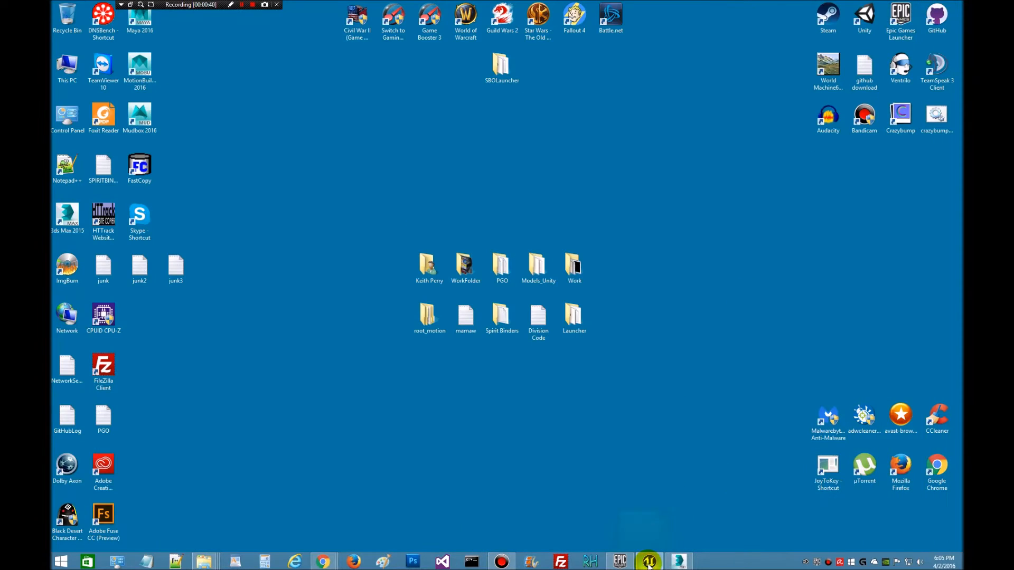
click(648, 561)
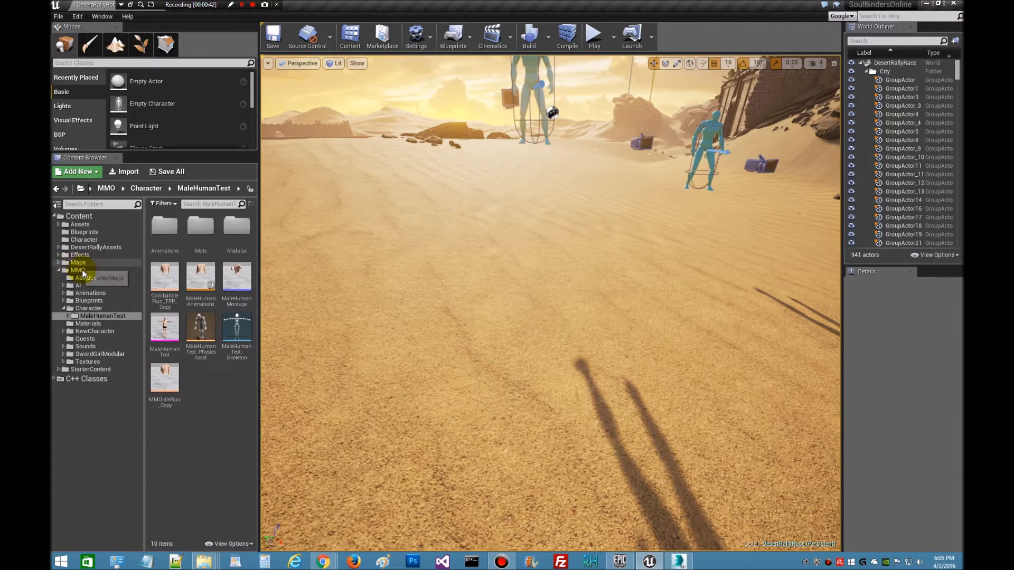
click(77, 270)
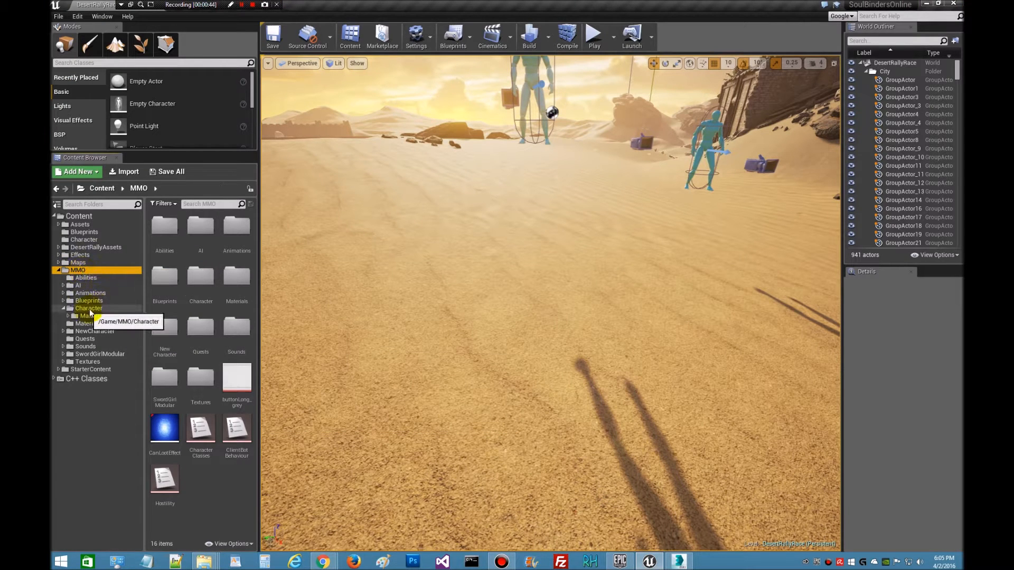
click(89, 308)
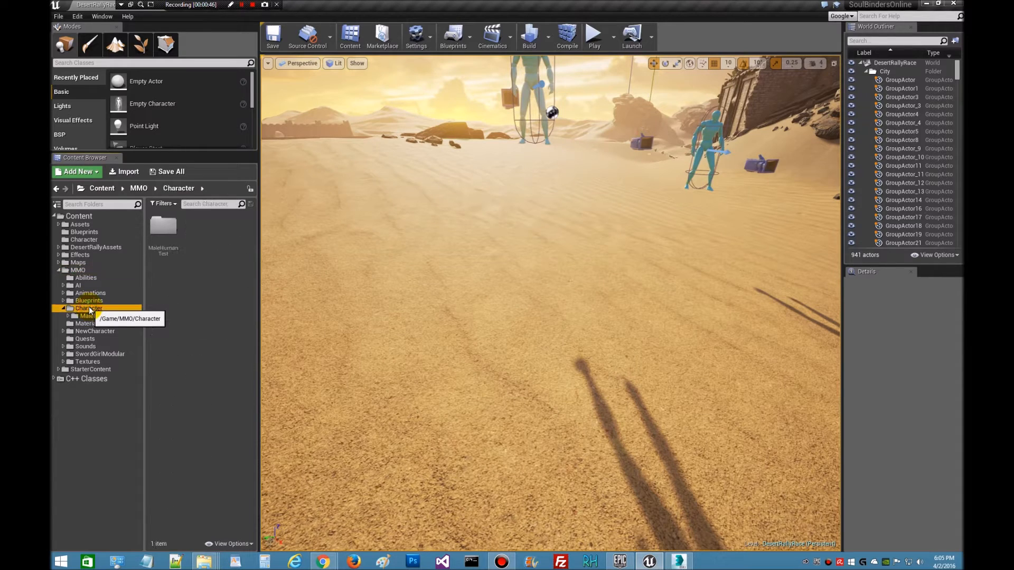
mouse_move(163, 226)
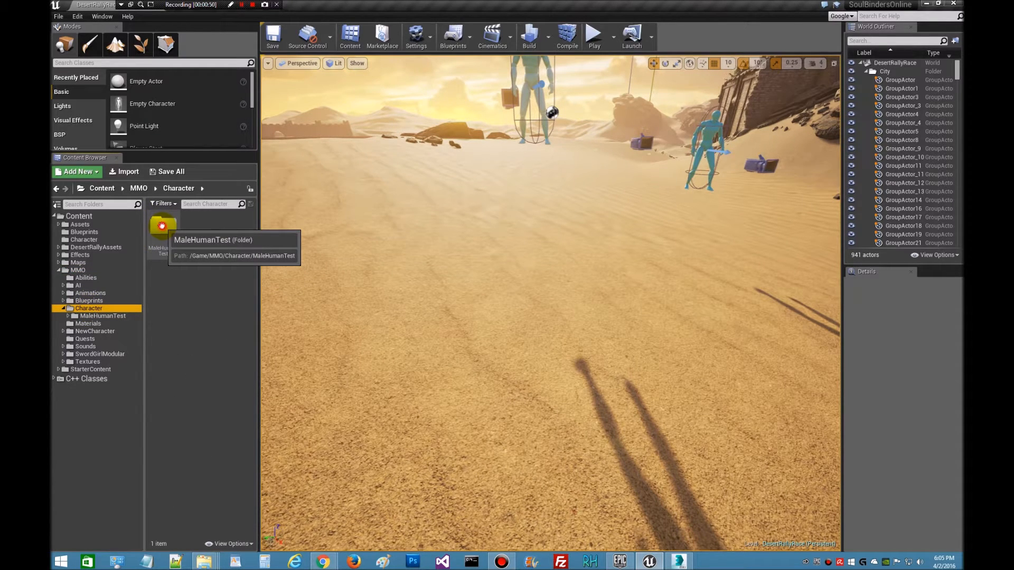
double_click(163, 228)
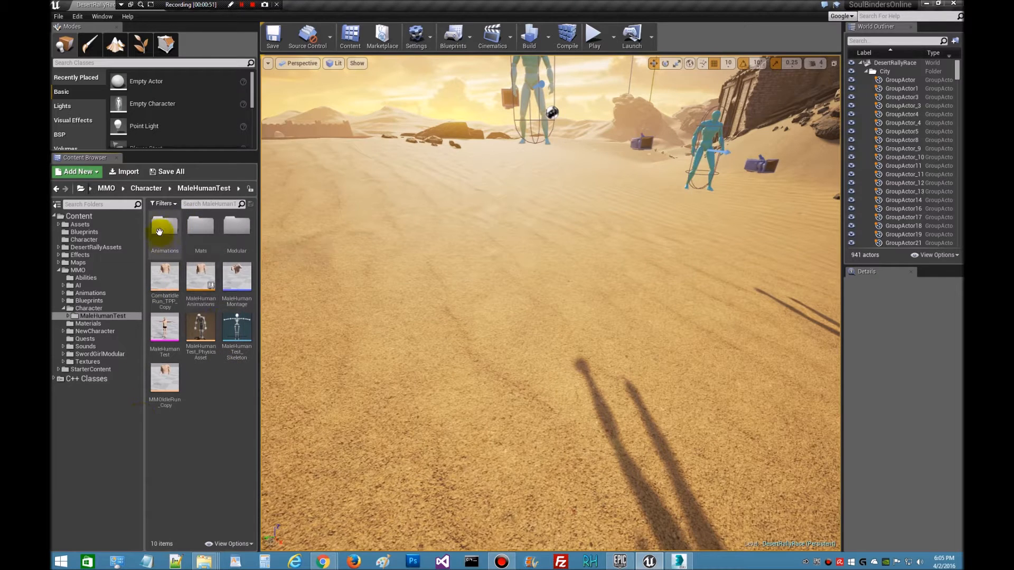
mouse_move(201, 226)
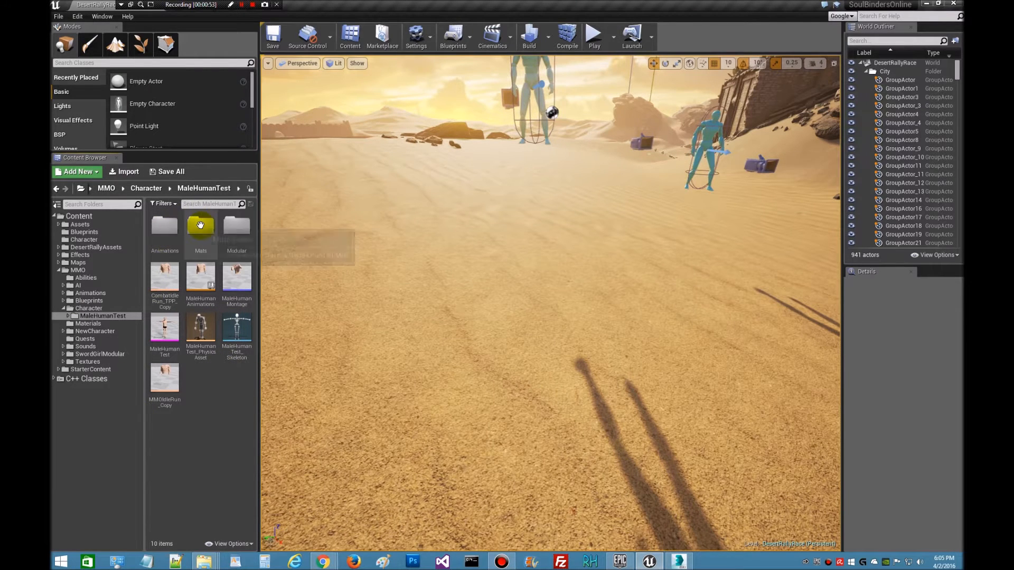
mouse_move(236, 229)
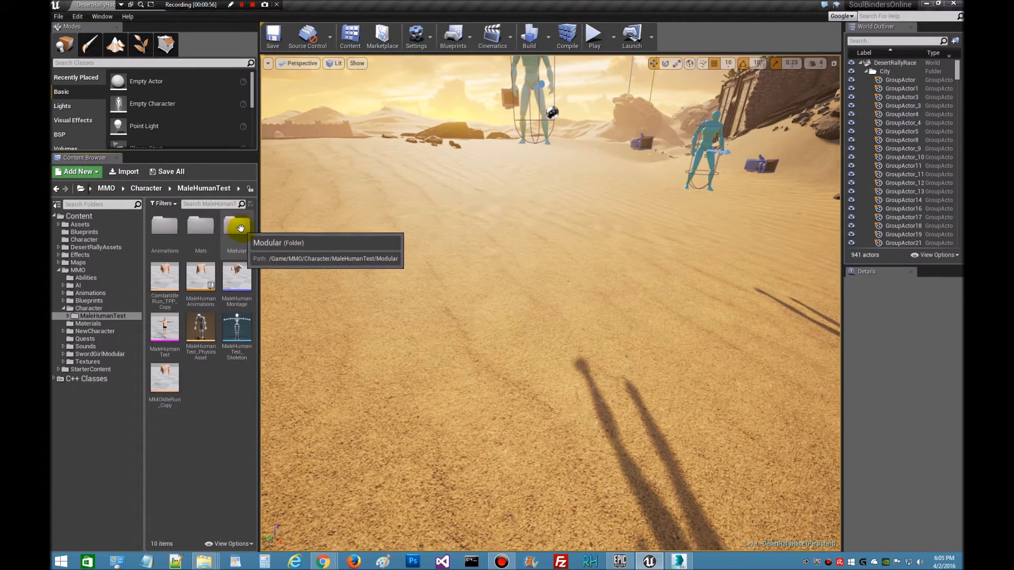
mouse_move(197, 441)
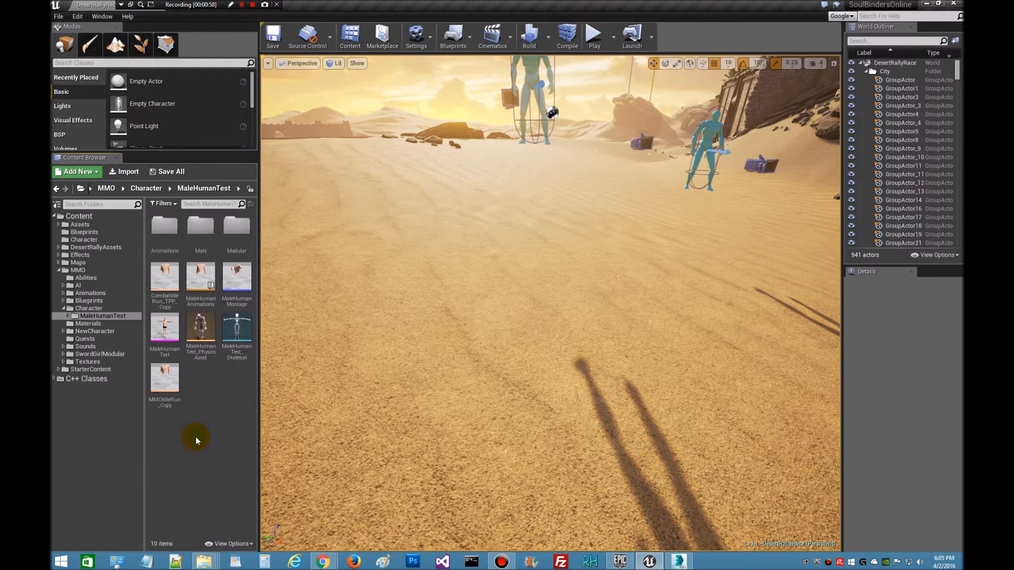
Step: Import MaleHumanTest.fbx into the MaleHumanTest folder, accepting Yes All to overwrite
right_click(197, 442)
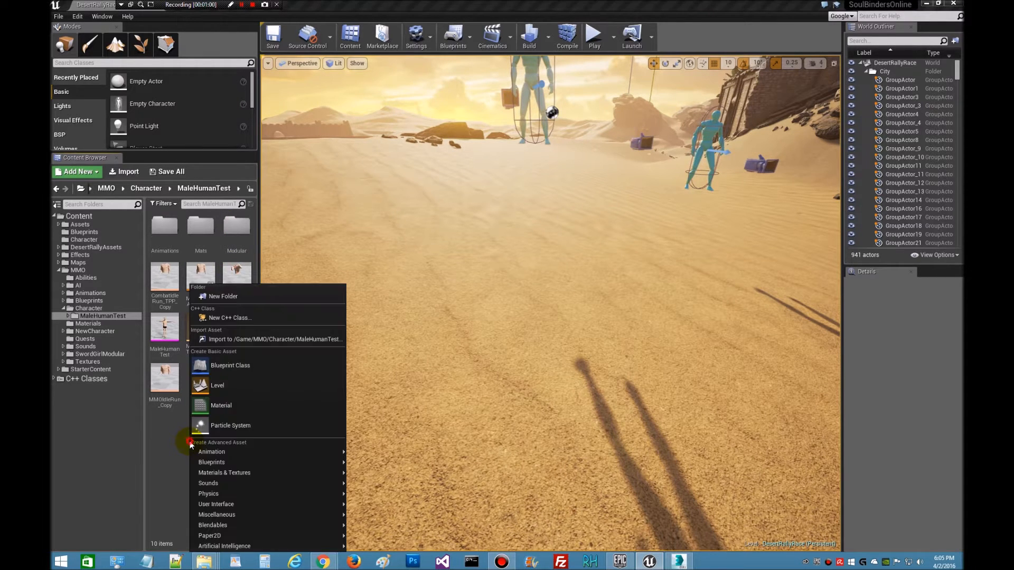
click(274, 339)
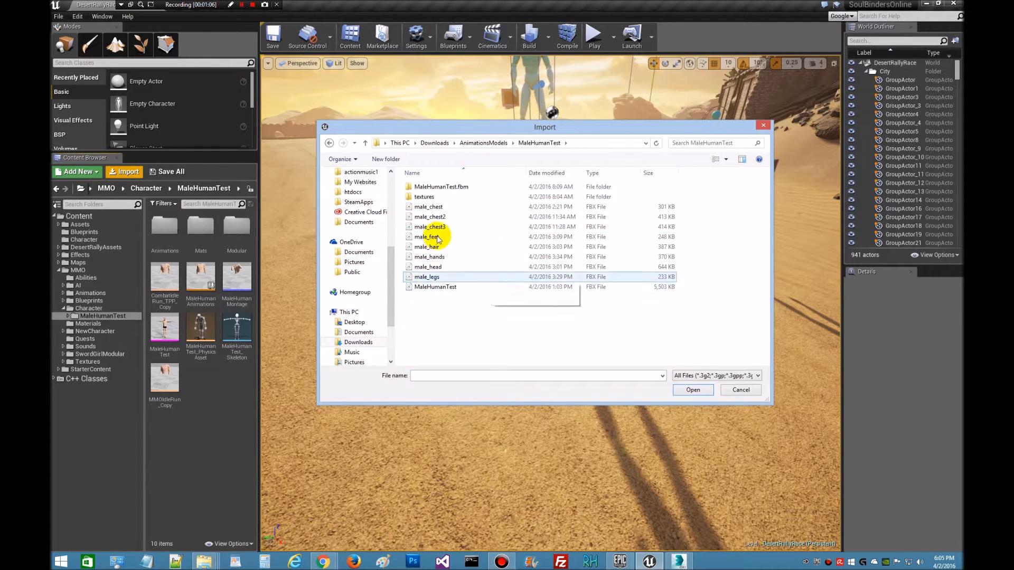
click(435, 286)
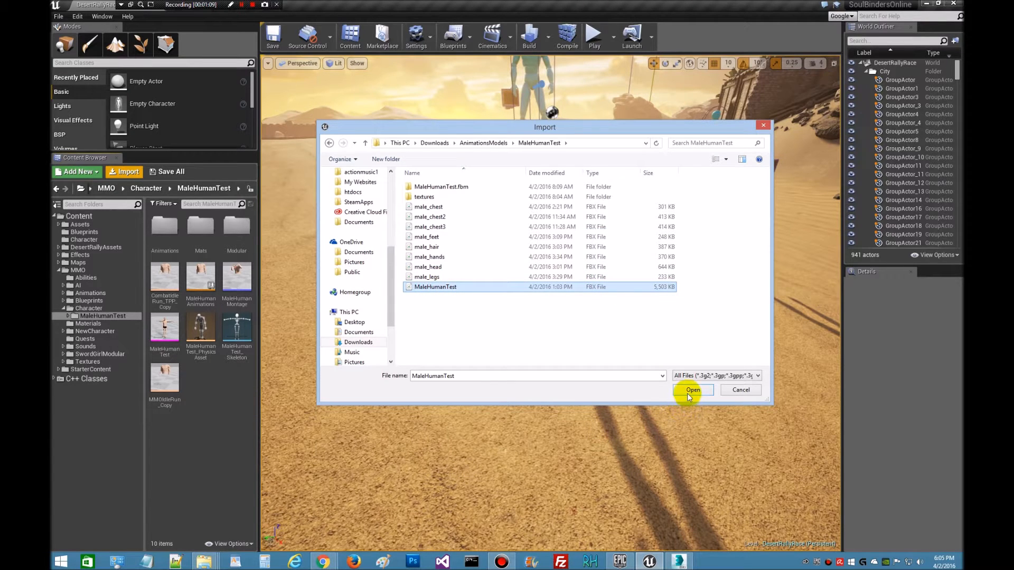
click(693, 390)
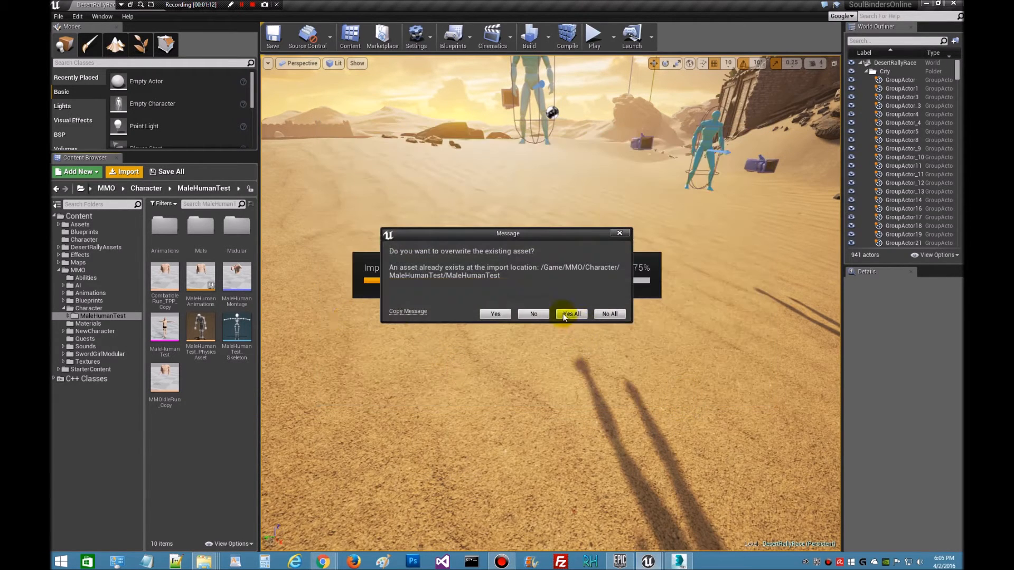
click(571, 314)
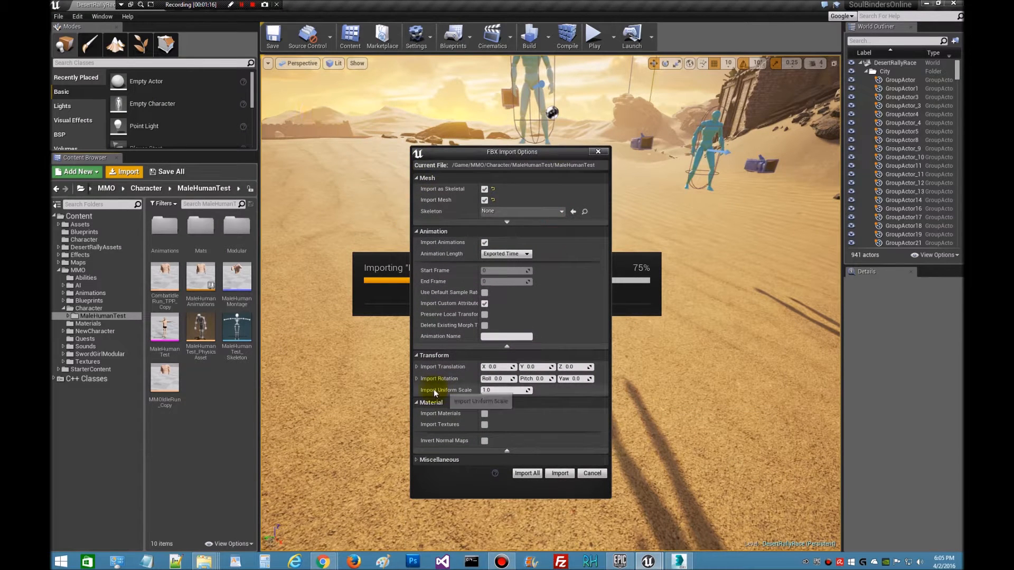
mouse_move(457, 189)
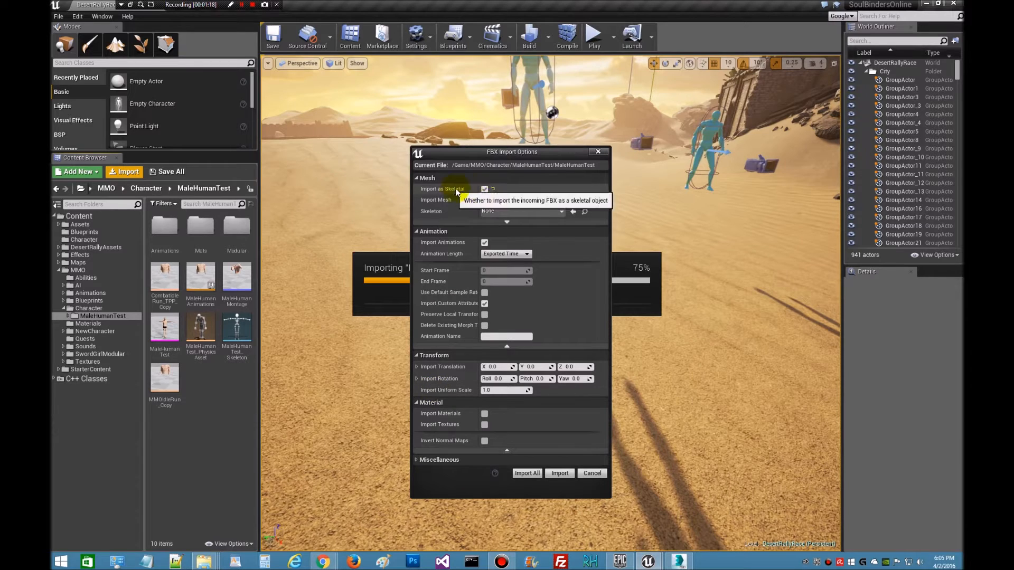
mouse_move(427, 420)
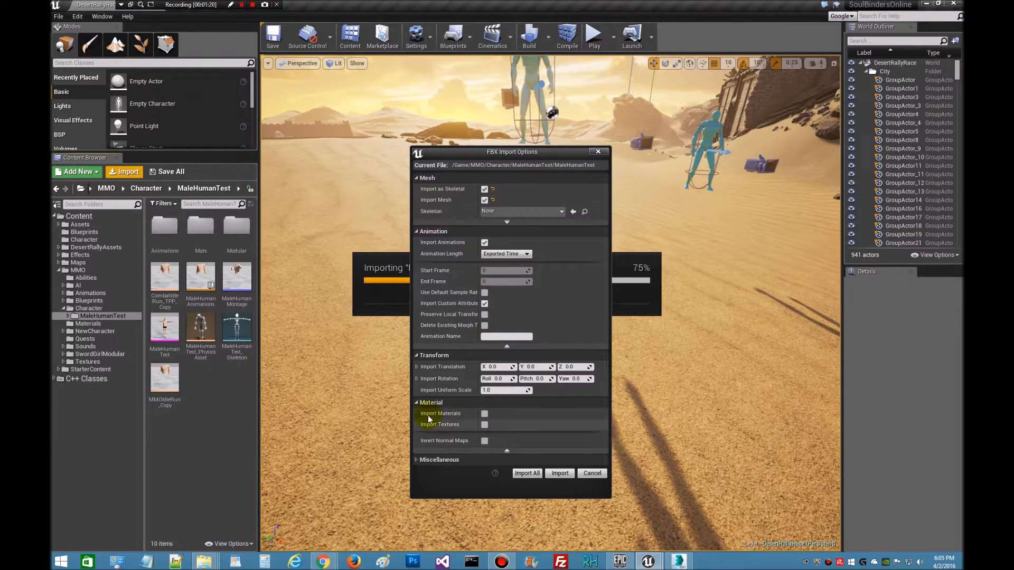
mouse_move(201, 235)
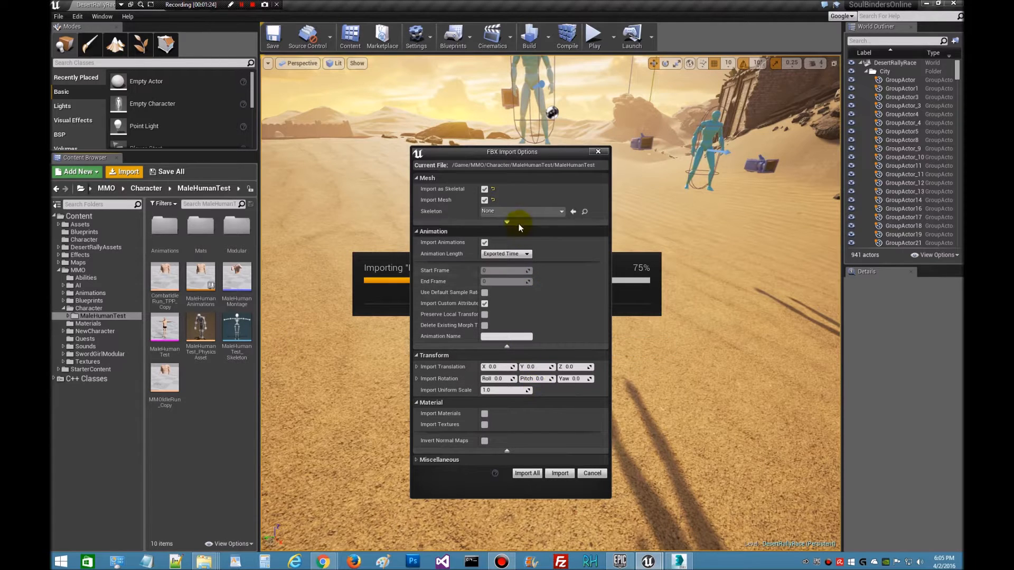
mouse_move(523, 211)
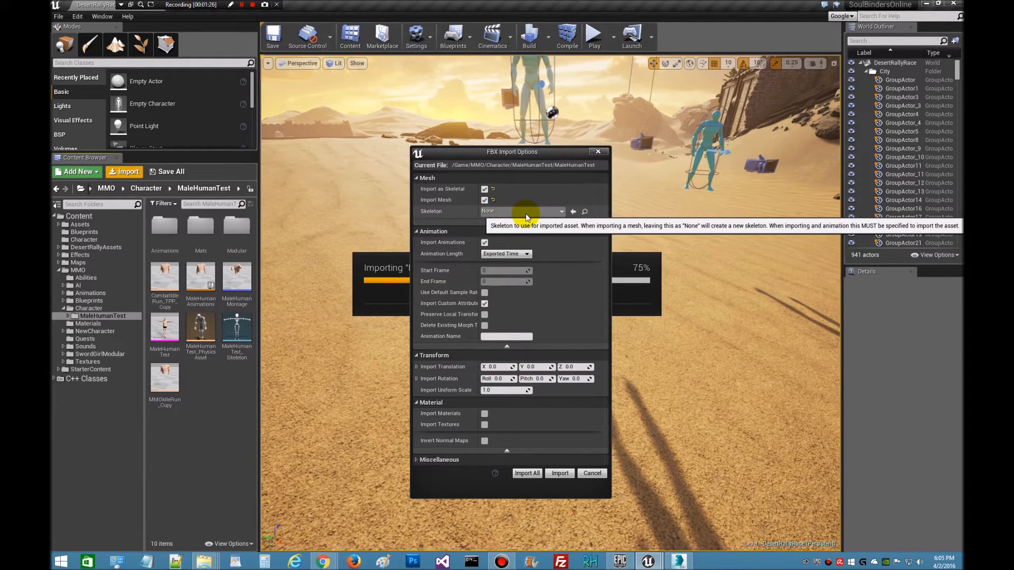
mouse_move(240, 339)
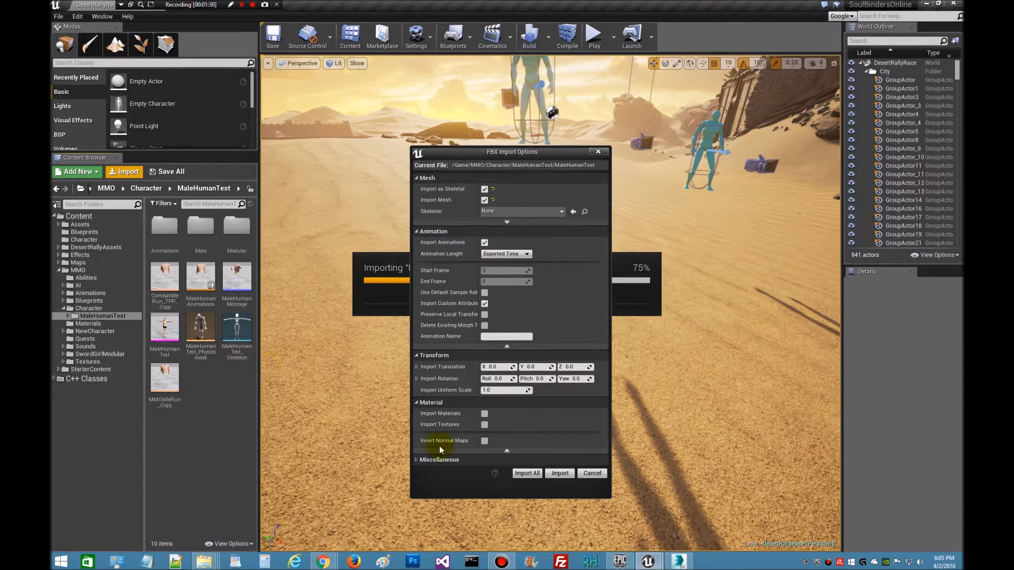
mouse_move(592, 474)
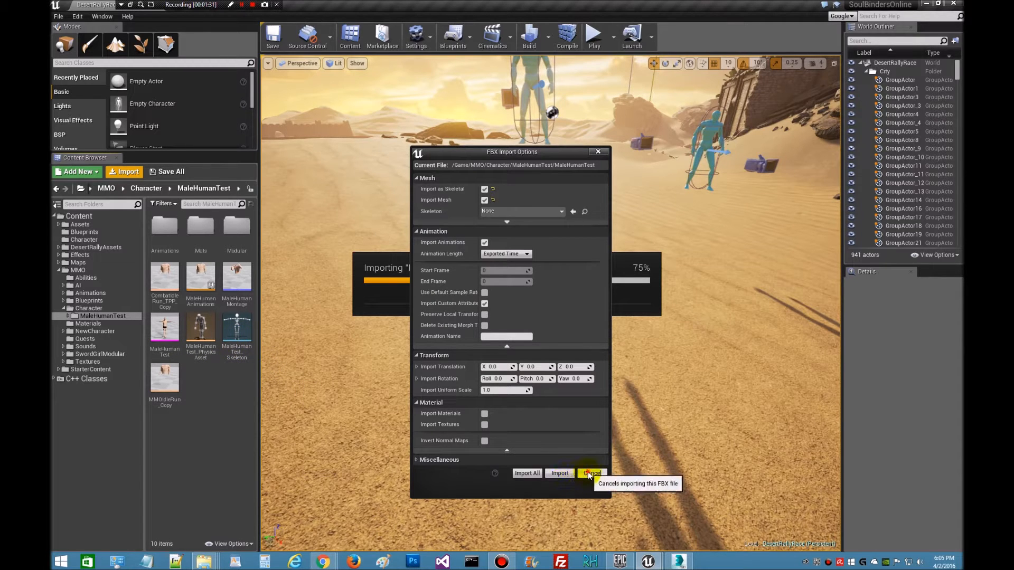
click(590, 473)
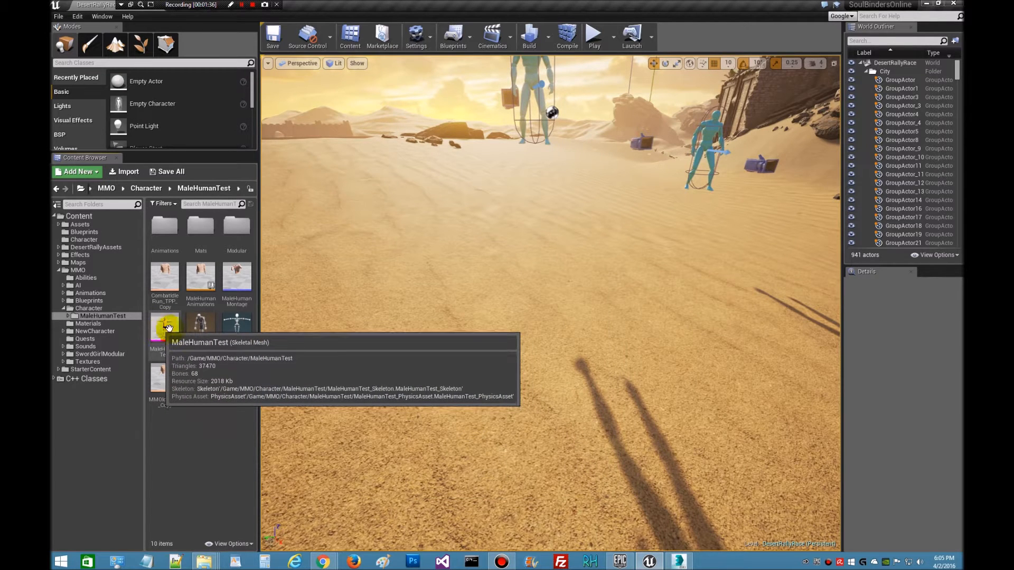
click(165, 331)
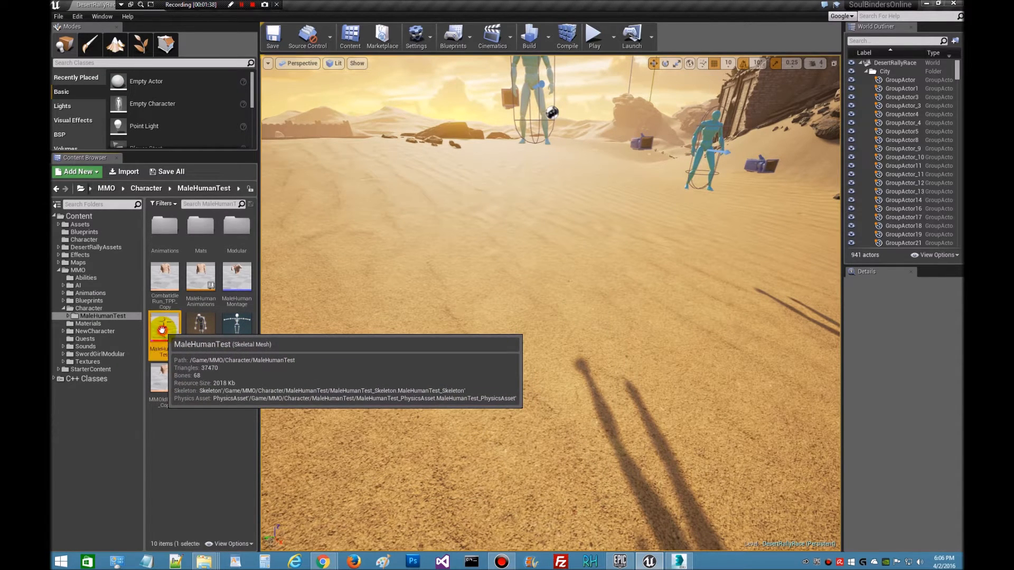
mouse_move(201, 330)
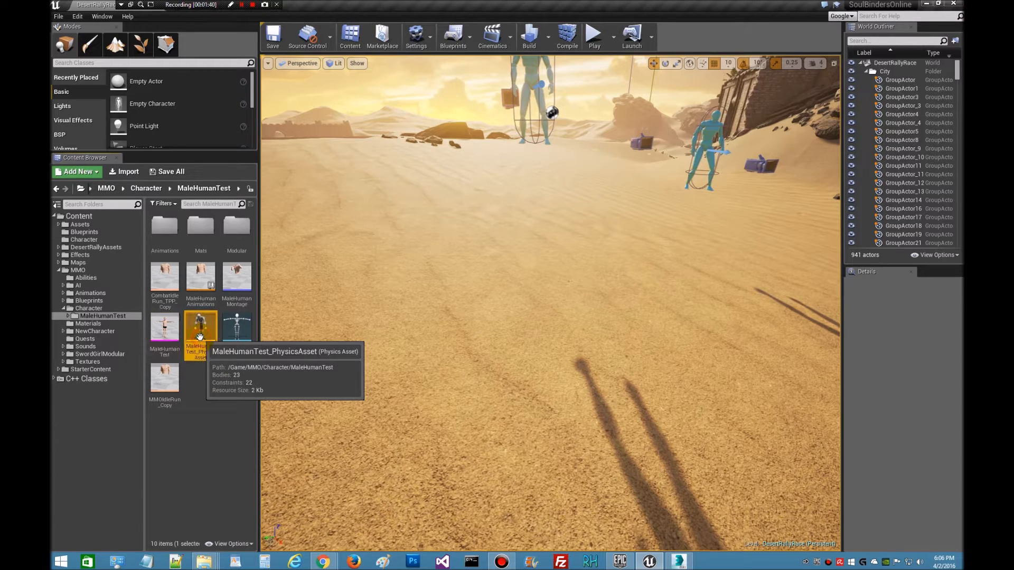
mouse_move(237, 329)
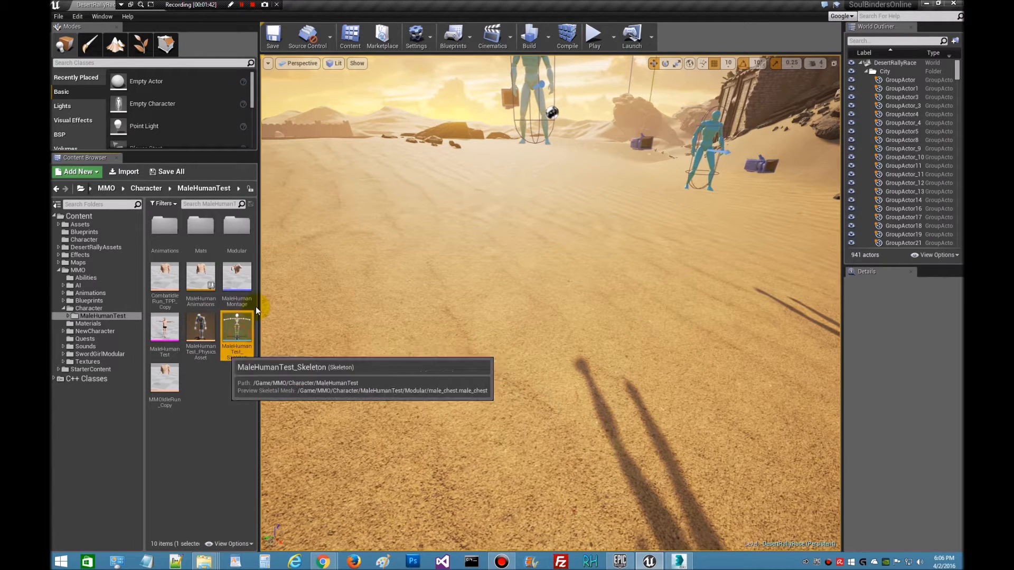
mouse_move(200, 229)
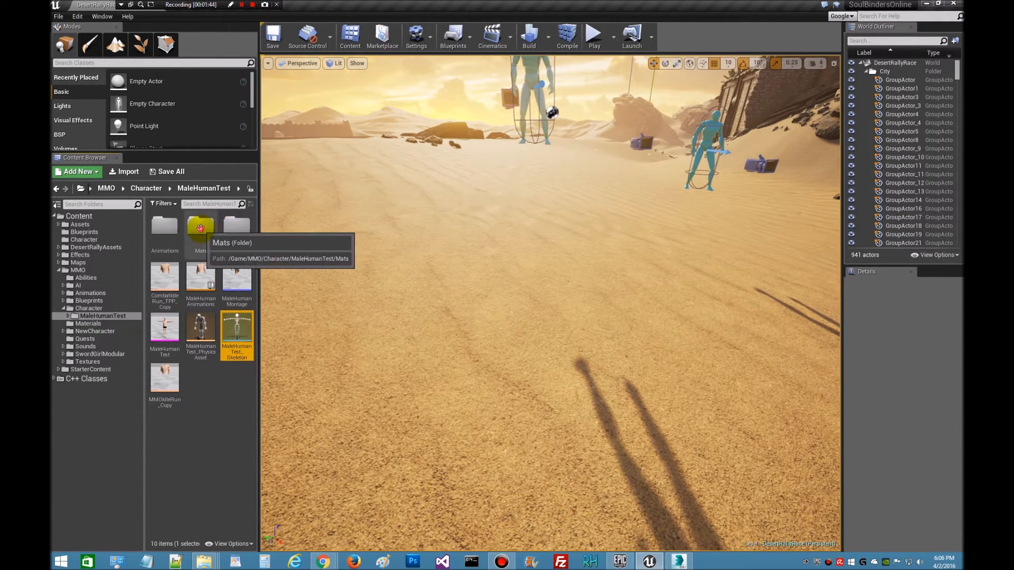
double_click(201, 228)
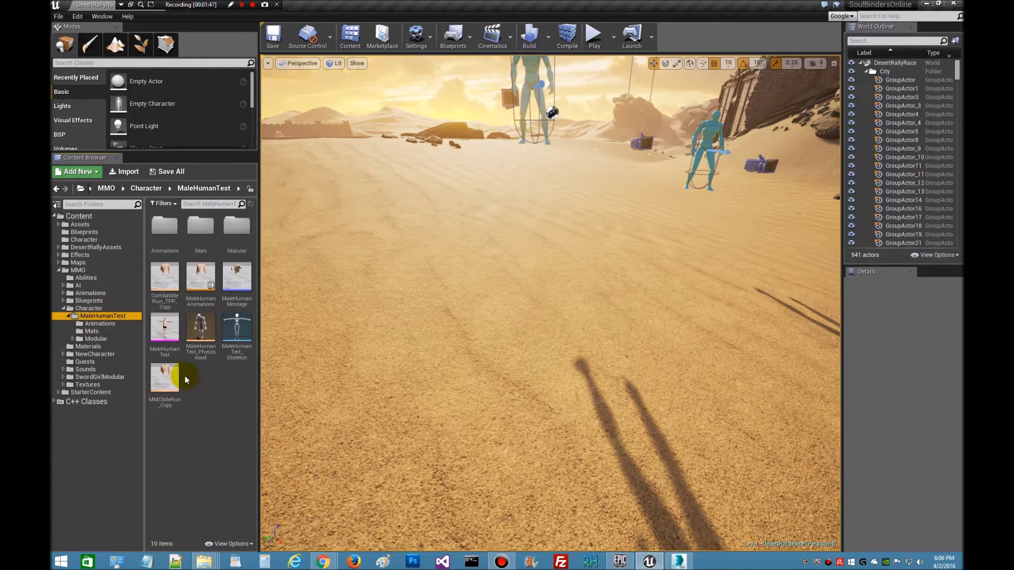
mouse_move(164, 298)
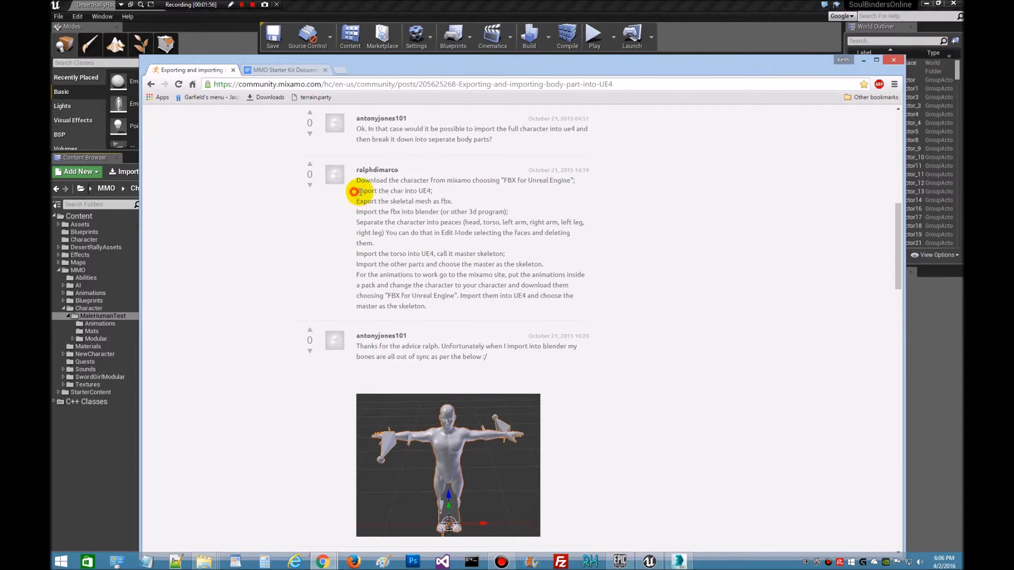
Step: Mark the export-as-FBX step in the forum post, then leave the browser
double_click(393, 190)
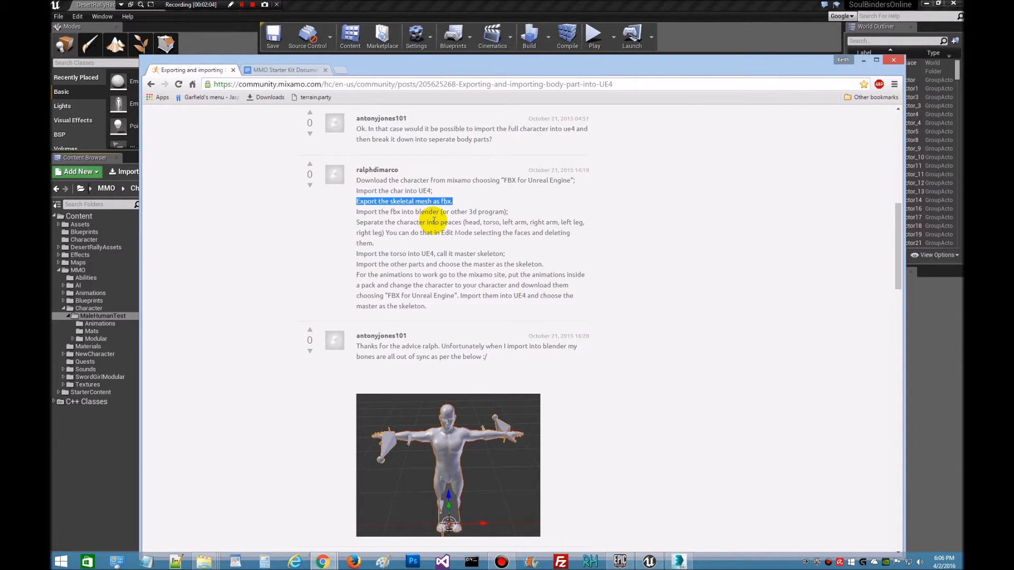
mouse_move(398, 220)
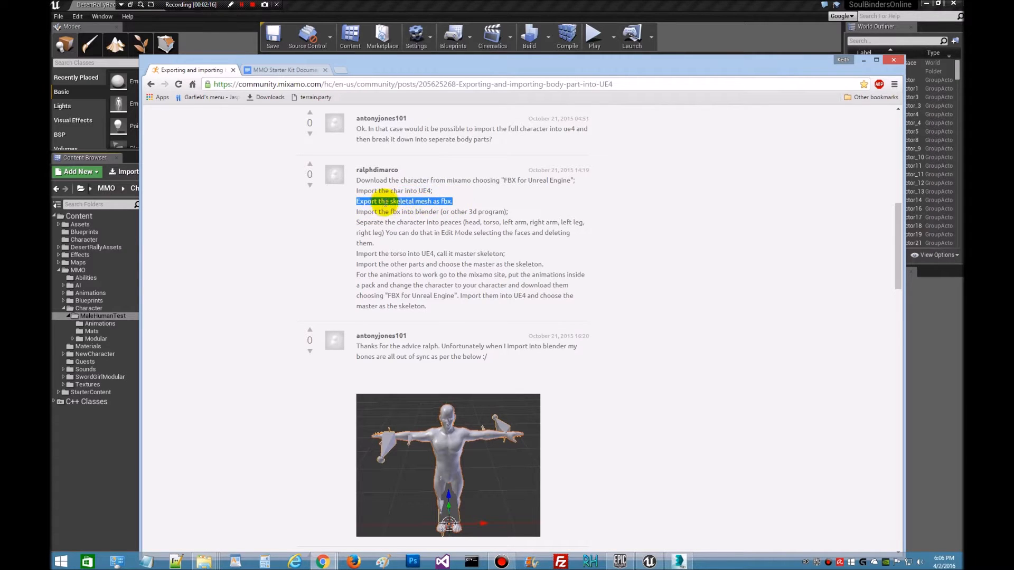
mouse_move(355, 216)
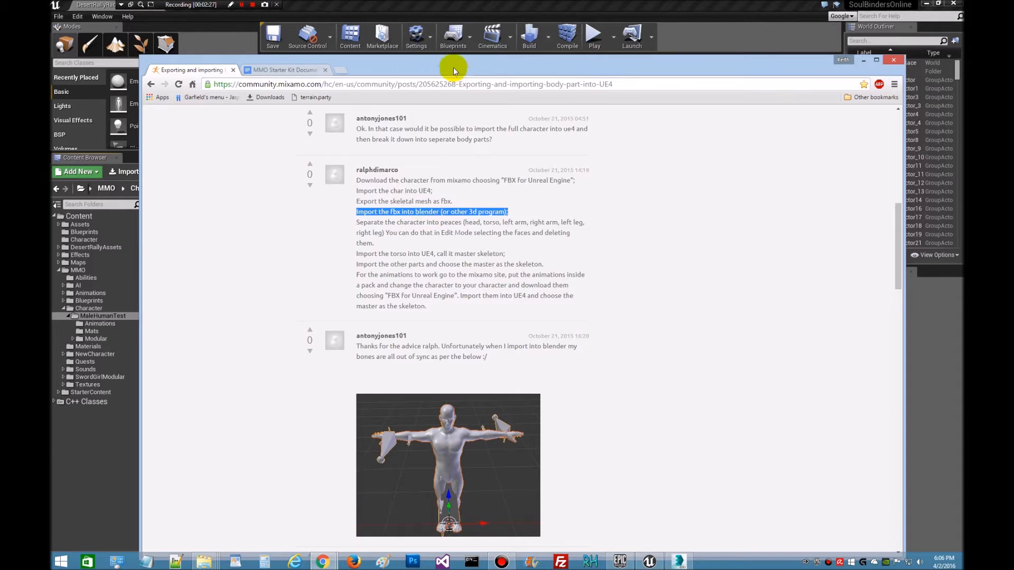
click(893, 59)
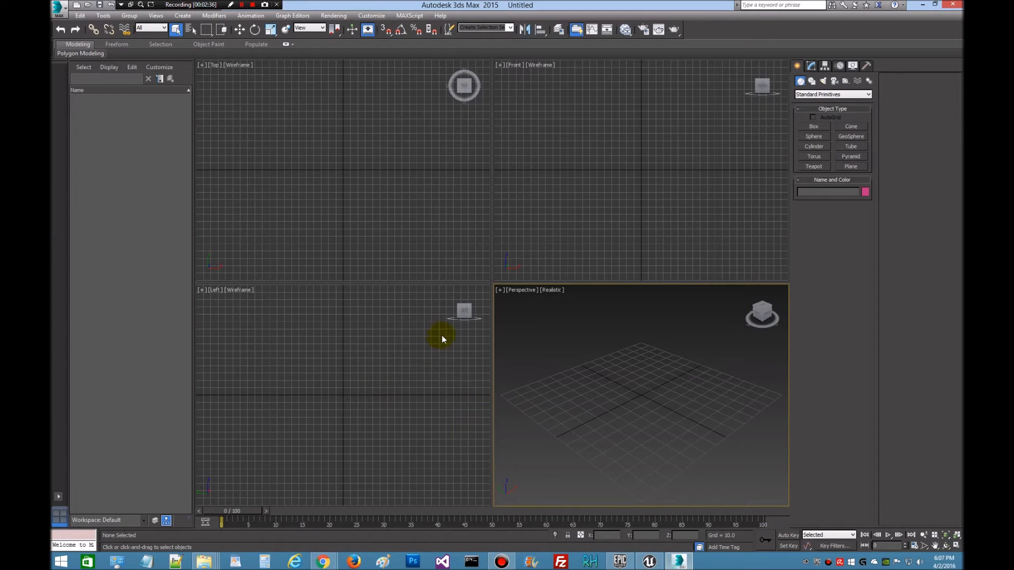
mouse_move(500, 292)
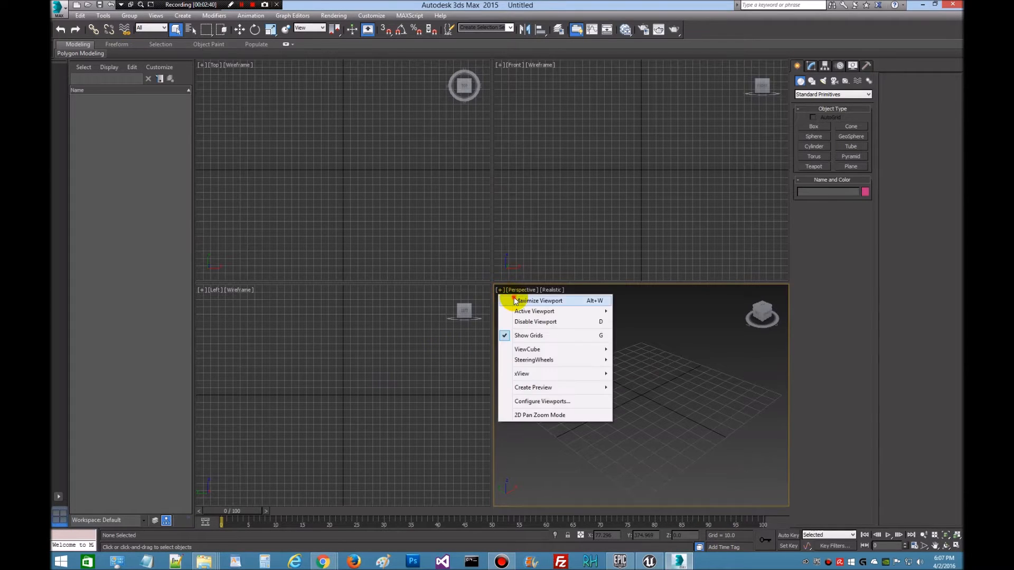
Step: Maximize the perspective viewport to replace the four-view layout
click(539, 300)
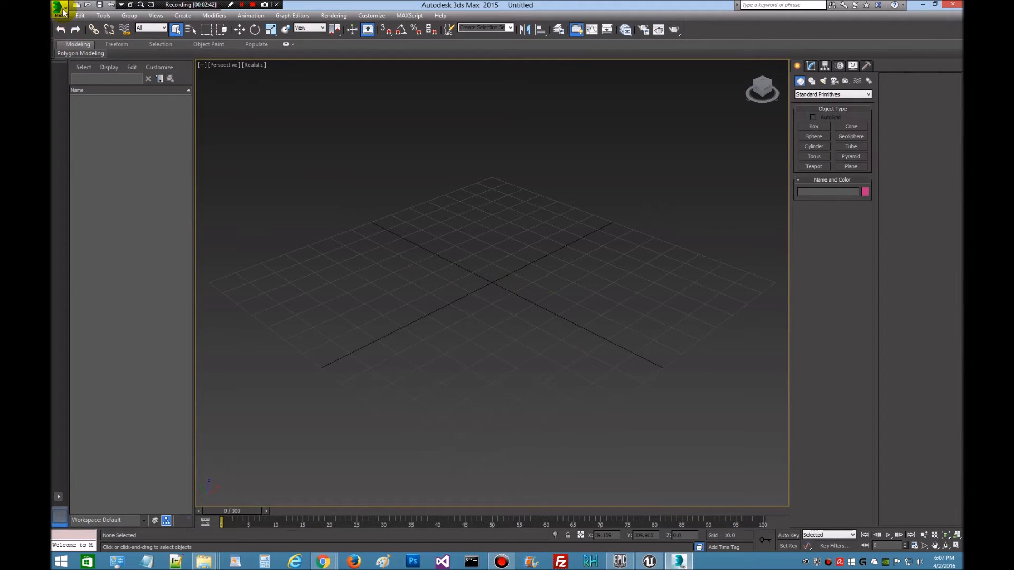
Step: Import MaleHumanTest.fbx from Downloads\AnimationsModels\MaleHumanTest with default FBX settings
click(59, 7)
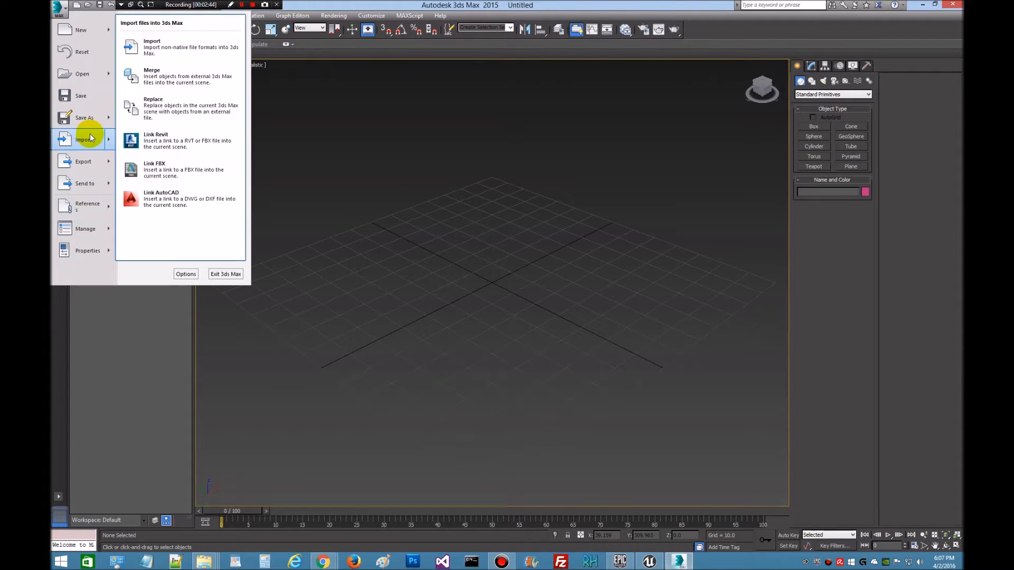
click(151, 41)
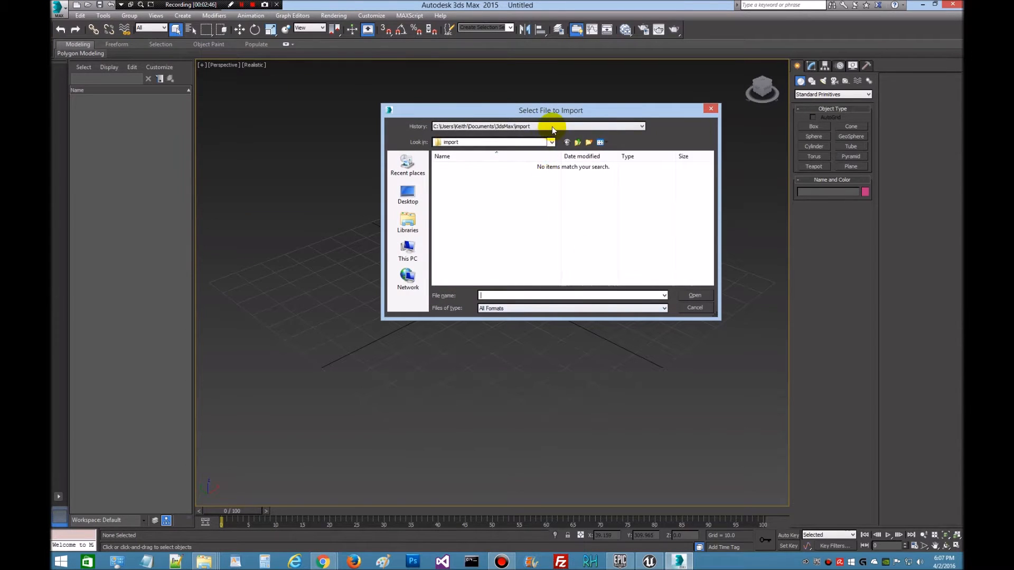
click(640, 126)
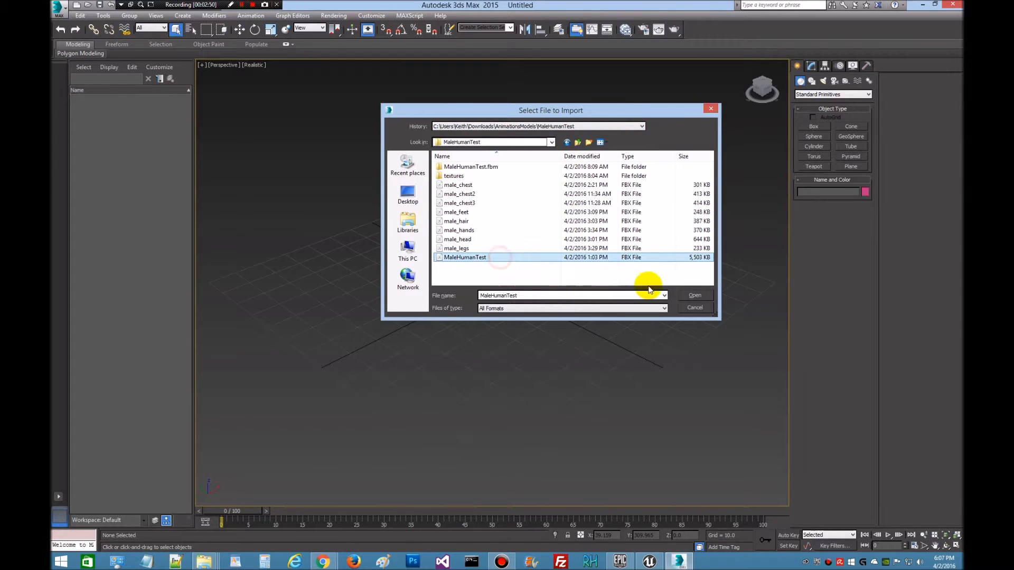
click(695, 296)
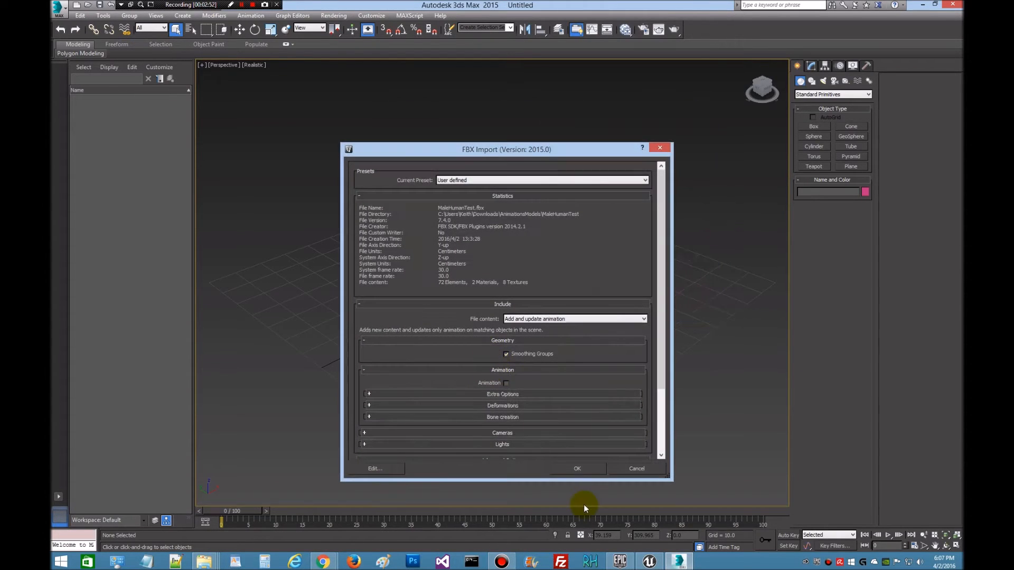
click(577, 468)
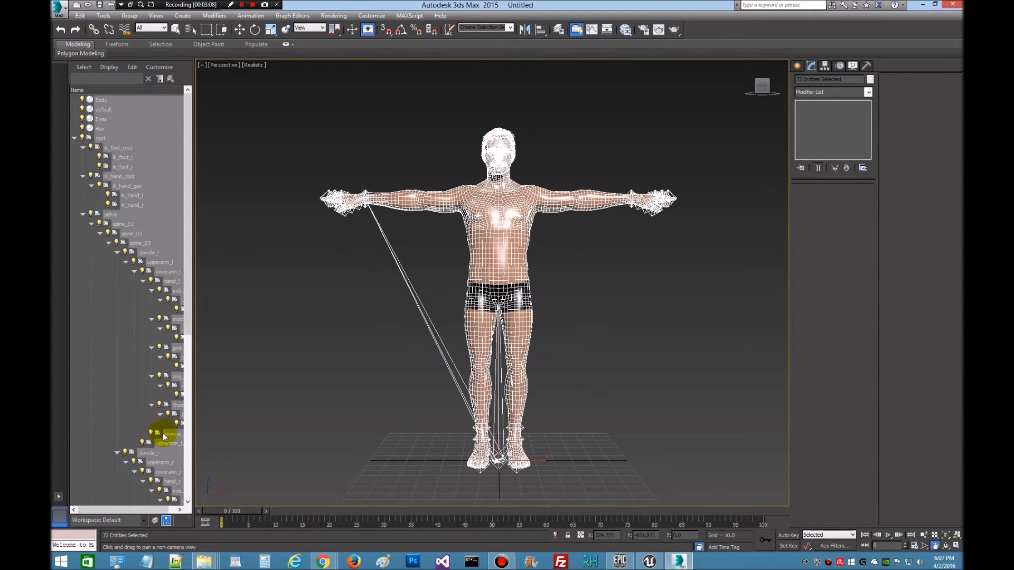
mouse_move(453, 301)
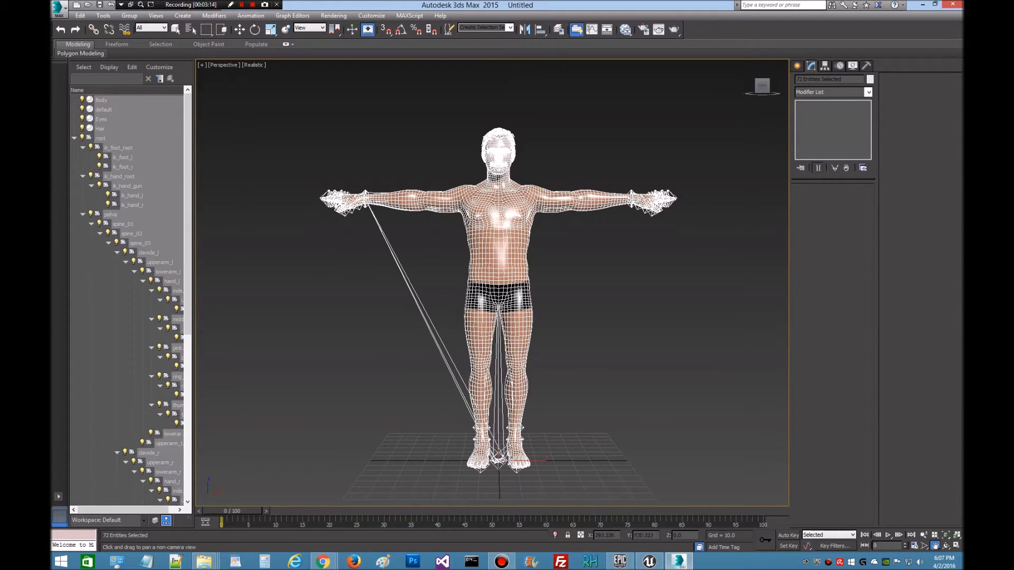
mouse_move(259, 172)
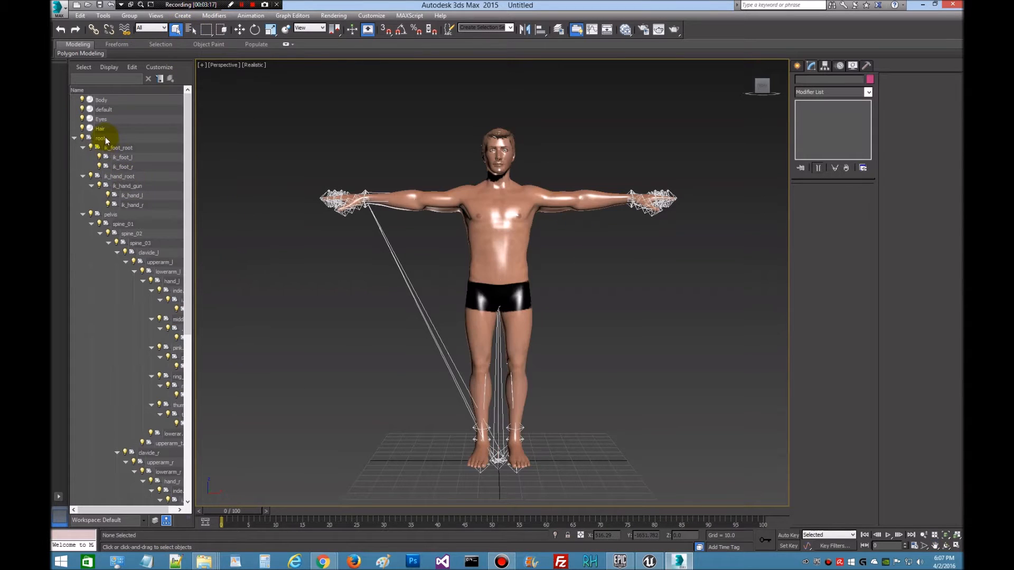
Step: Select the root bone hierarchy in Scene Explorer and hide it
click(102, 138)
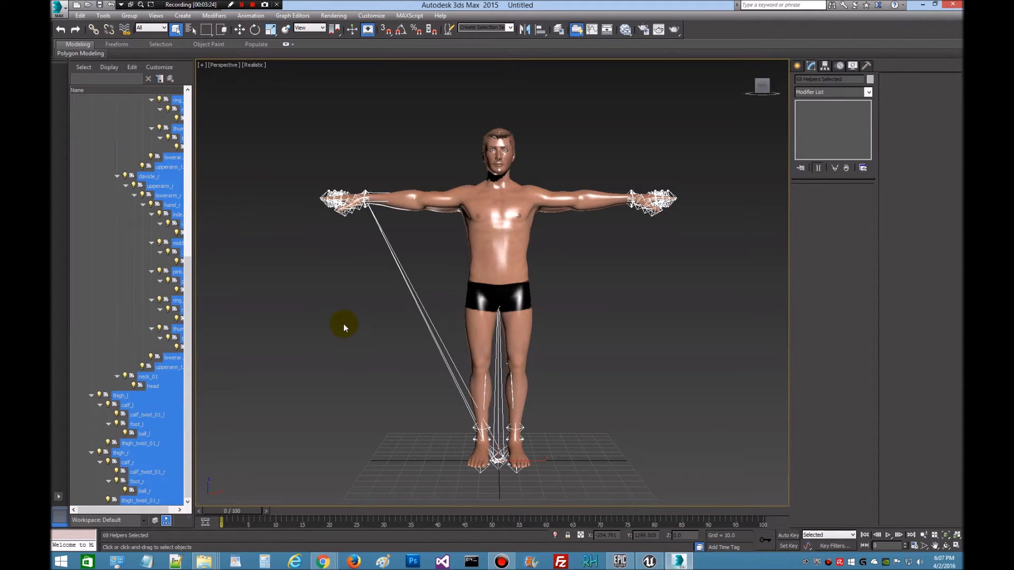
click(379, 296)
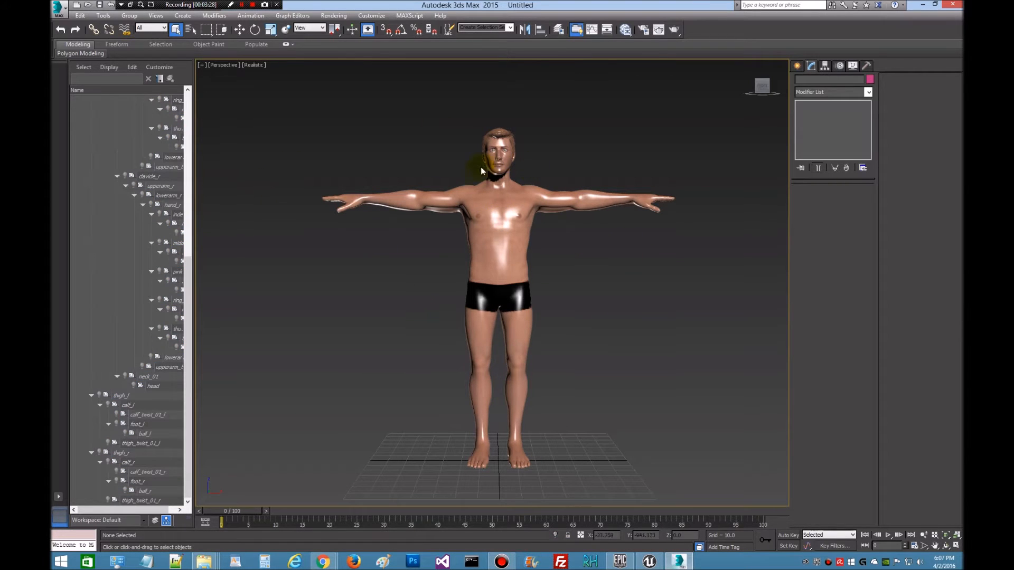
Step: Switch viewport shading to Edged Faces and select the Body mesh
click(253, 64)
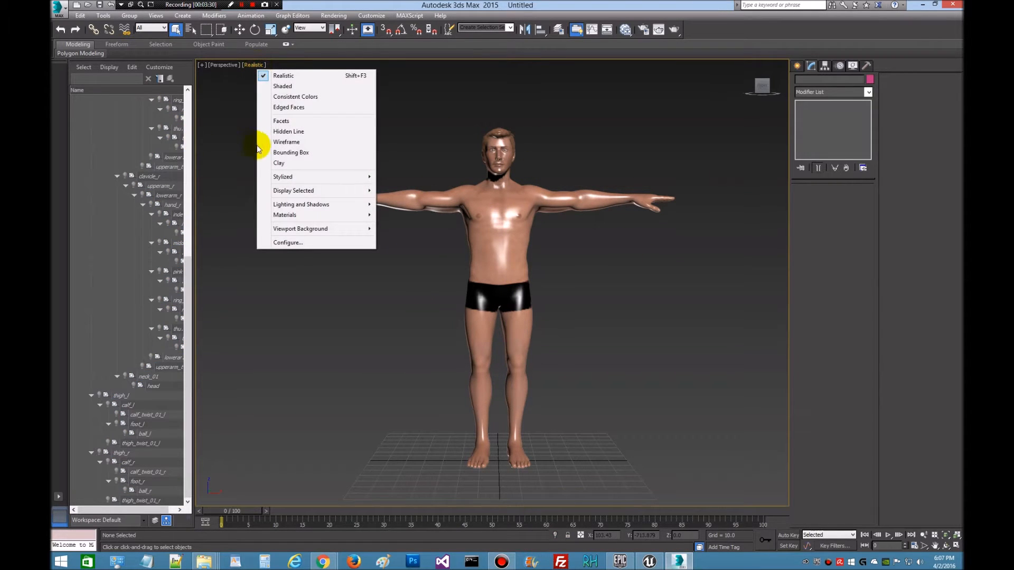
click(289, 108)
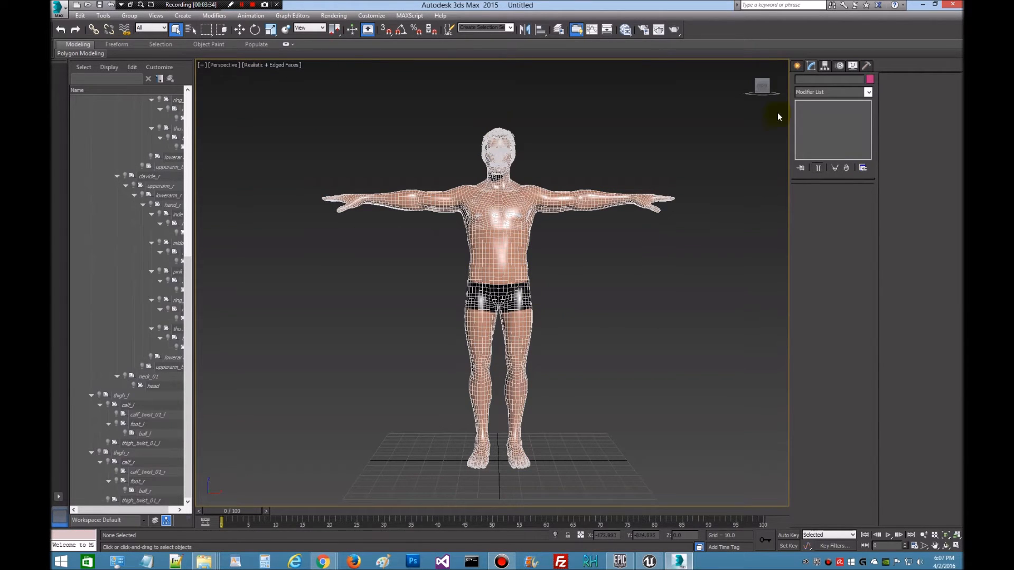
click(509, 252)
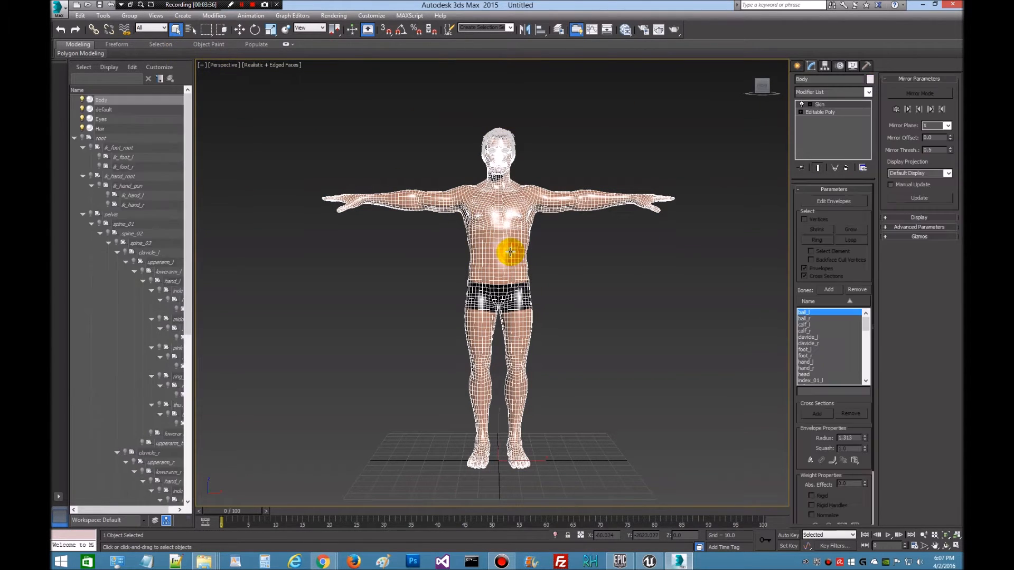
Step: Go to the Body's Editable Poly level and enter Polygon sub-object mode
click(820, 112)
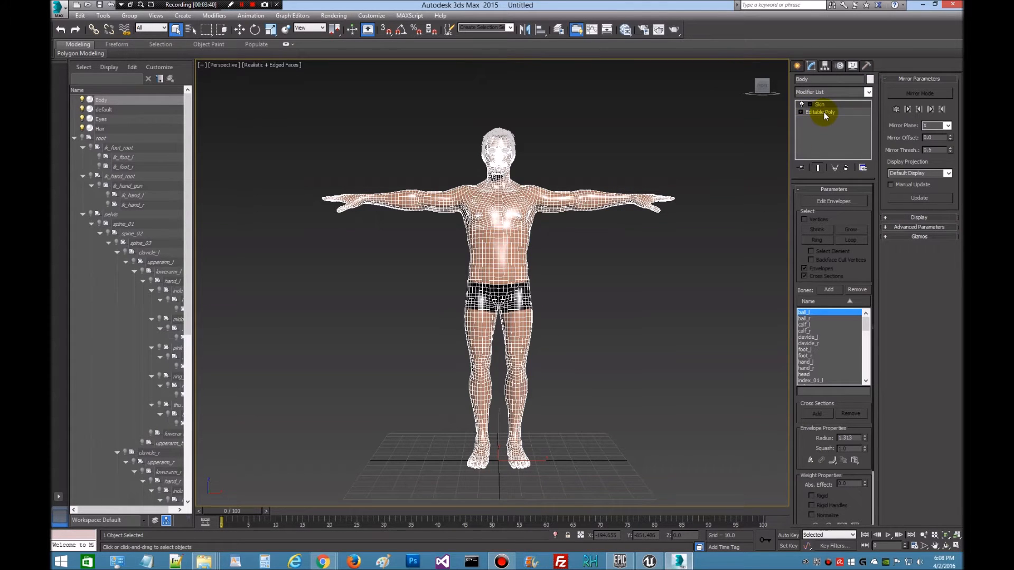
click(820, 112)
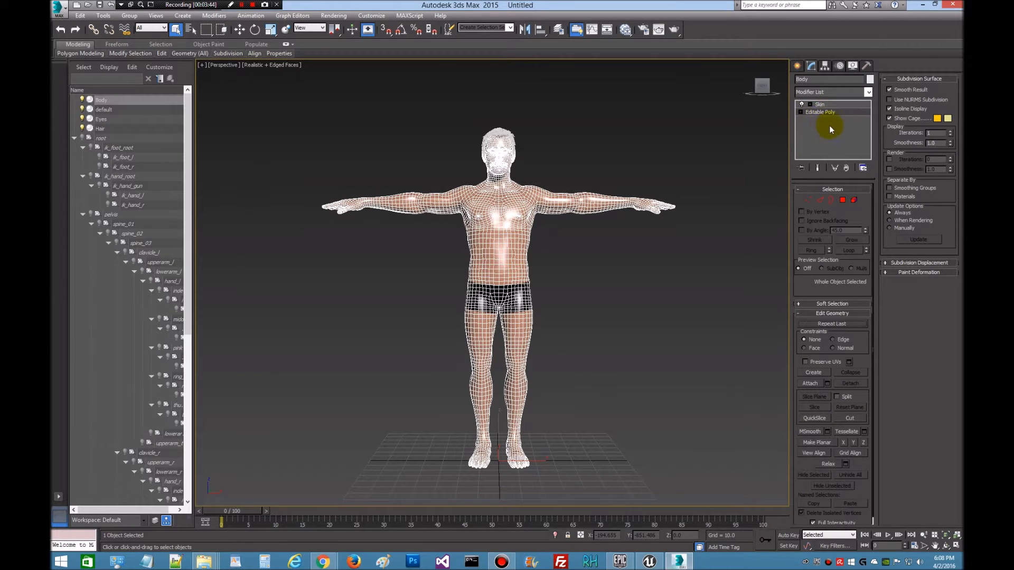
click(446, 197)
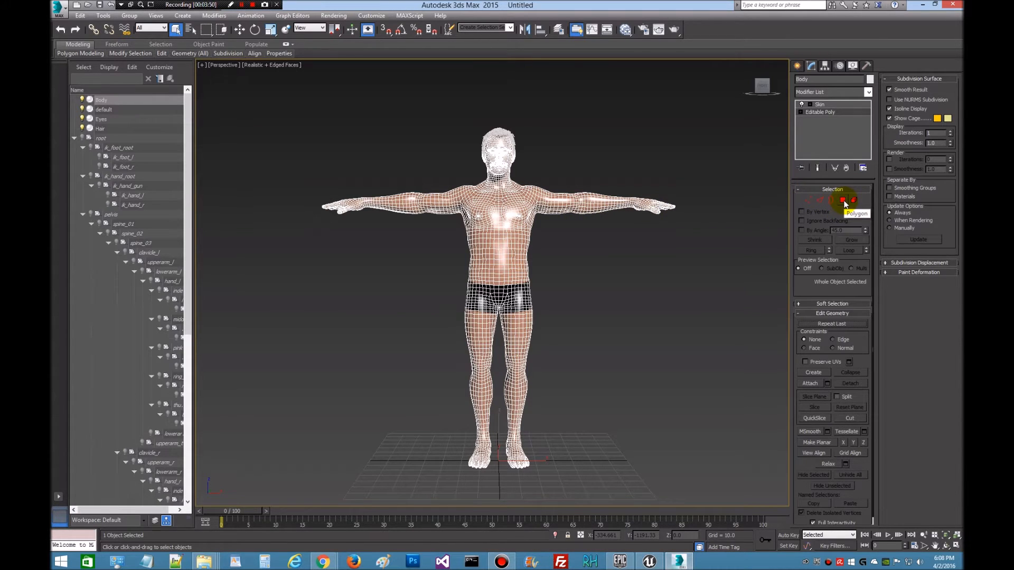
click(853, 201)
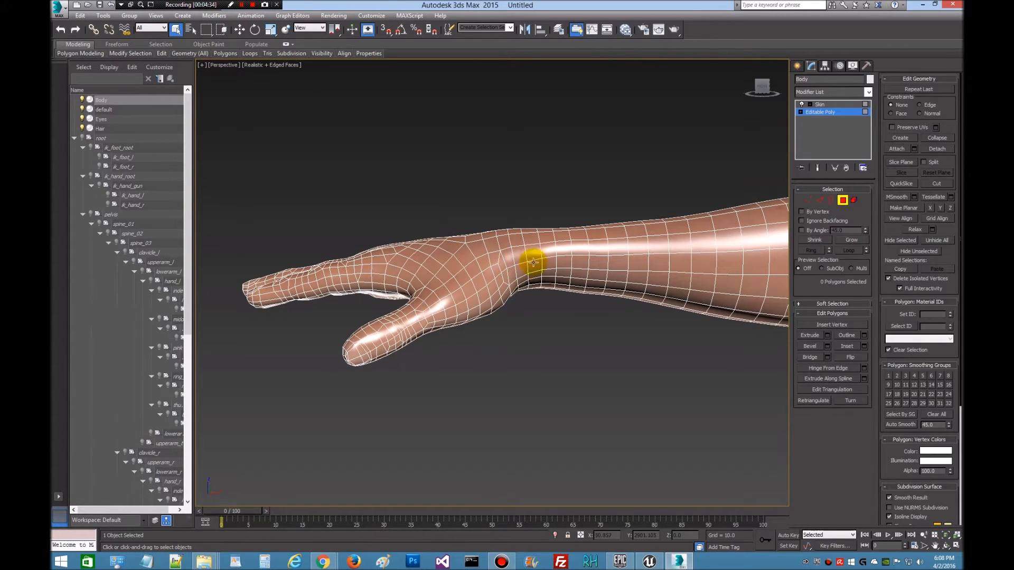
mouse_move(485, 232)
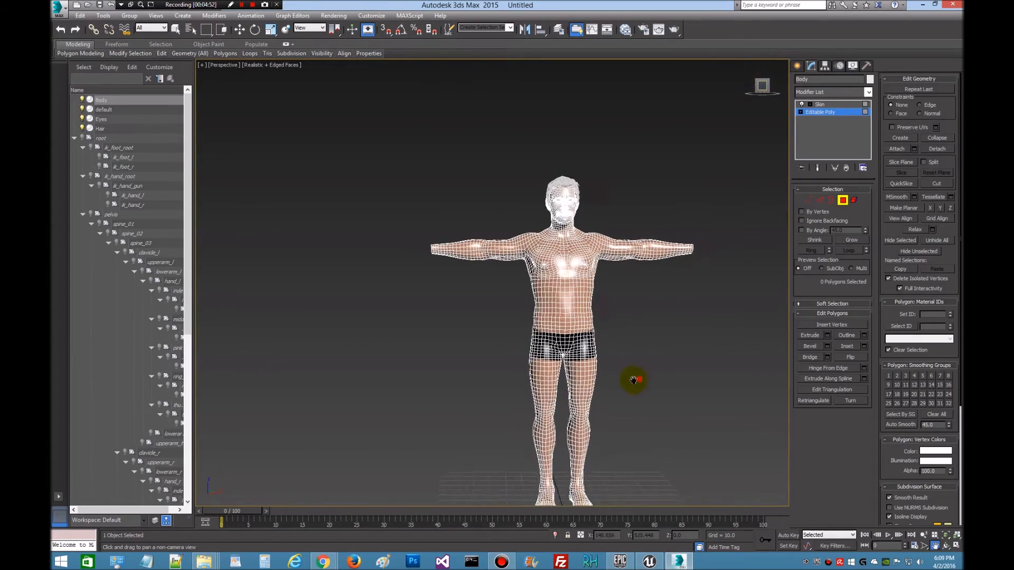
scroll(up, 3)
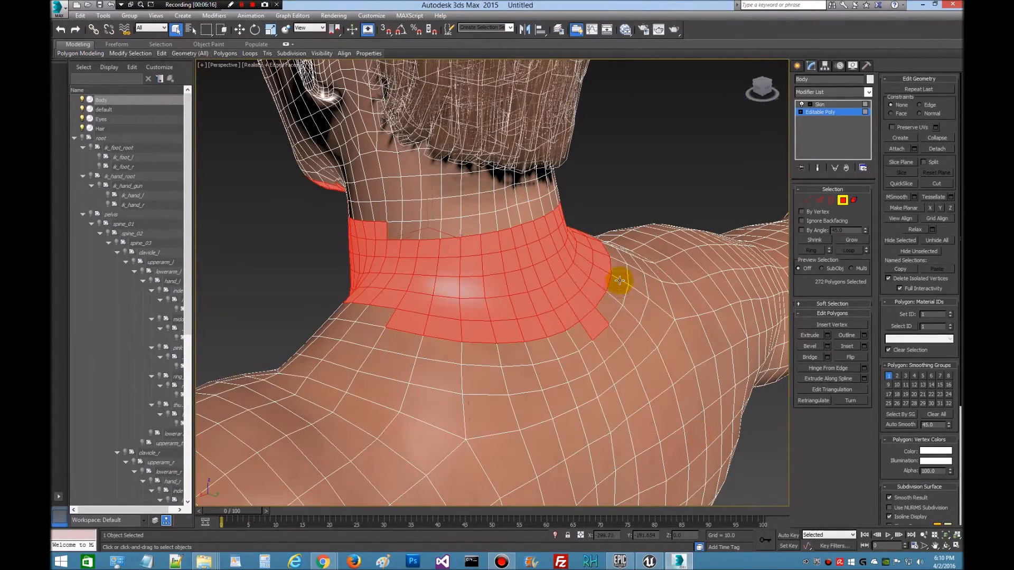
Step: Select neck-band polygons on the Body mesh for deletion
click(481, 336)
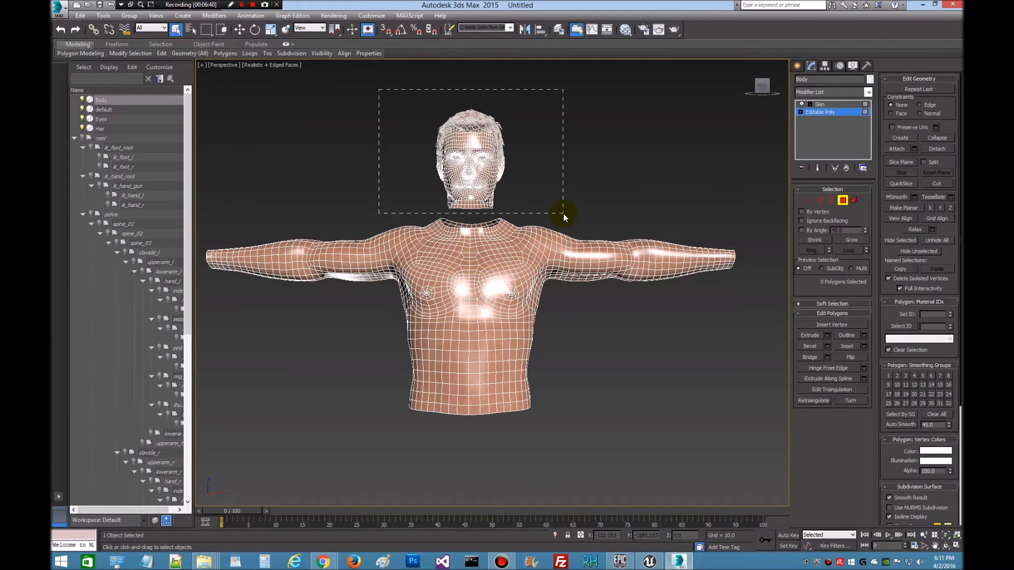
Step: Delete the head polygons and select the Eyes, Hair and default objects
click(244, 113)
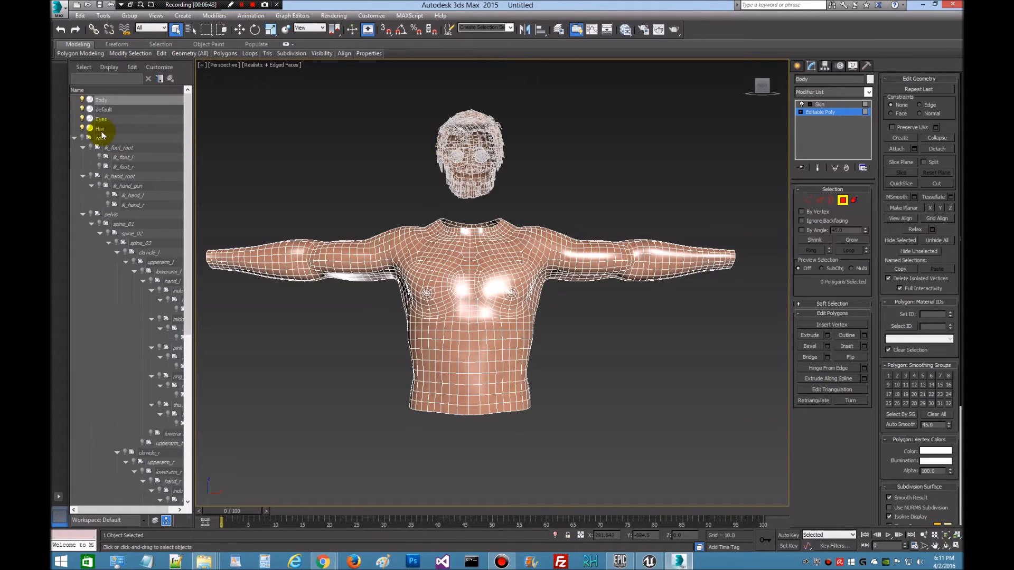
click(101, 128)
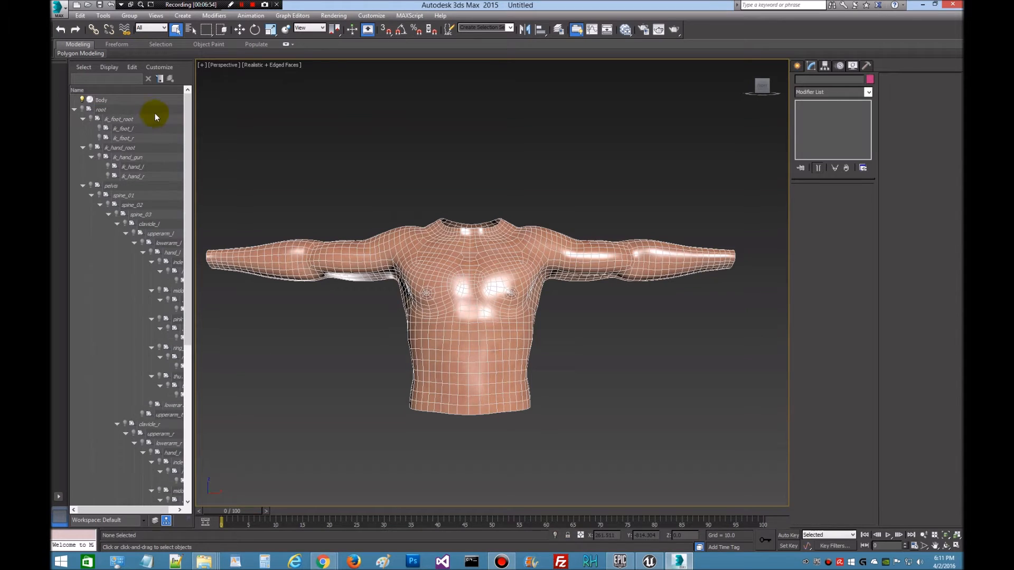
mouse_move(593, 155)
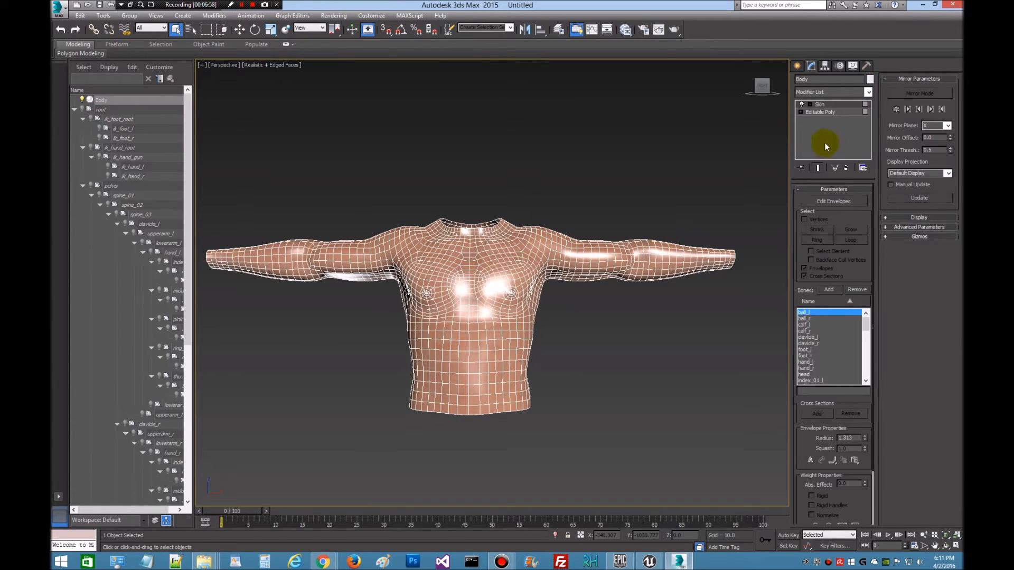
mouse_move(535, 188)
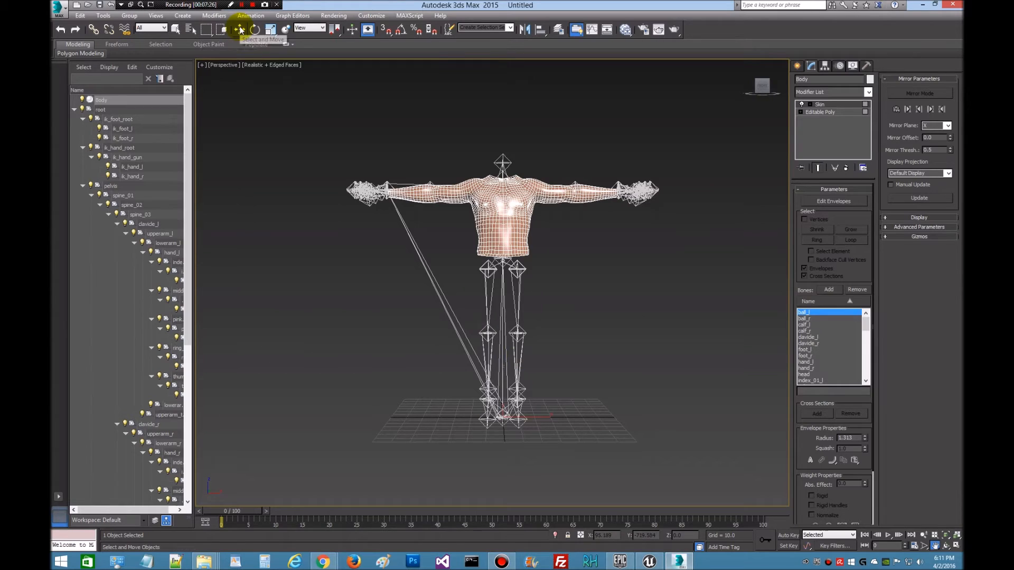
mouse_move(240, 30)
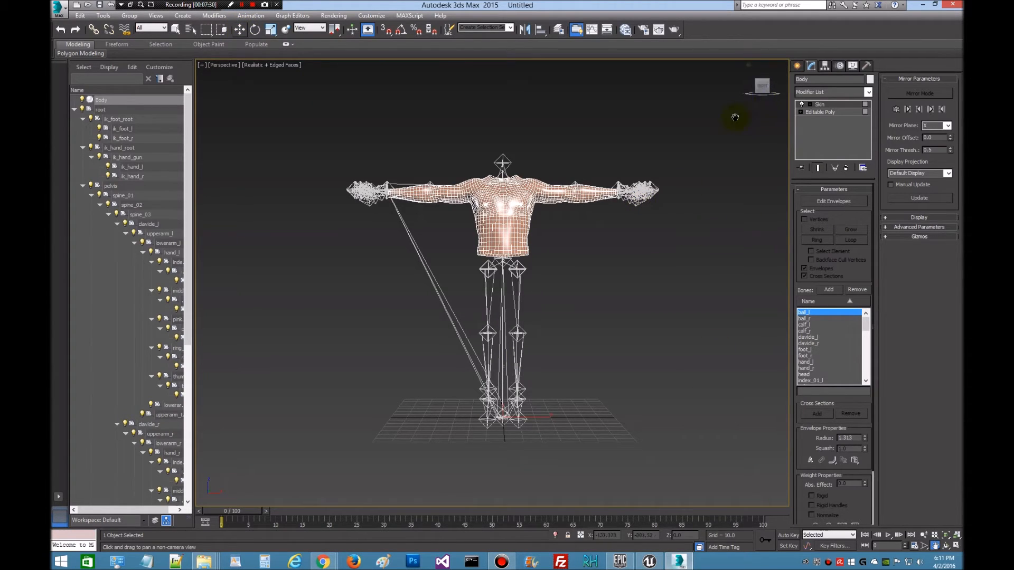
mouse_move(189, 169)
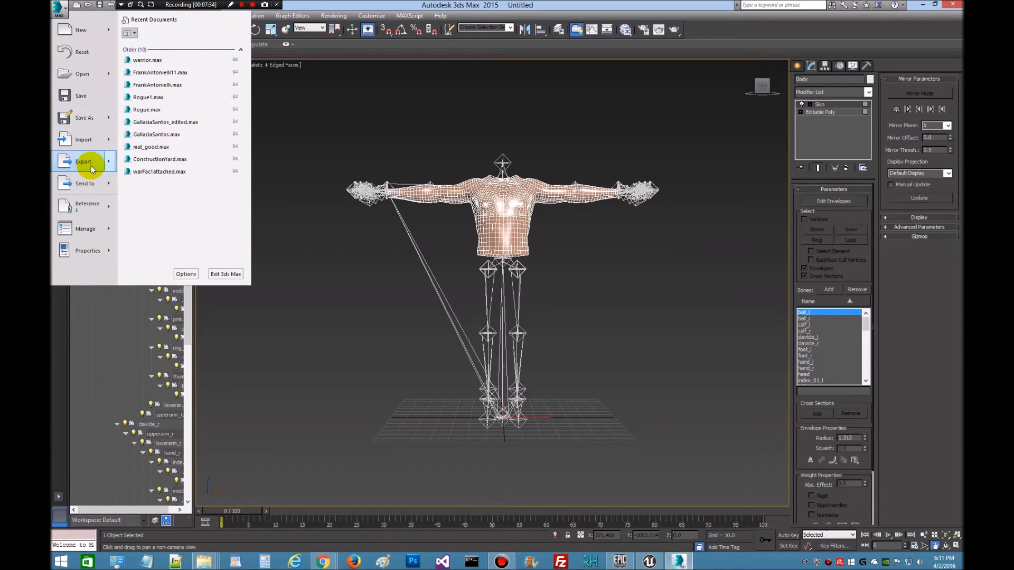
click(83, 162)
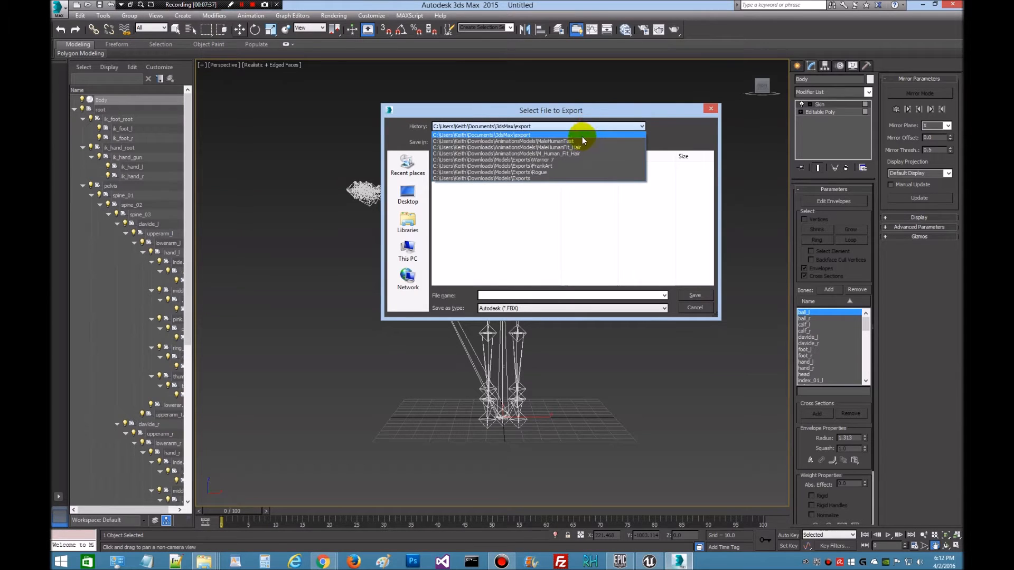
click(507, 140)
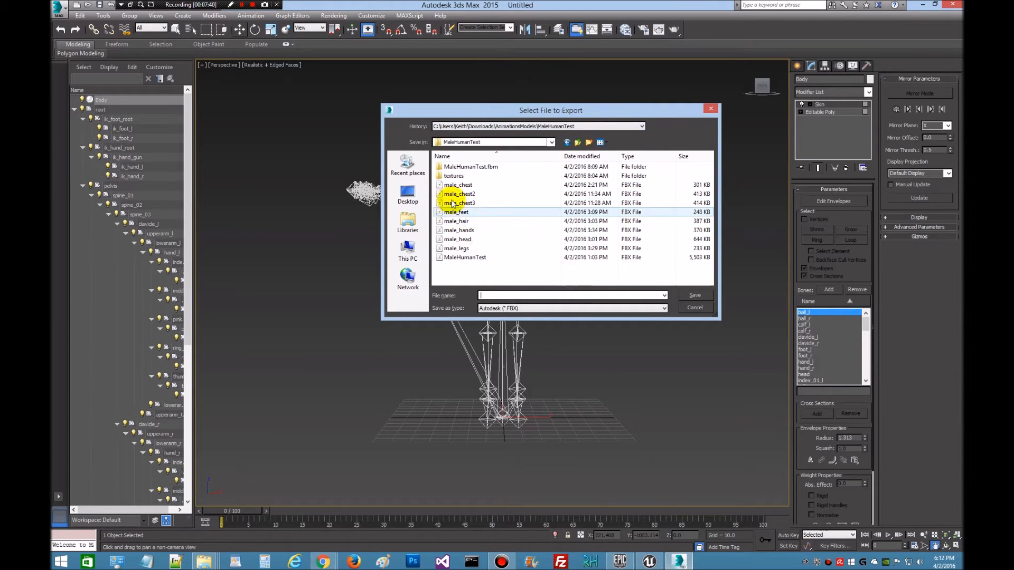
click(457, 185)
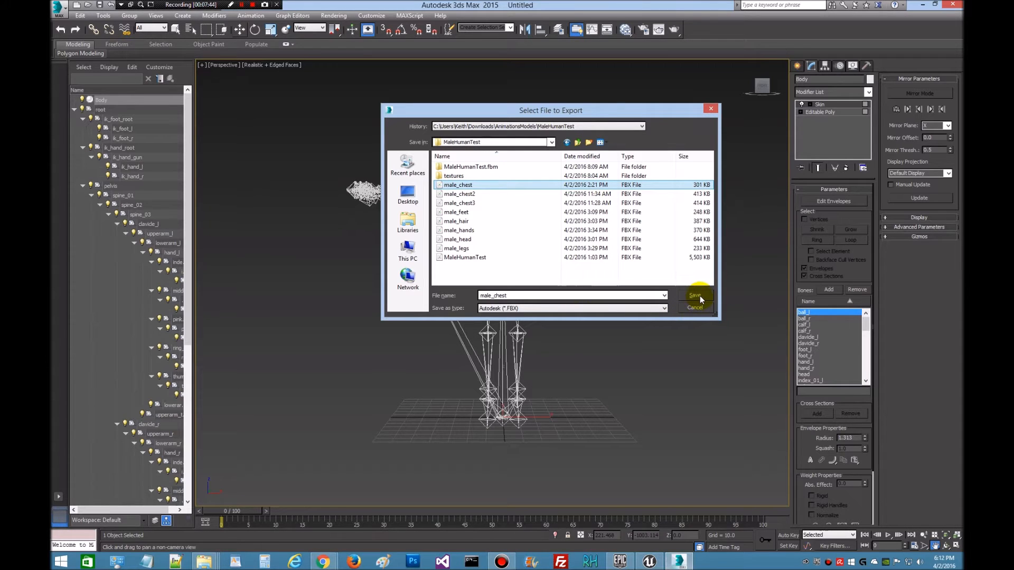
click(695, 296)
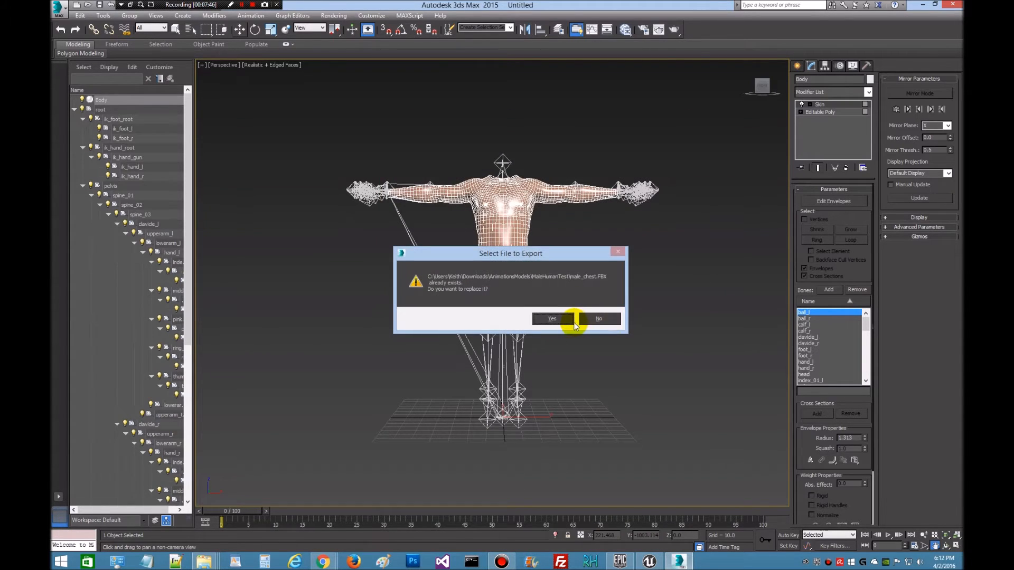
click(552, 318)
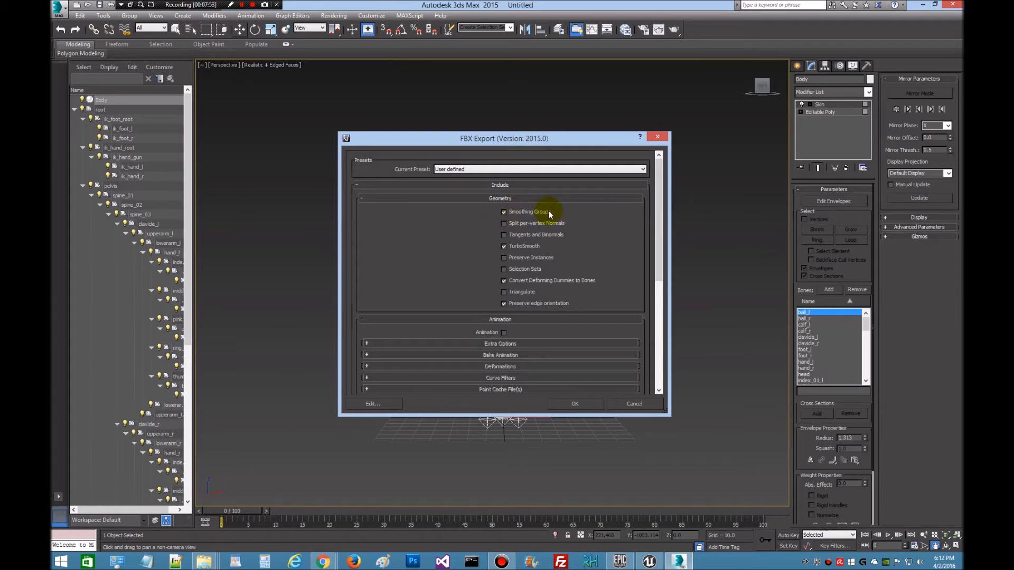
mouse_move(515, 313)
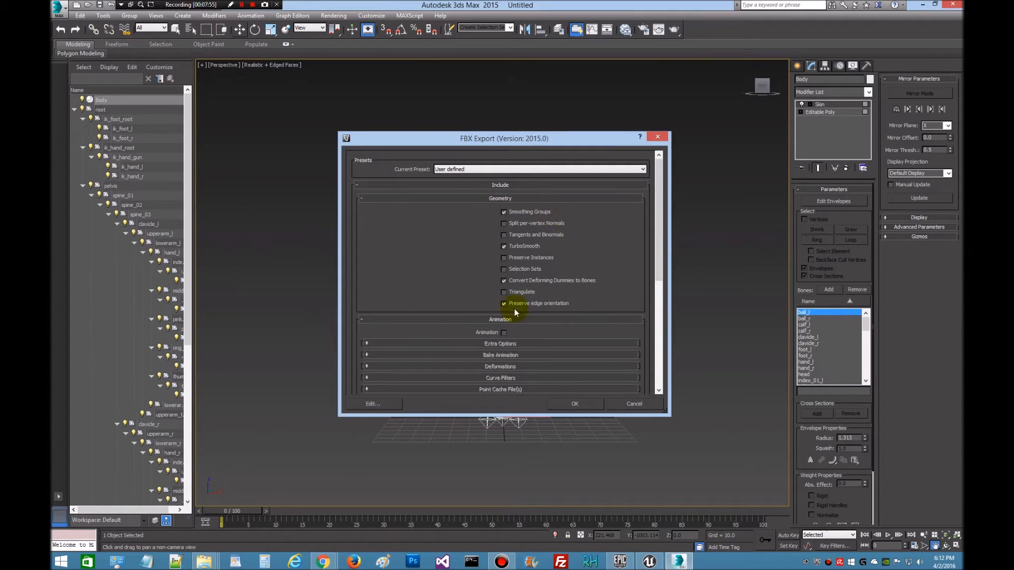
mouse_move(635, 403)
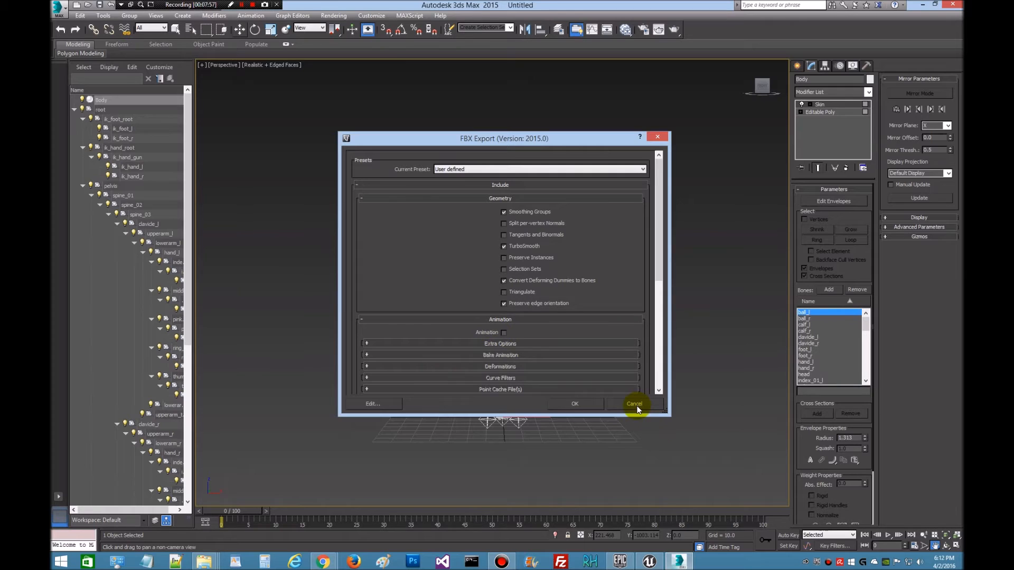
click(635, 404)
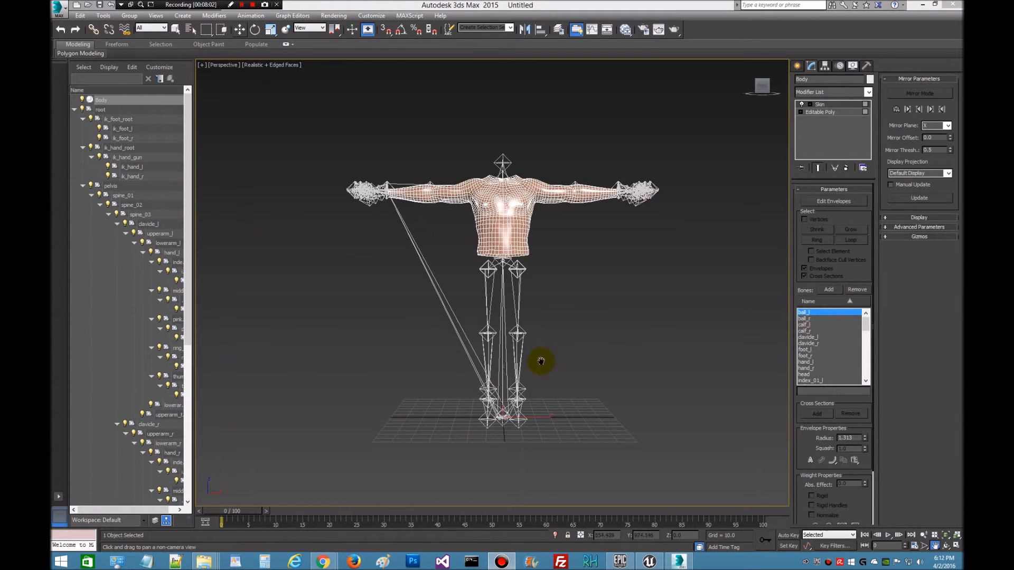
mouse_move(180, 44)
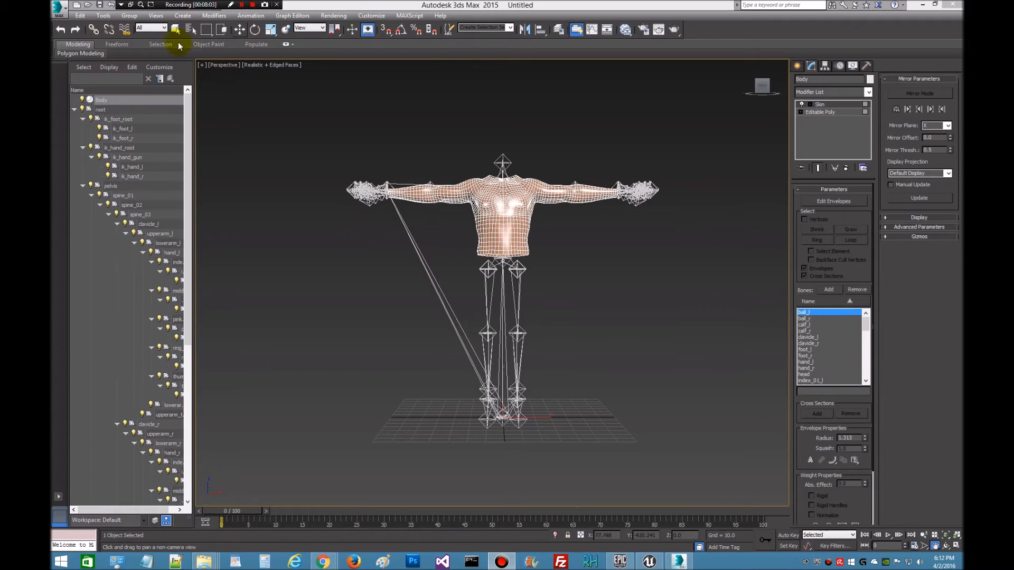
mouse_move(438, 223)
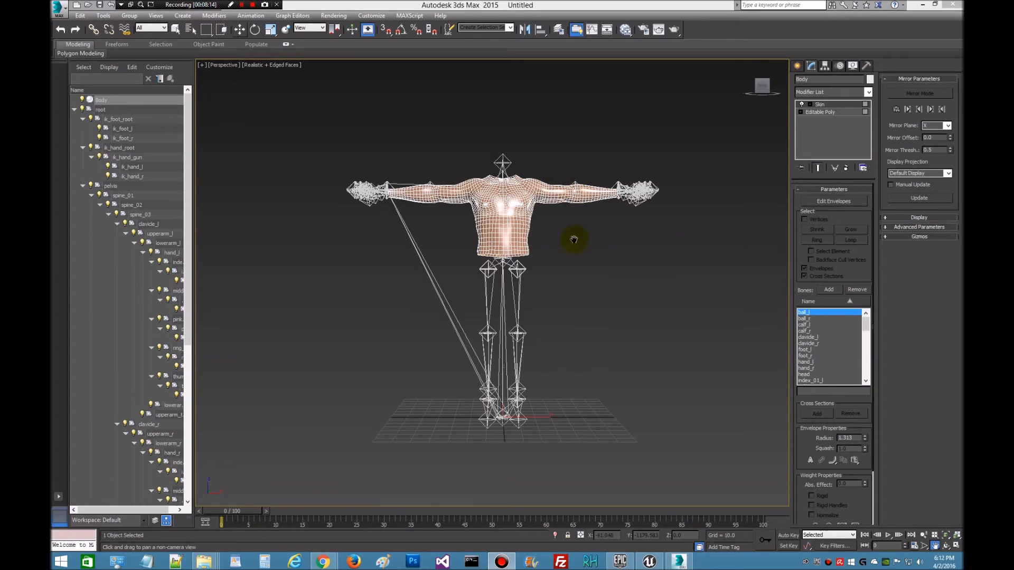
mouse_move(380, 166)
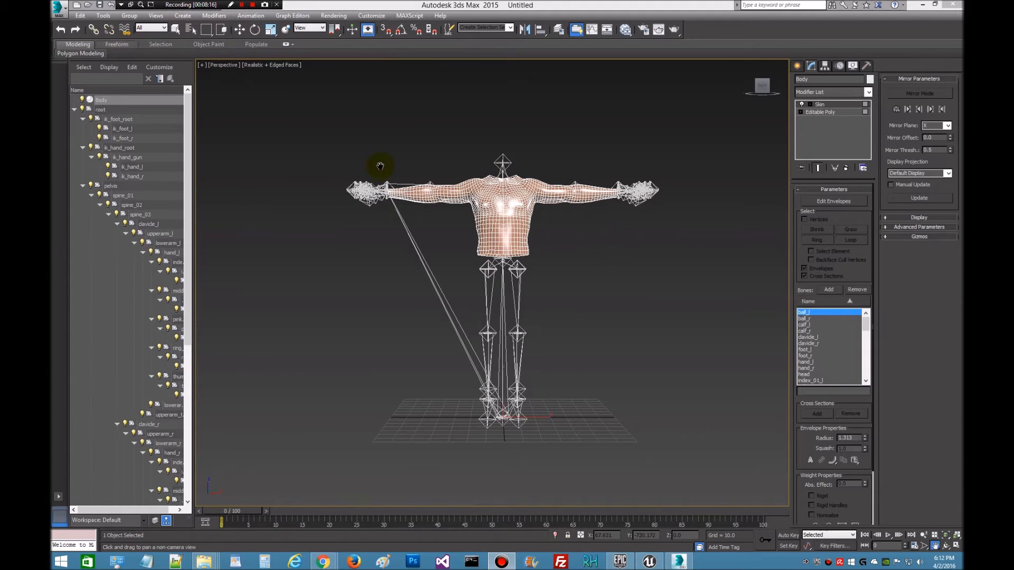
Step: Bring up the 3ds Max application menu with its file commands and recent documents
click(60, 10)
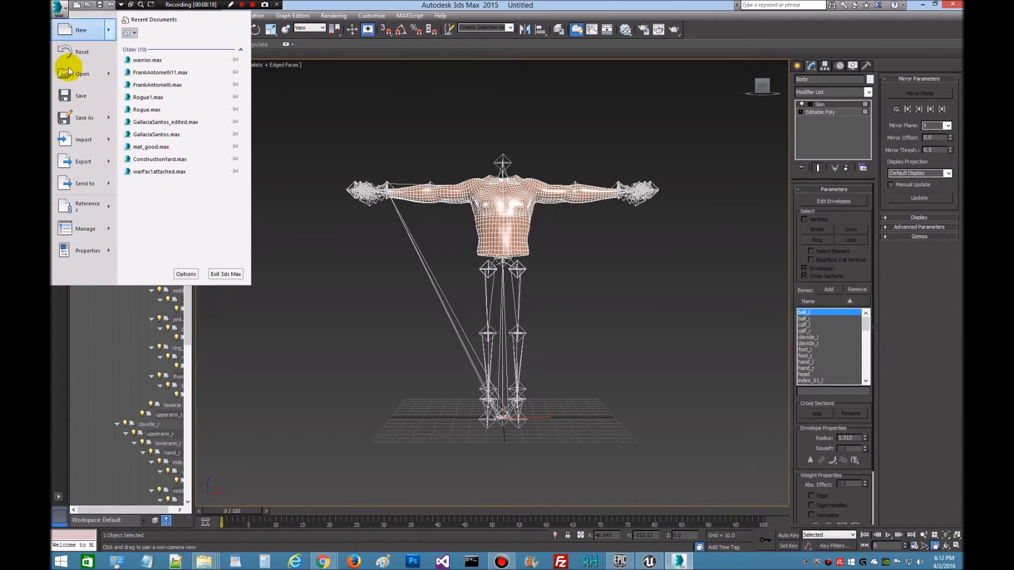
Step: Reset 3ds Max to an empty scene without saving, dismiss the import chooser and restore down the window
click(81, 30)
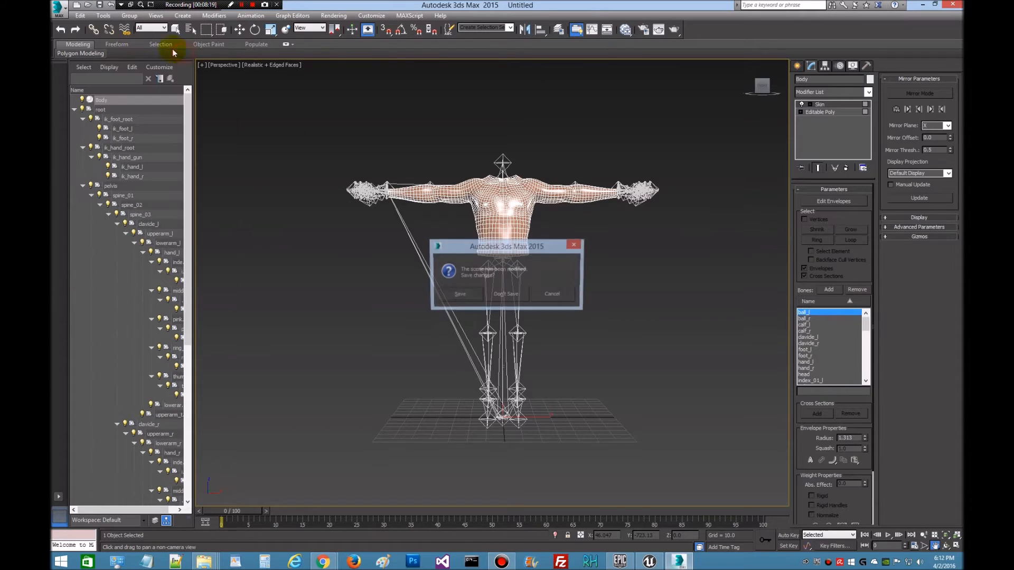
click(506, 294)
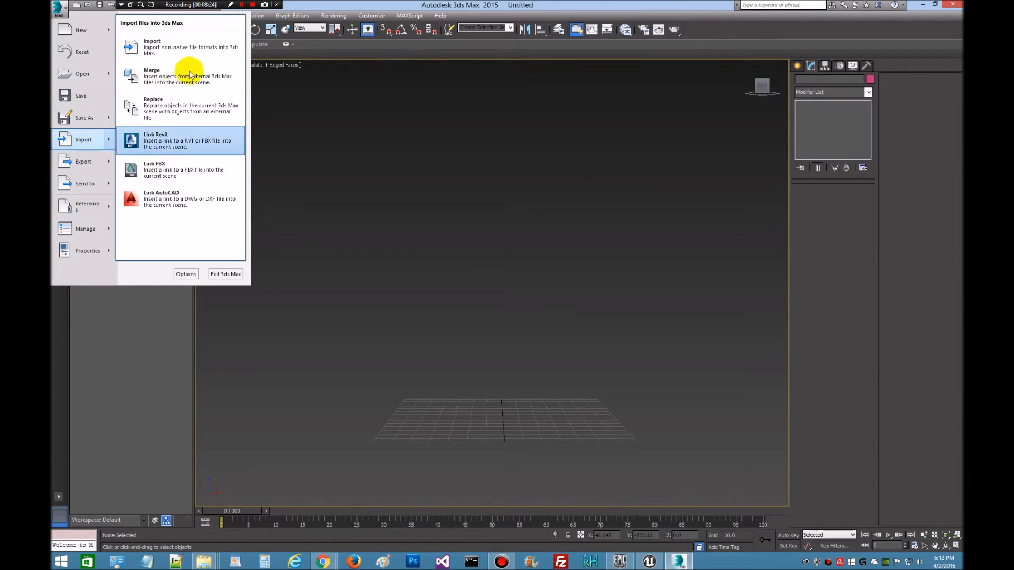
click(151, 46)
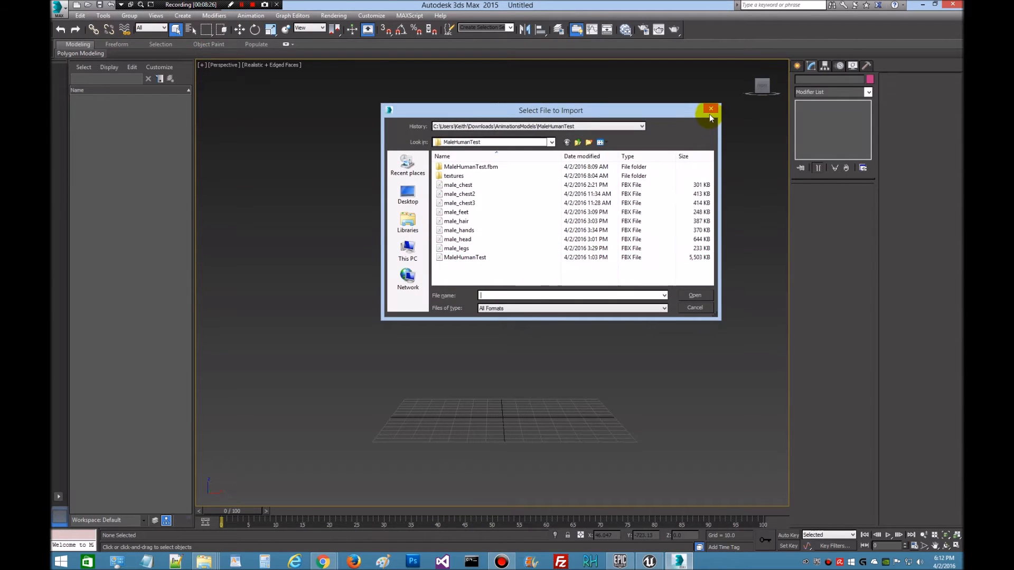
click(711, 109)
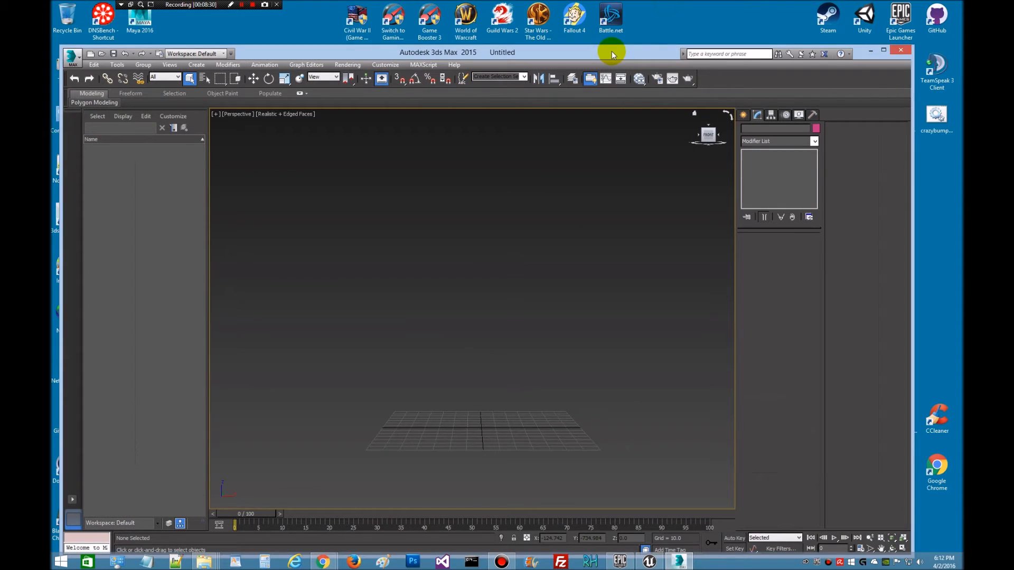
mouse_move(665, 284)
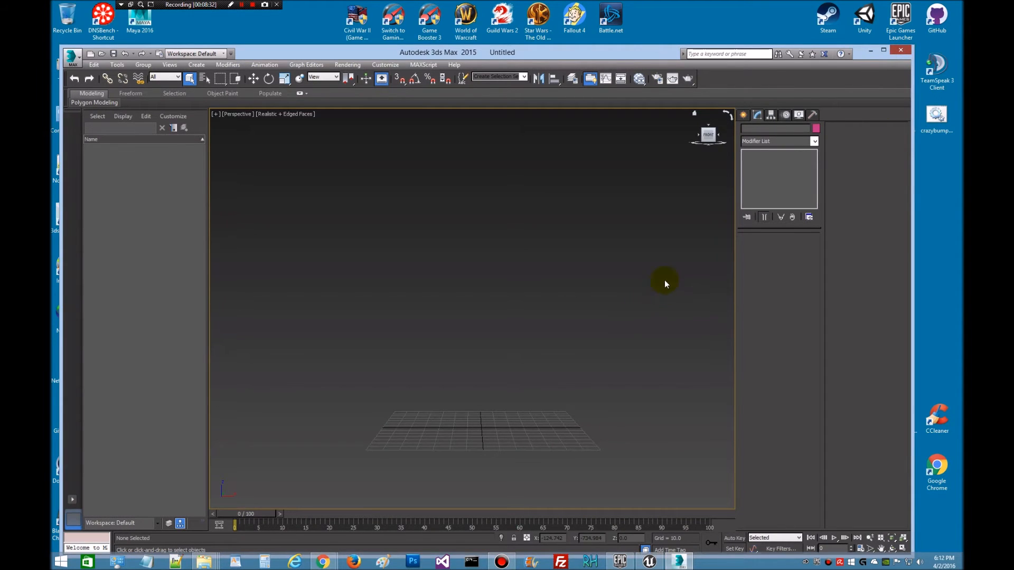
click(884, 50)
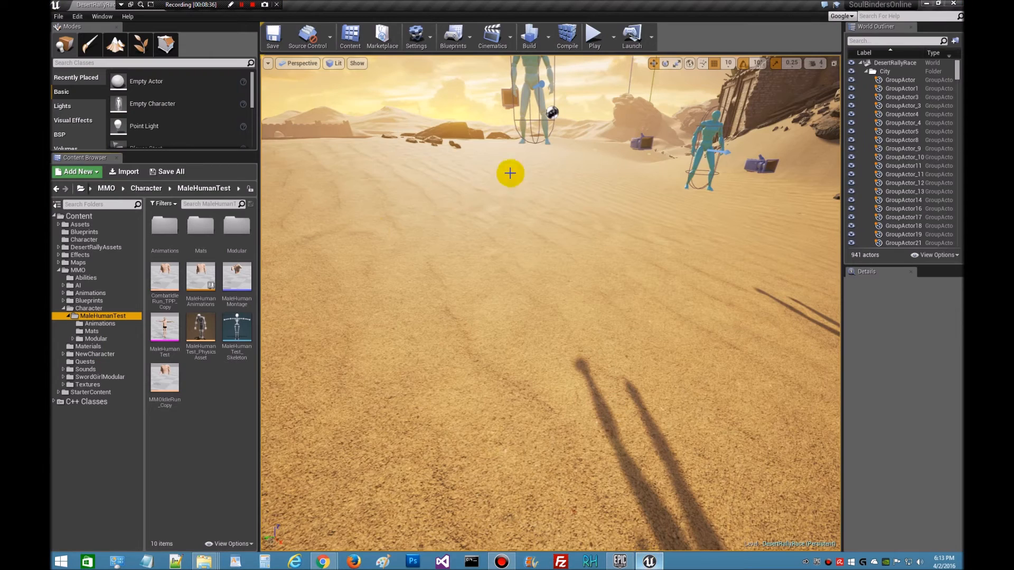
mouse_move(335, 348)
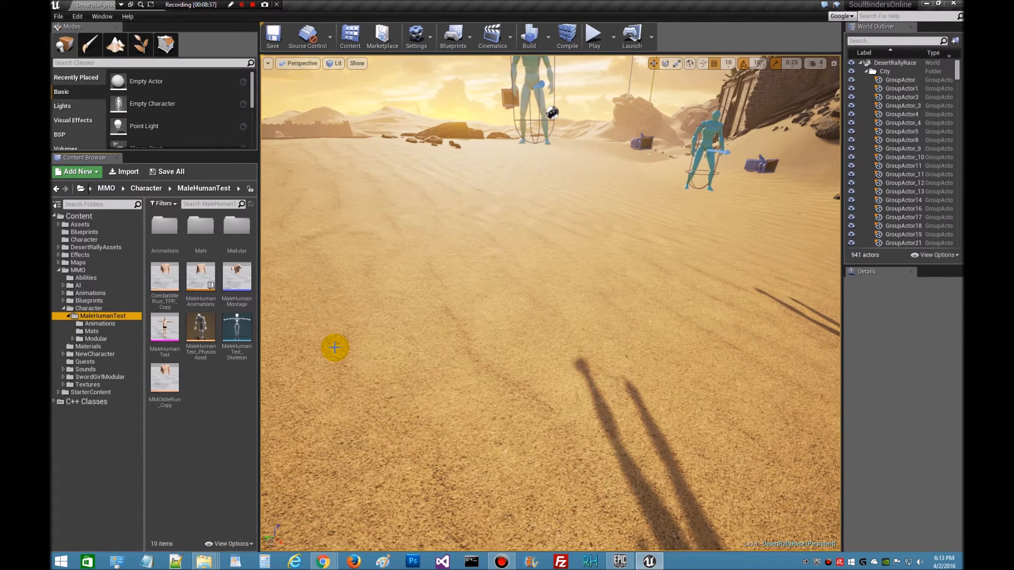
mouse_move(135, 332)
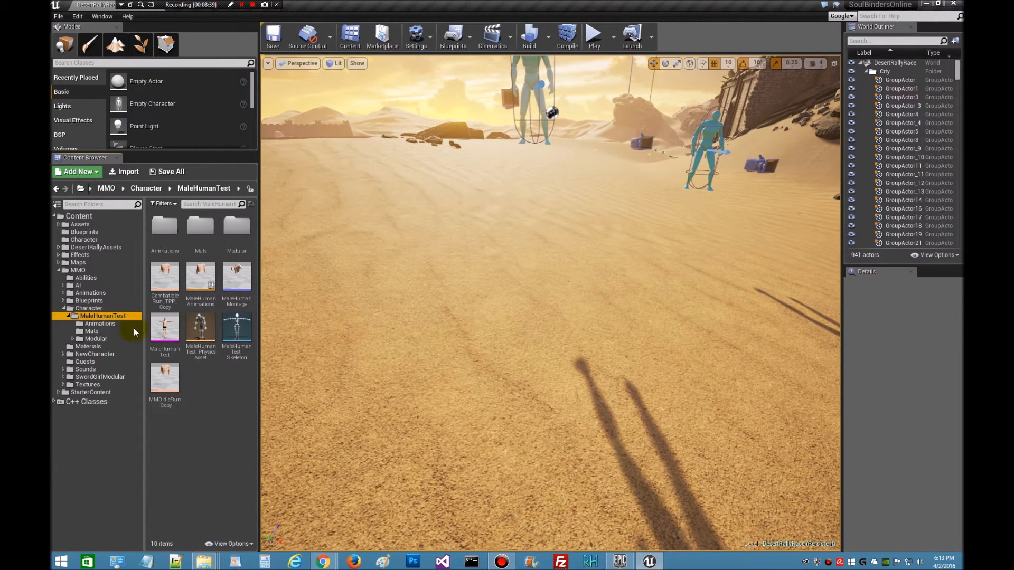
Step: Start an import into the MaleHumanTest Modular folder
click(96, 338)
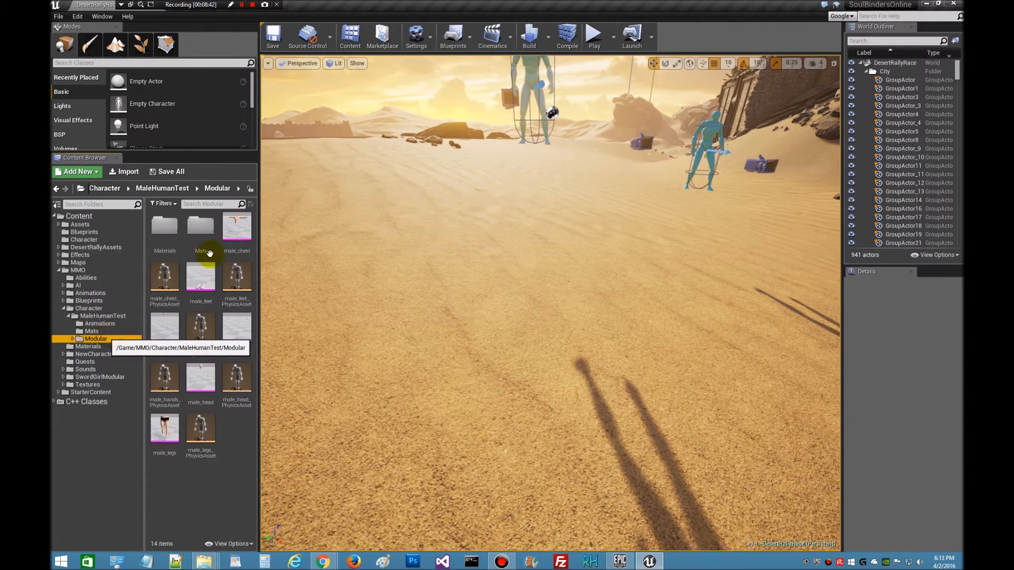
mouse_move(236, 226)
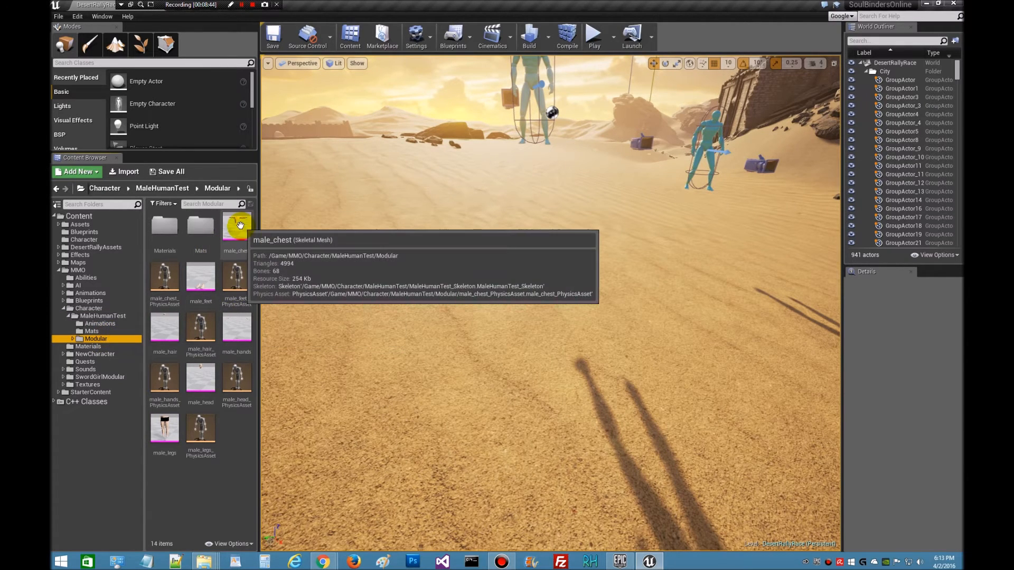
mouse_move(219, 470)
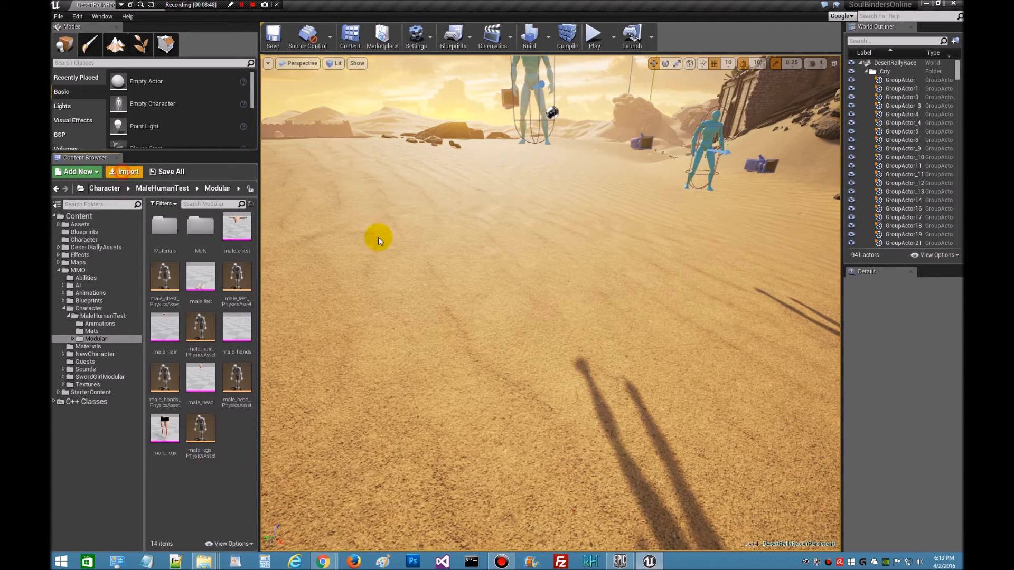
click(127, 171)
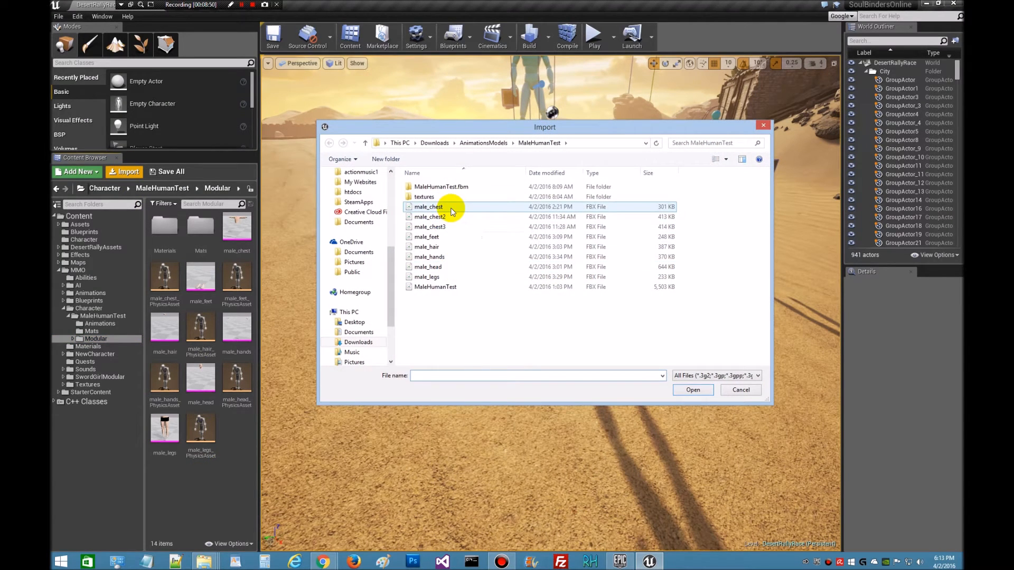
Step: Reimport male_chest.fbx, accepting Yes All to overwrite the existing asset
click(429, 206)
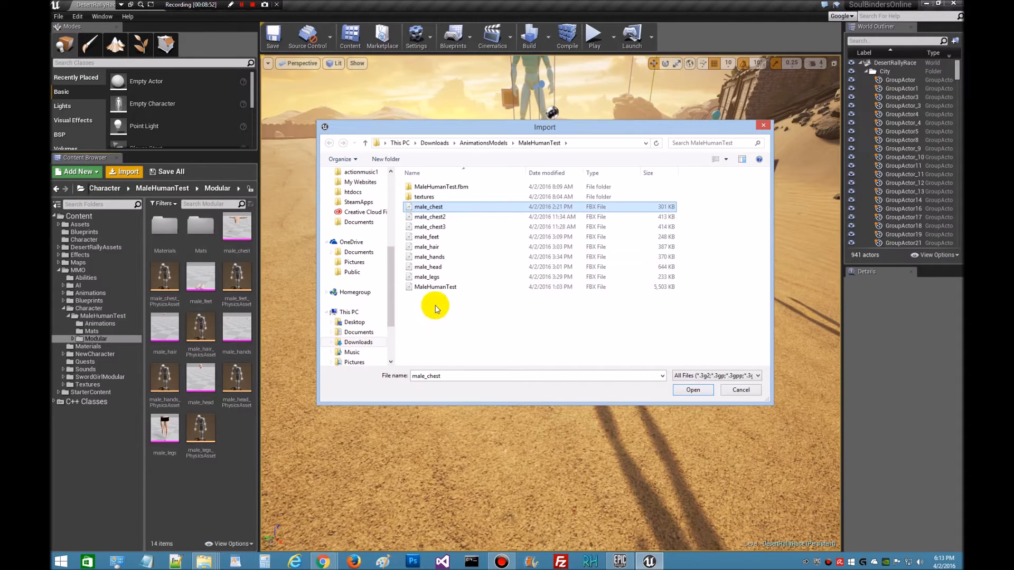
click(692, 390)
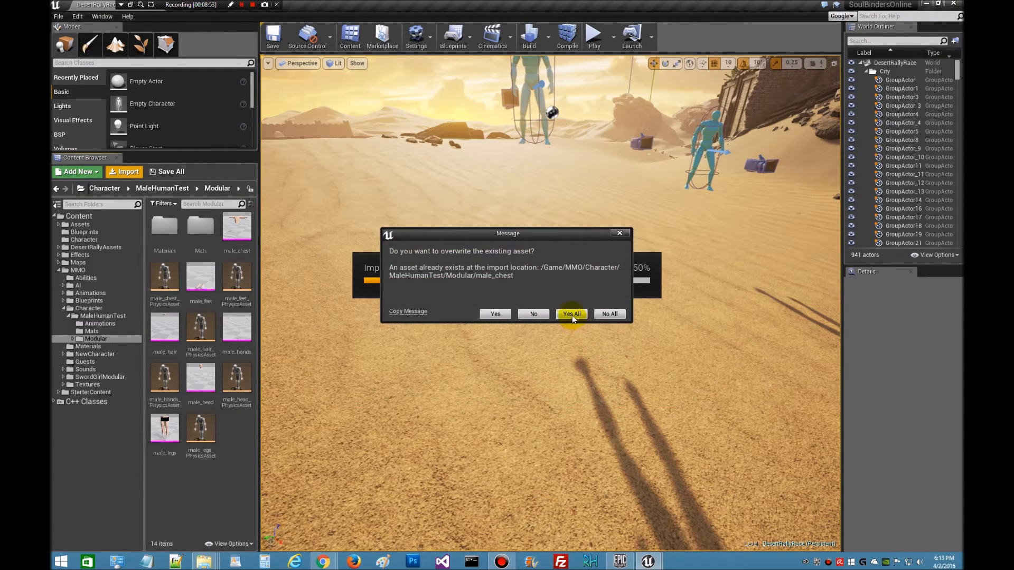
click(572, 314)
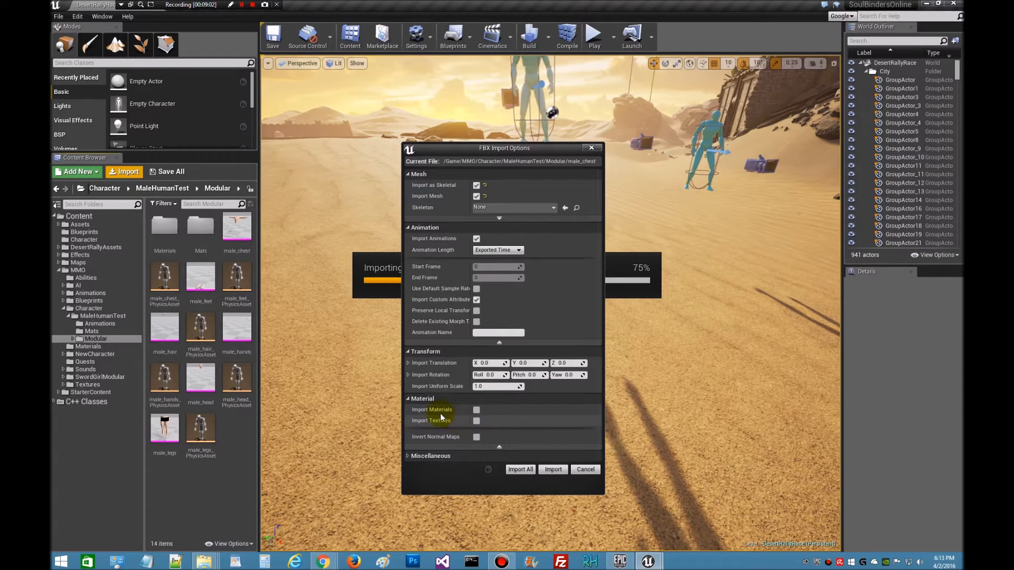
mouse_move(317, 288)
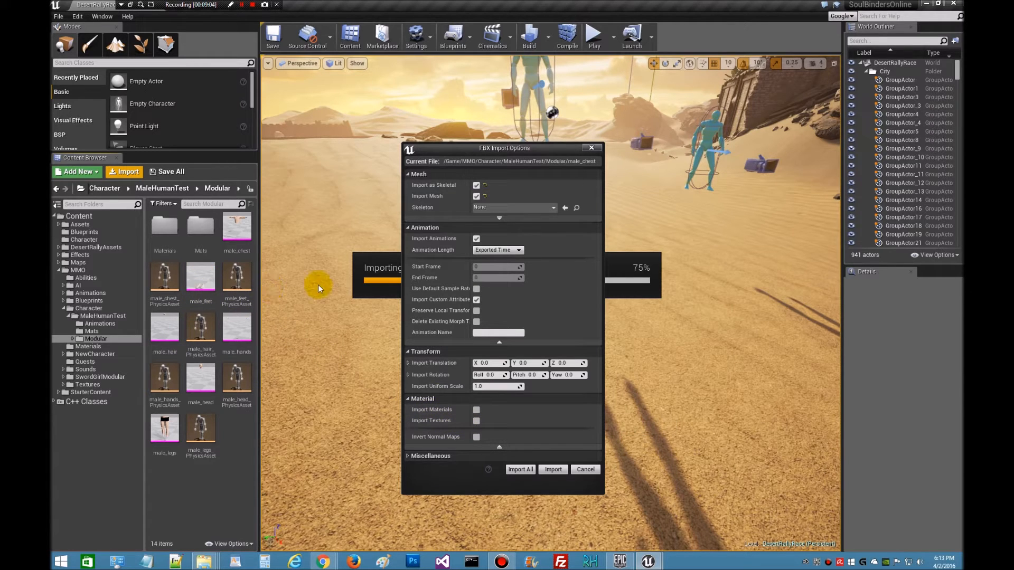
mouse_move(528, 208)
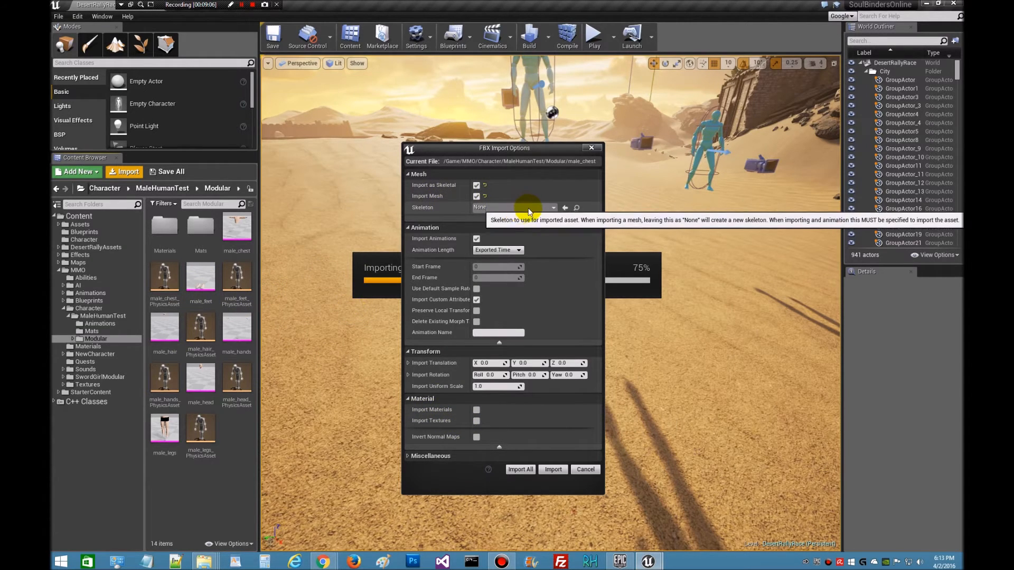
Step: Pick MaleHumanTest_Skeleton for male_chest, then cancel the FBX import
click(553, 207)
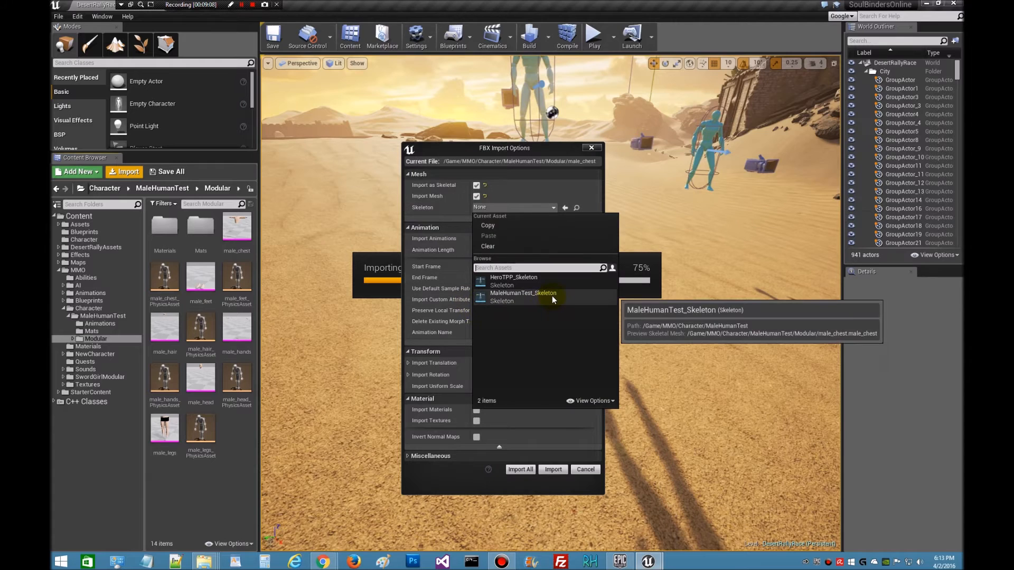
click(523, 293)
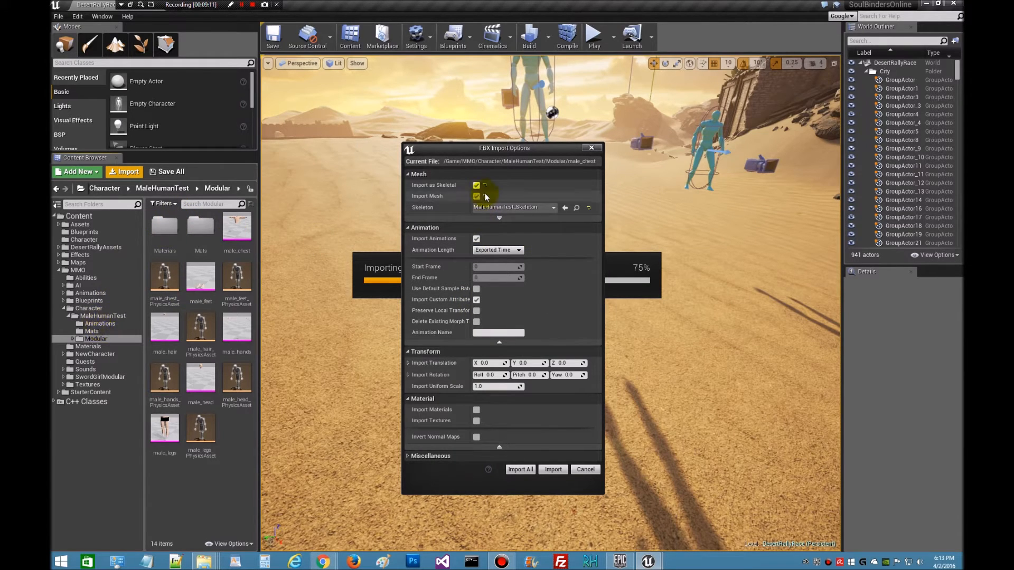
mouse_move(524, 207)
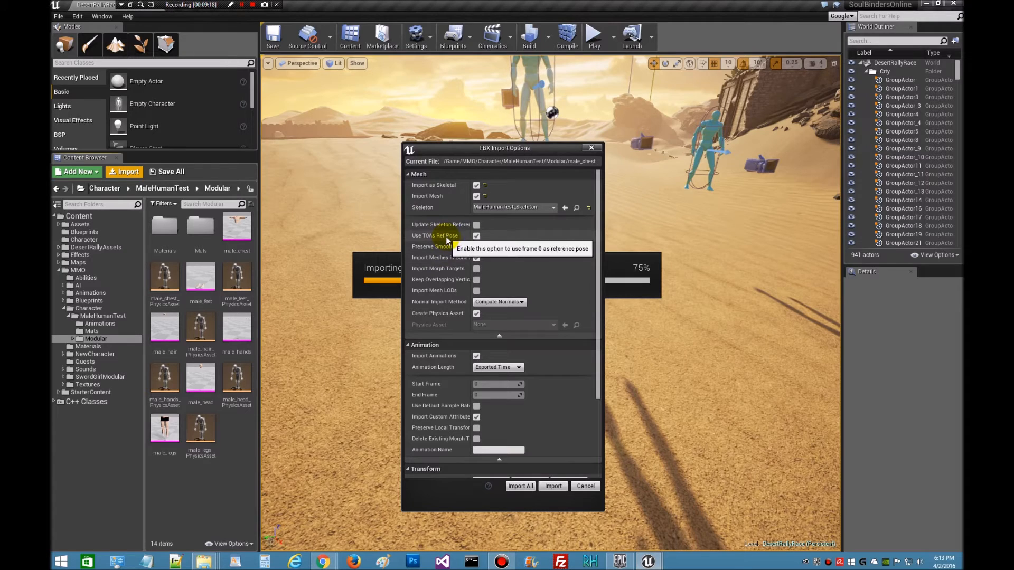
mouse_move(557, 486)
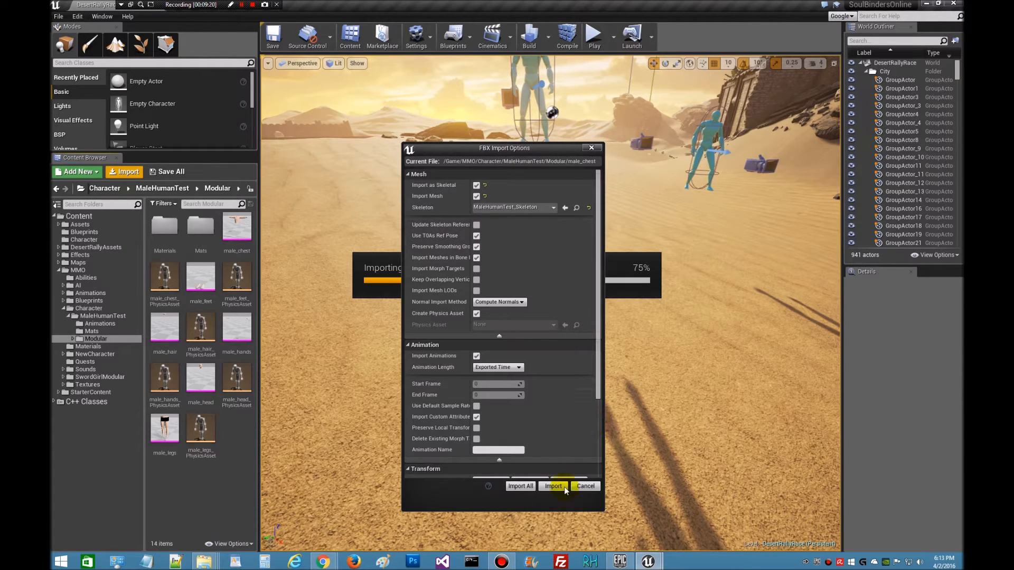
mouse_move(584, 485)
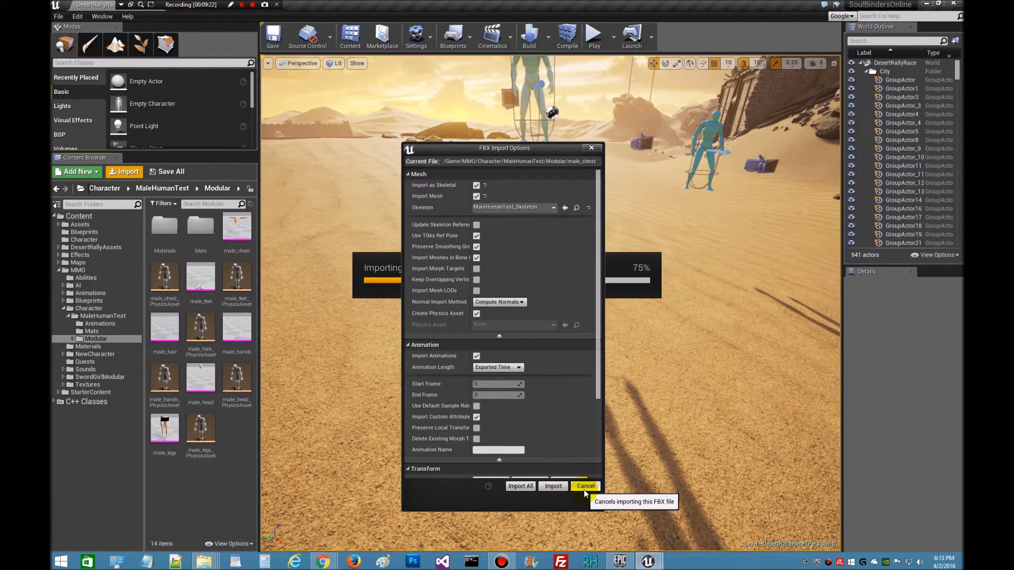
click(584, 486)
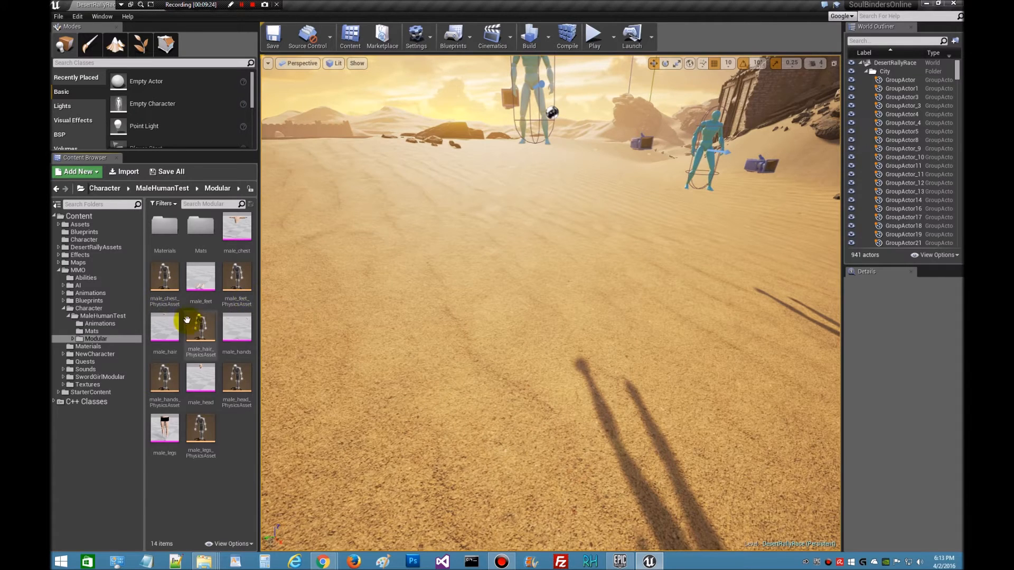
Step: Leave the Modular assets and show the MMO Blueprints folder contents
click(165, 281)
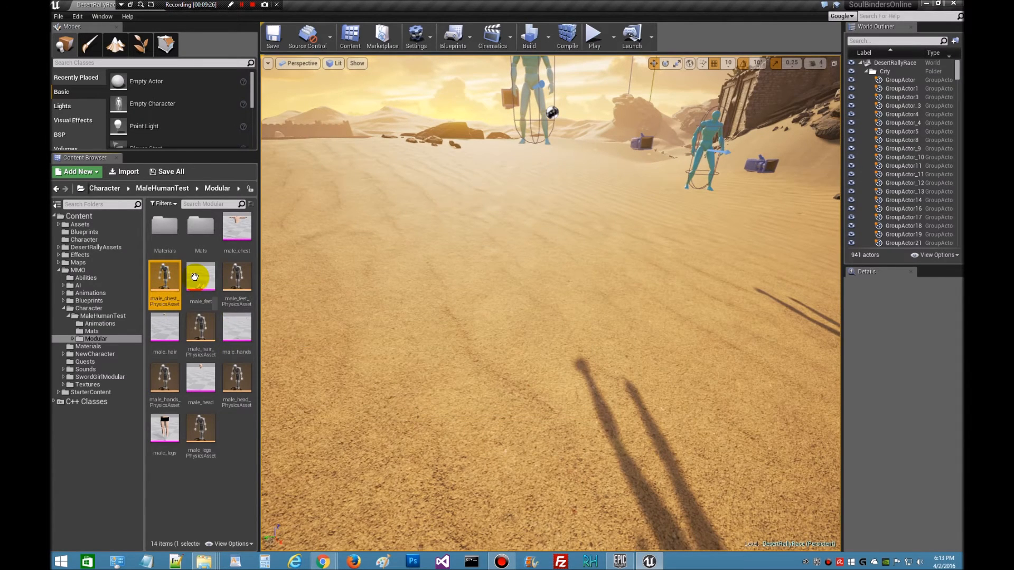
mouse_move(201, 278)
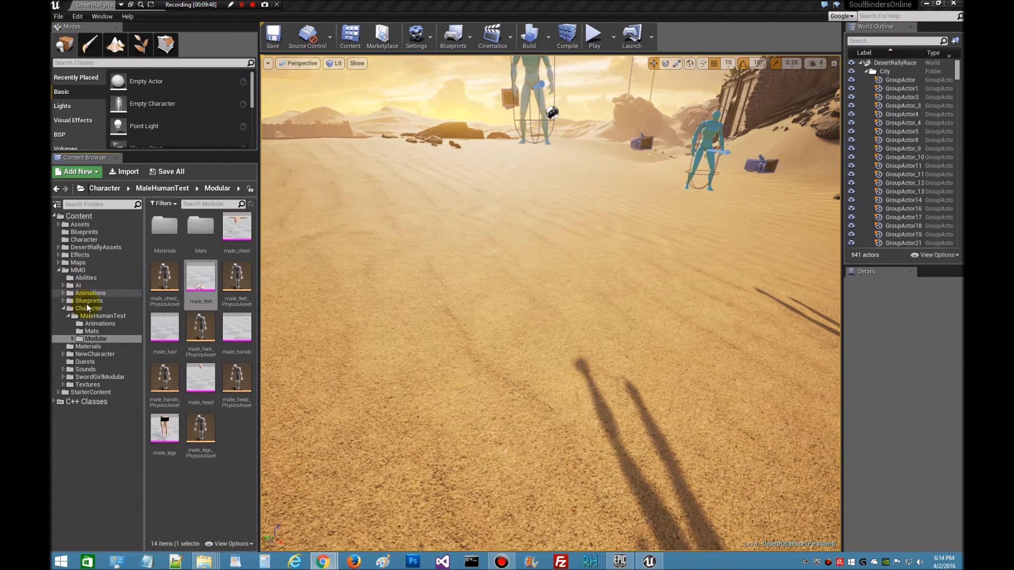
click(88, 300)
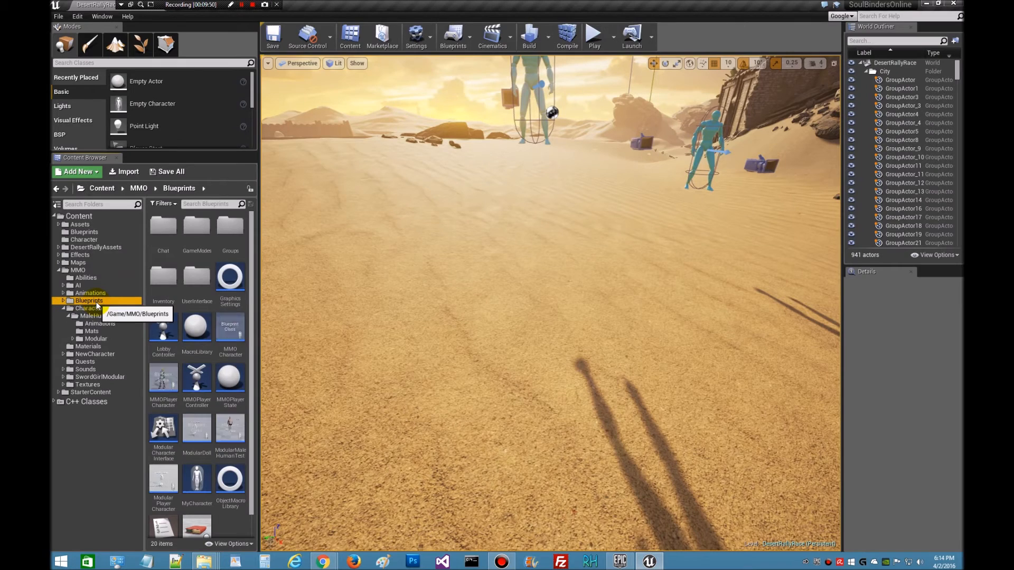
Step: Open the ModularMaleHumanTest blueprint from the MMO Blueprints folder in the Blueprint Editor
click(87, 309)
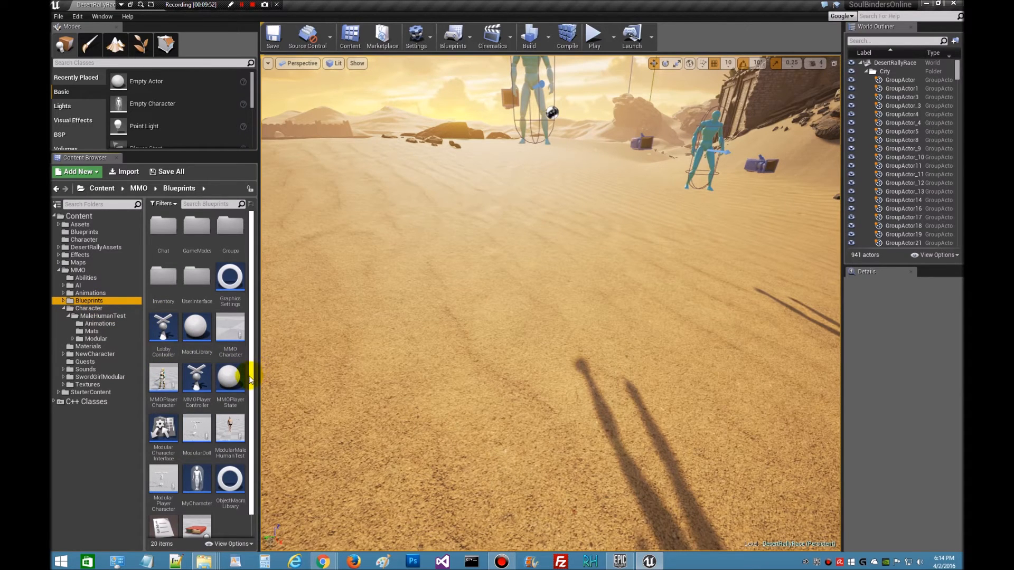
scroll(down, 3)
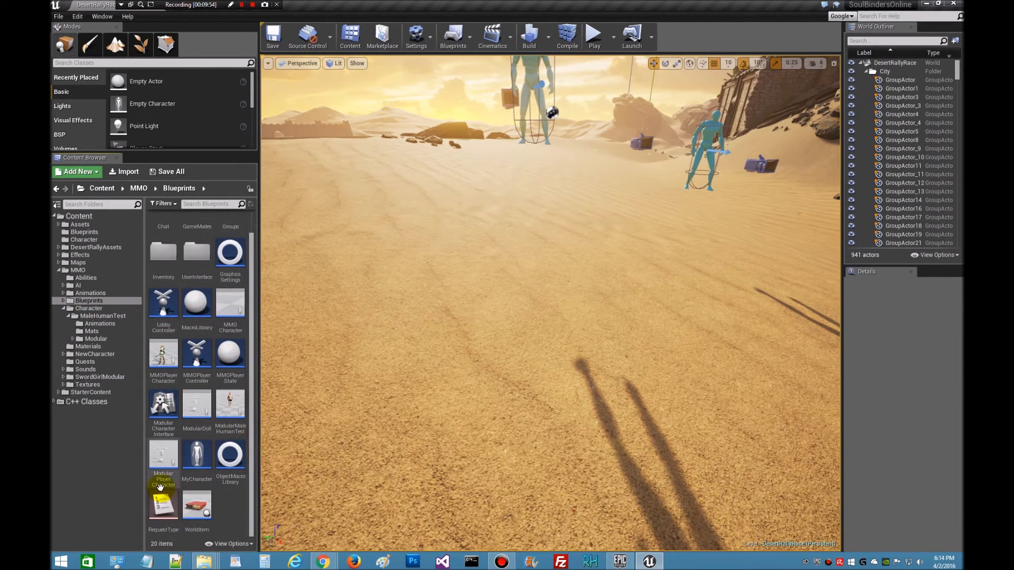
mouse_move(163, 457)
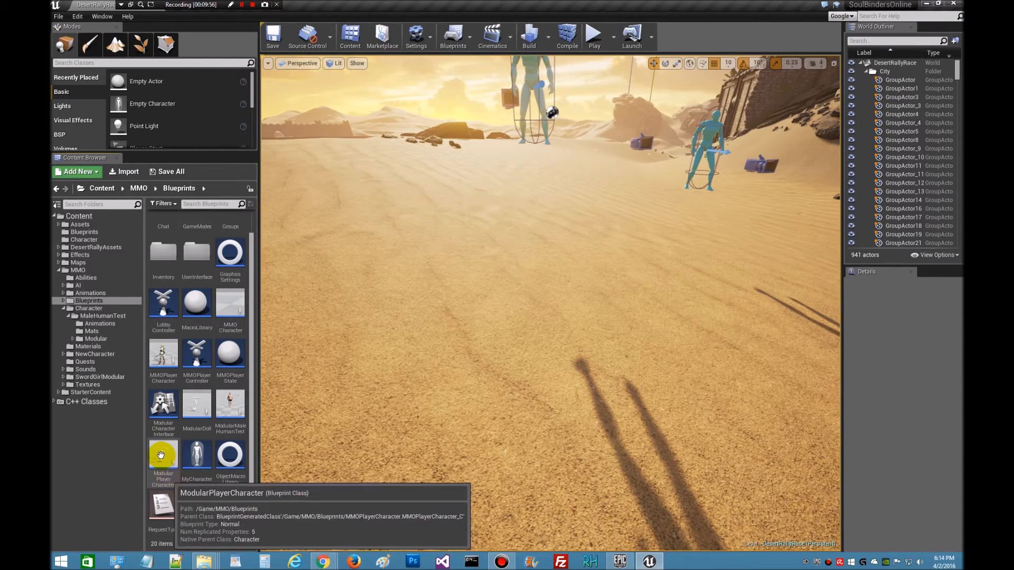
right_click(163, 457)
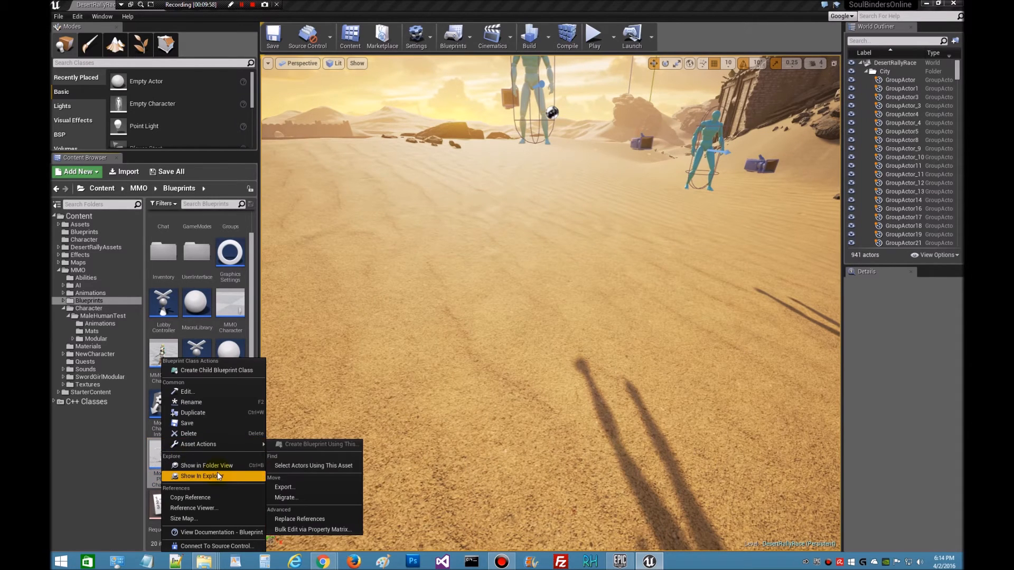
mouse_move(193, 413)
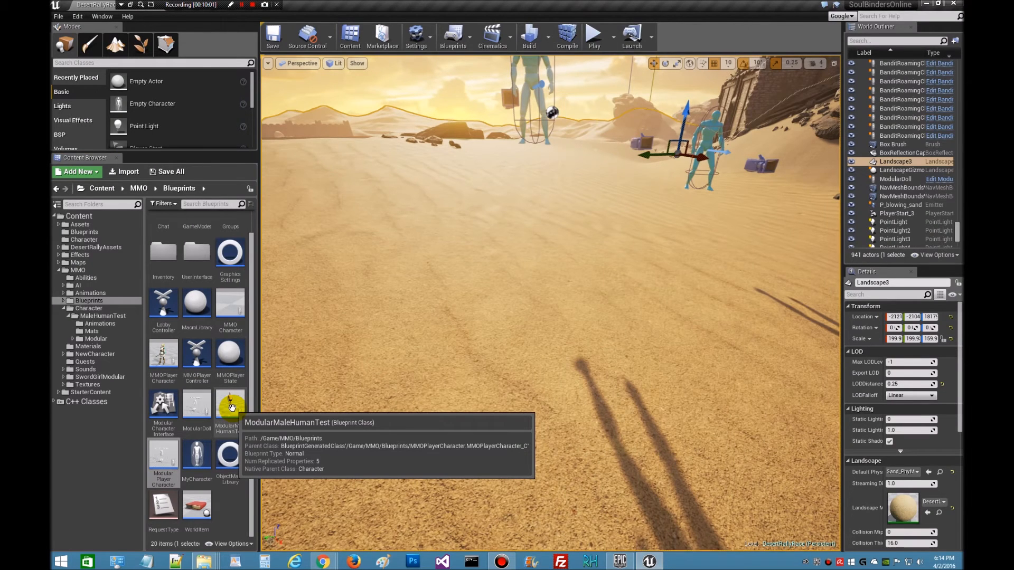
right_click(232, 408)
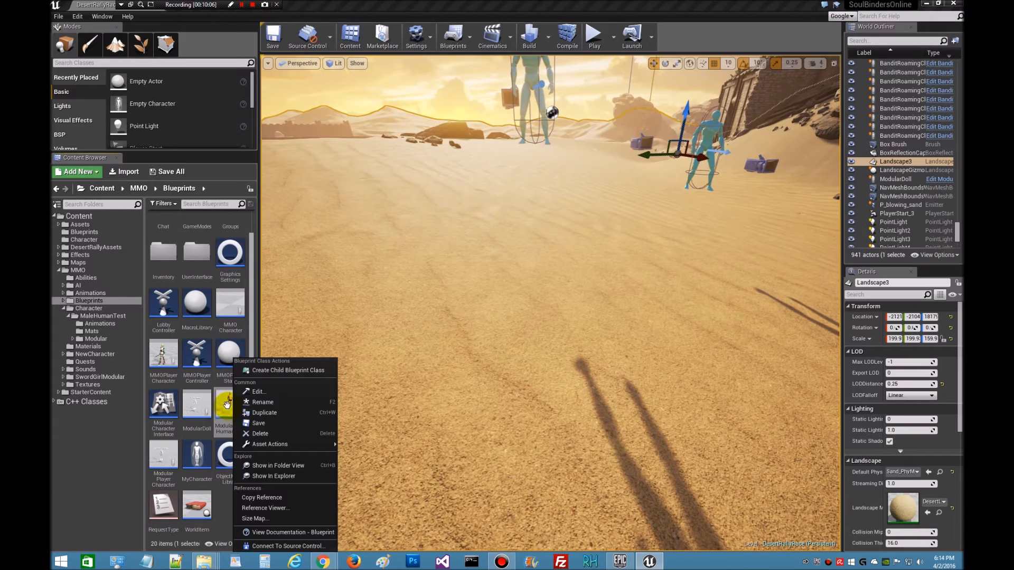
click(258, 391)
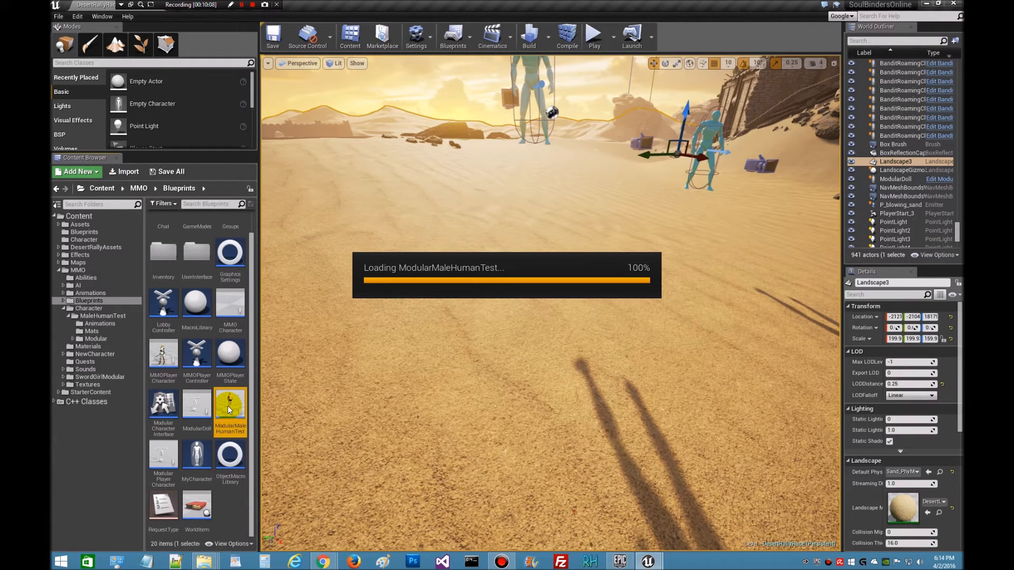
double_click(229, 409)
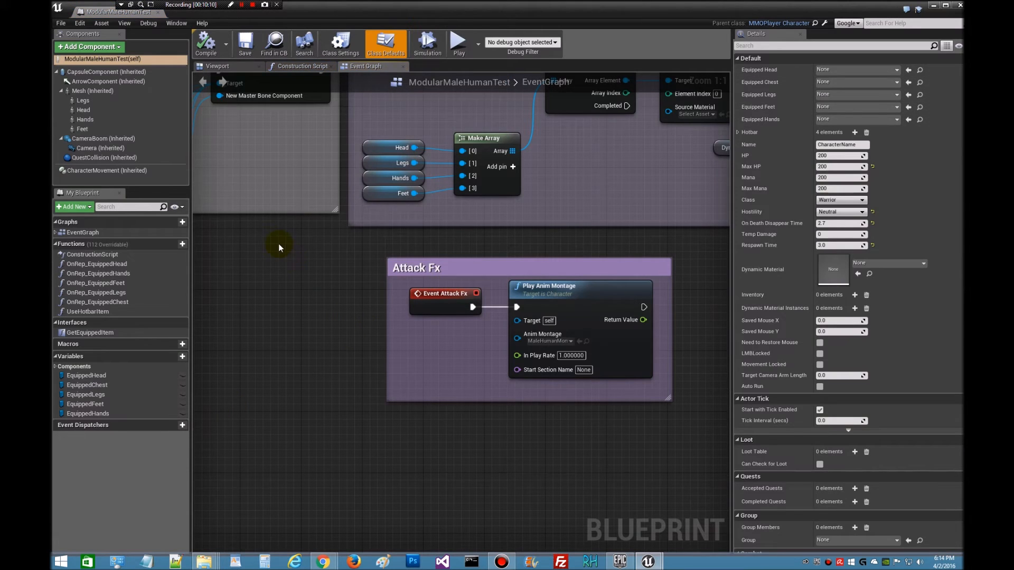
click(93, 91)
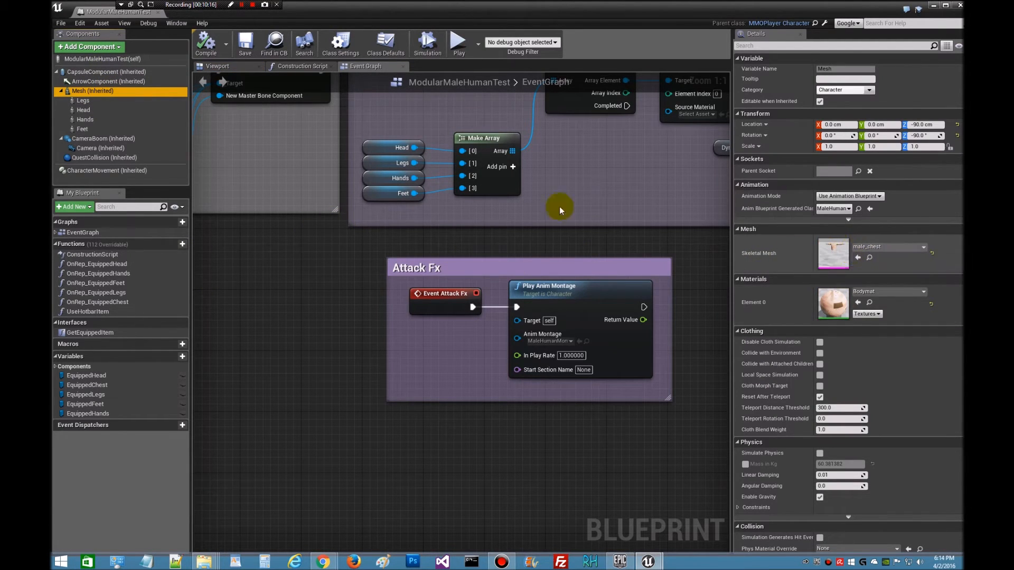
mouse_move(854, 279)
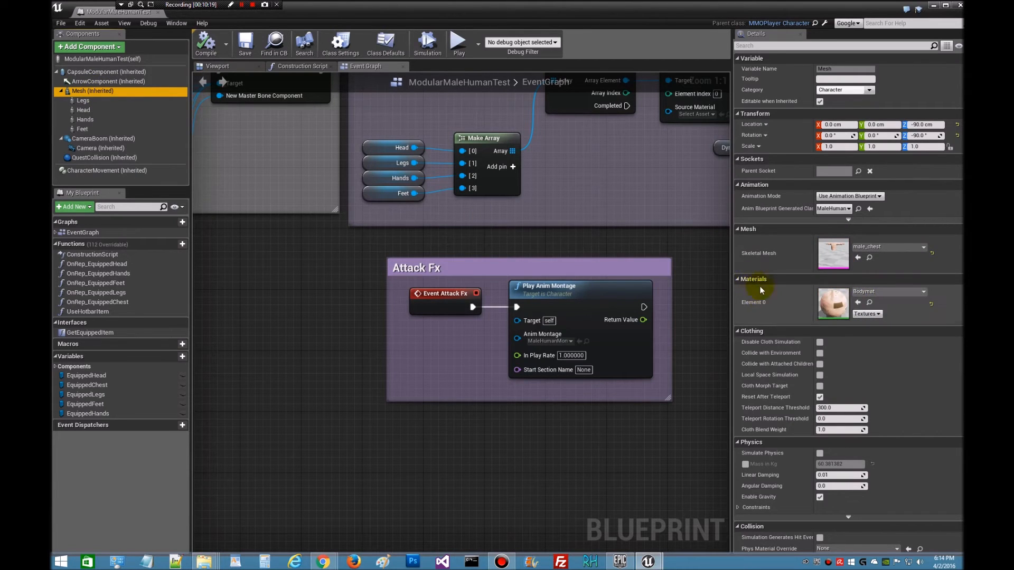
mouse_move(615, 281)
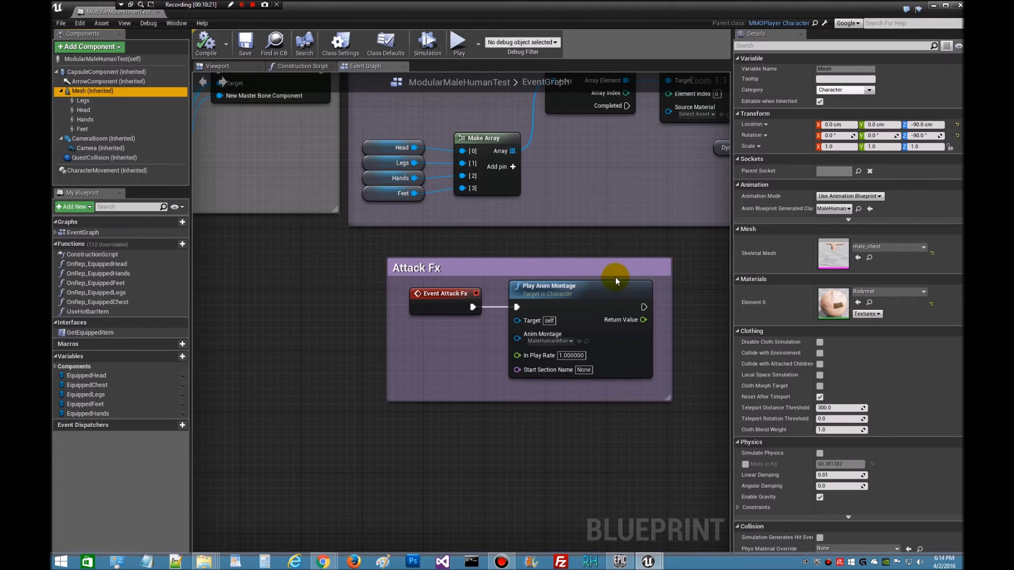
mouse_move(82, 101)
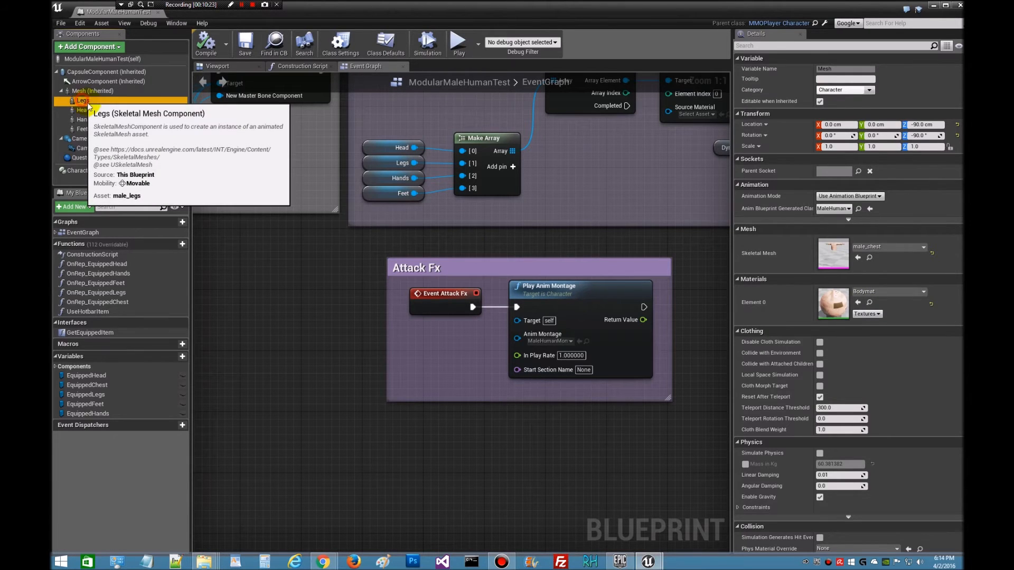
click(83, 110)
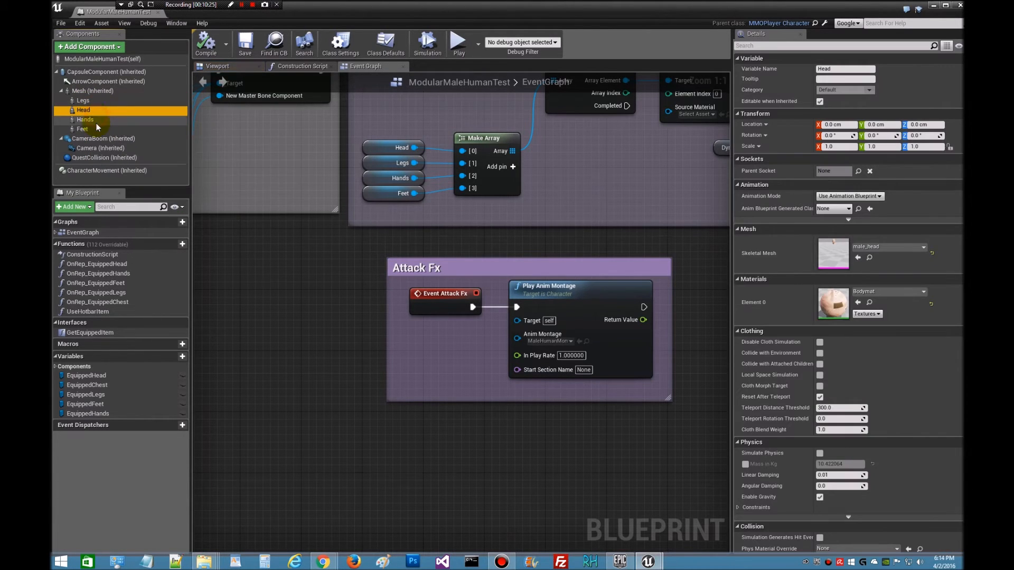
click(82, 129)
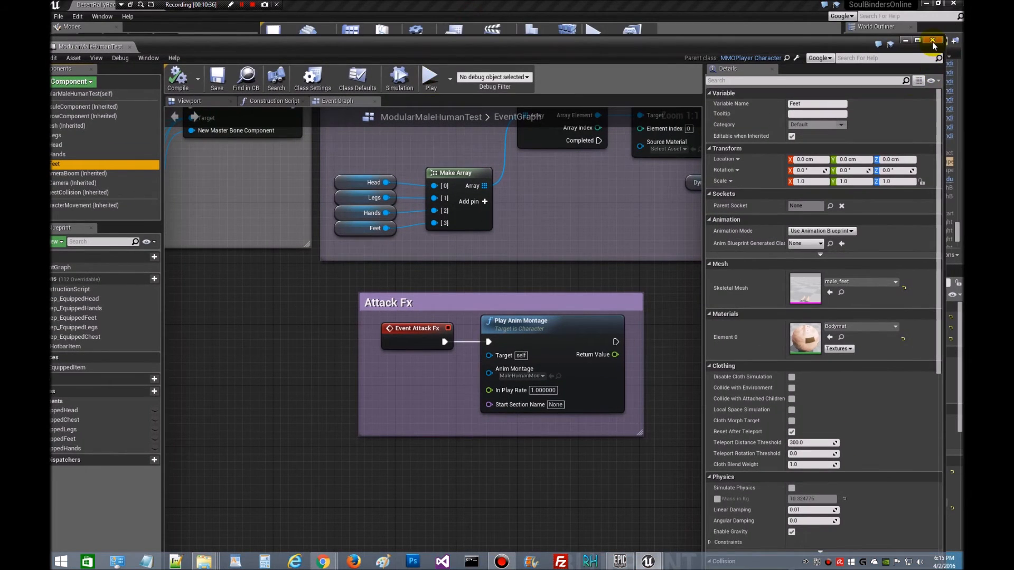
click(933, 41)
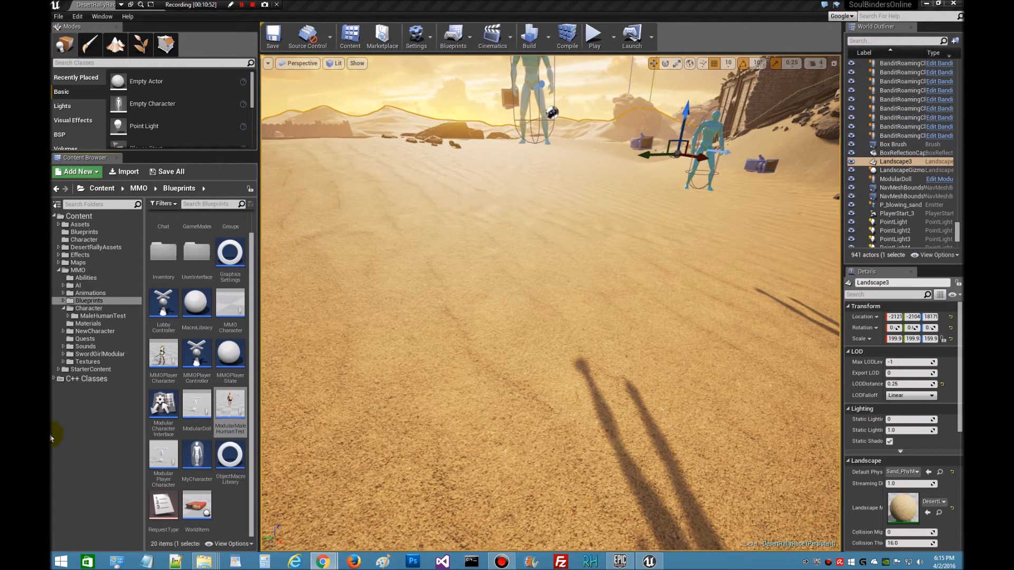
mouse_move(91, 293)
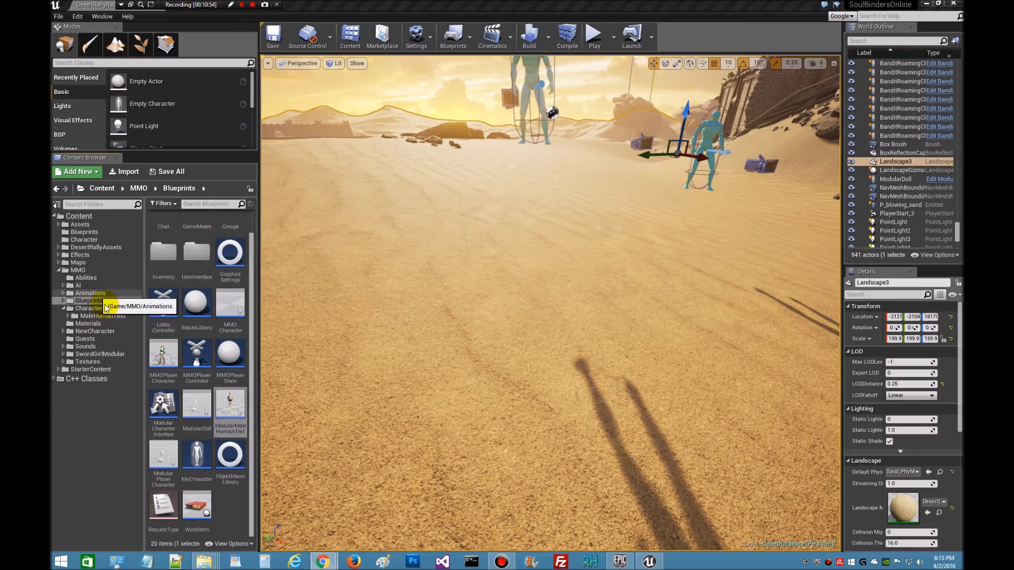
Step: Start an import into the MaleHumanTest Animations folder
click(102, 316)
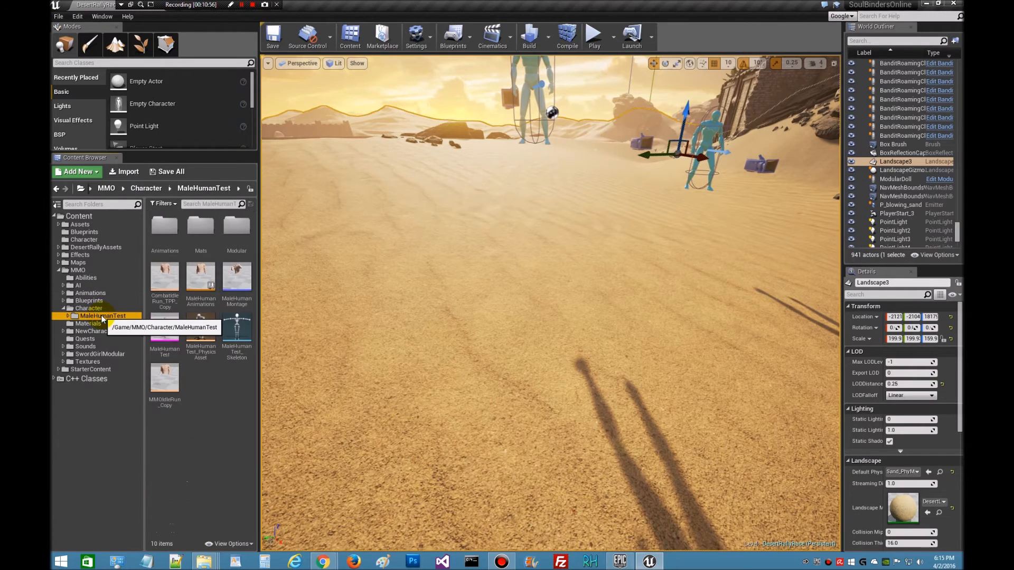
mouse_move(140, 287)
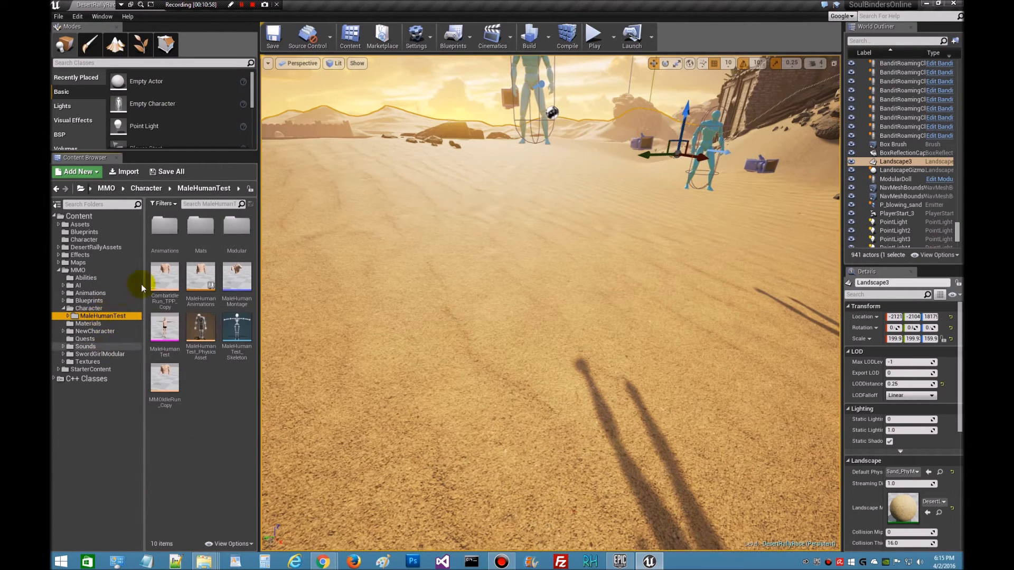
mouse_move(142, 331)
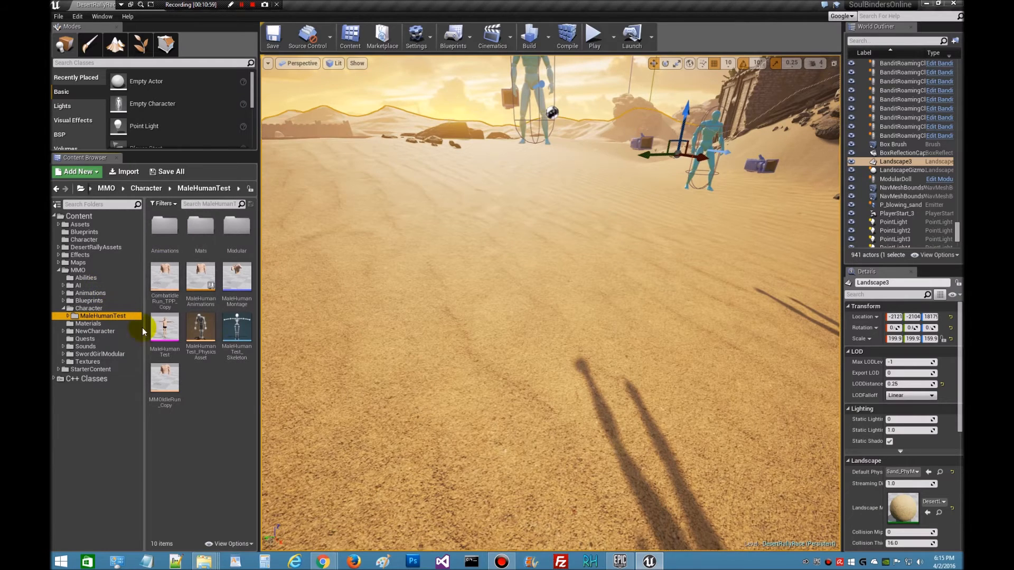
mouse_move(165, 333)
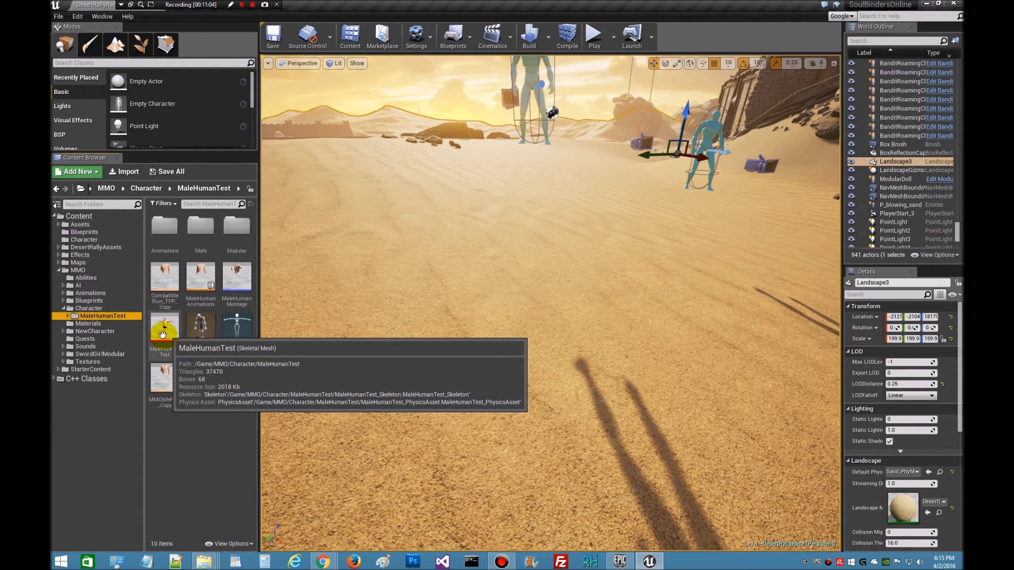
mouse_move(165, 224)
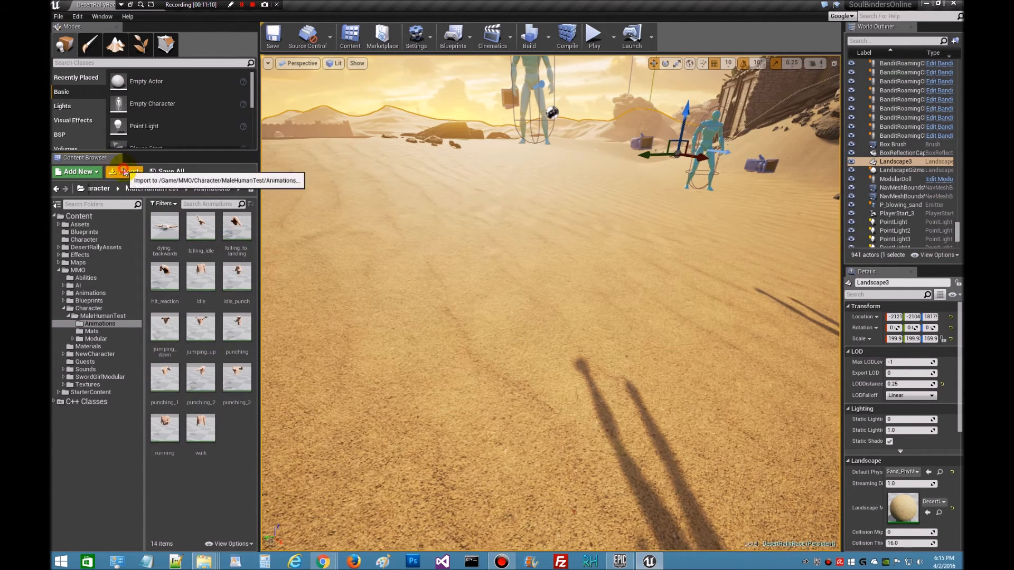
click(128, 171)
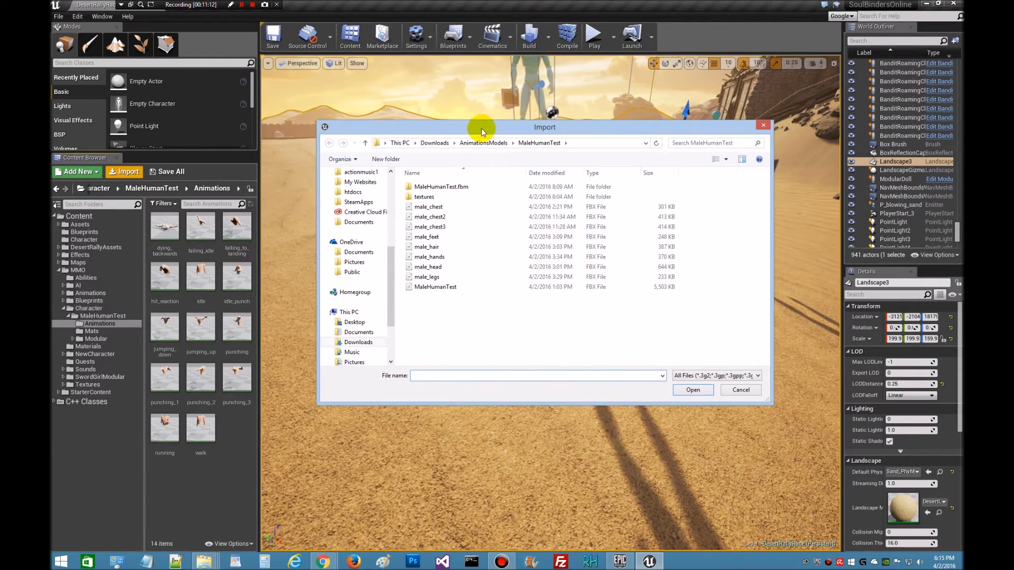
Step: Import holding_idle.fbx from the idle animation pack onto MaleHumanTest_Skeleton
click(365, 142)
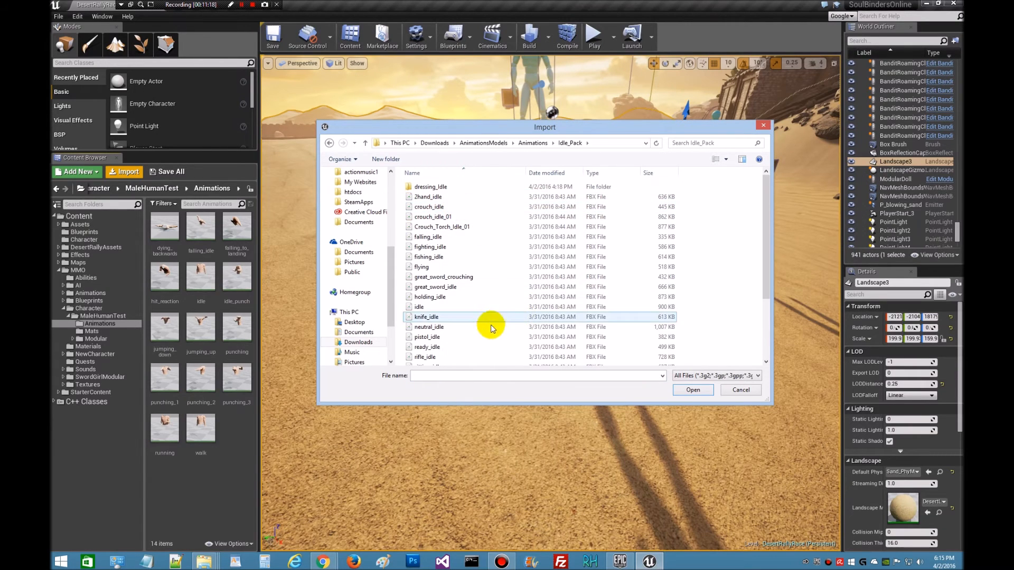
click(430, 297)
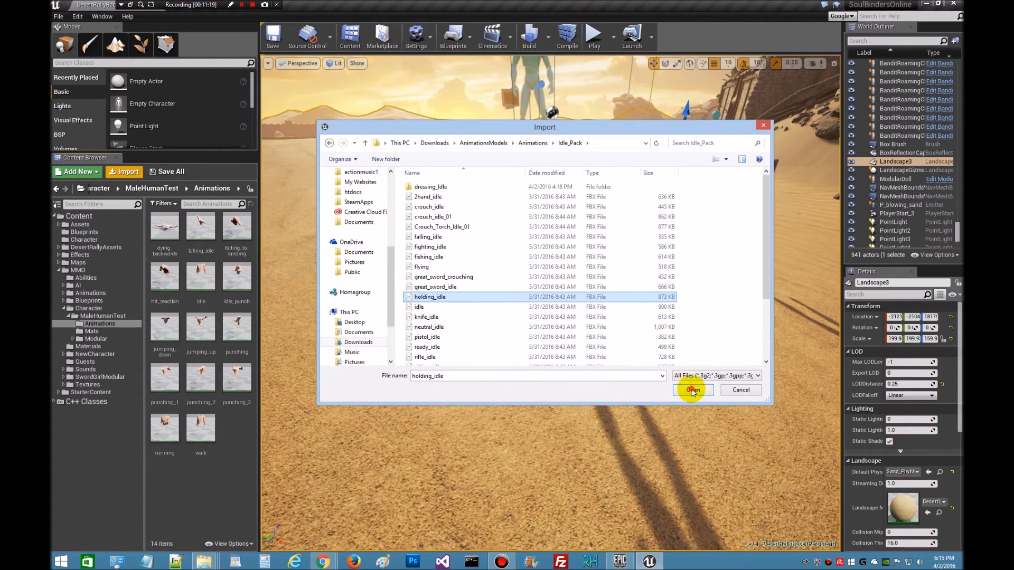
click(693, 390)
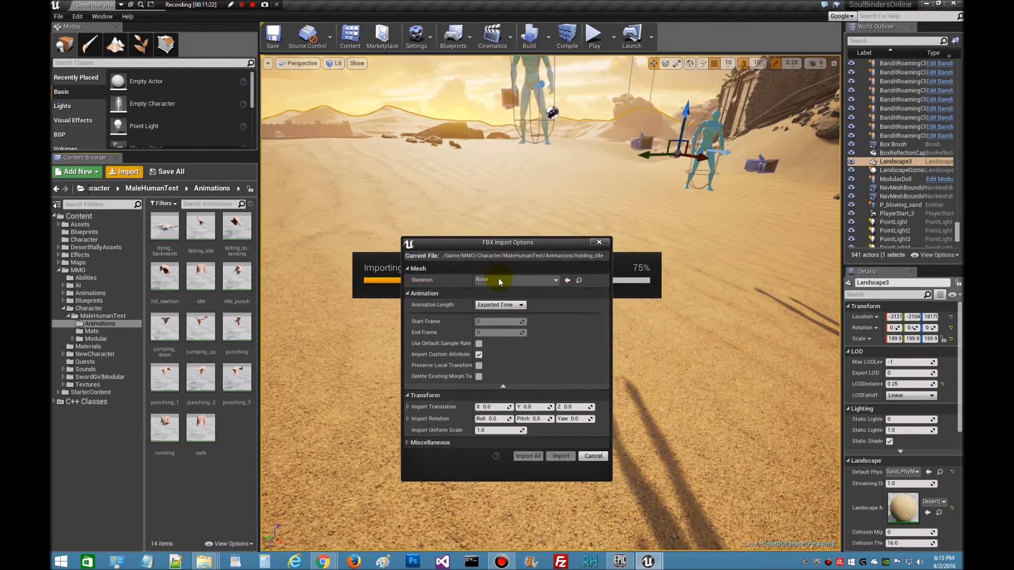
click(555, 279)
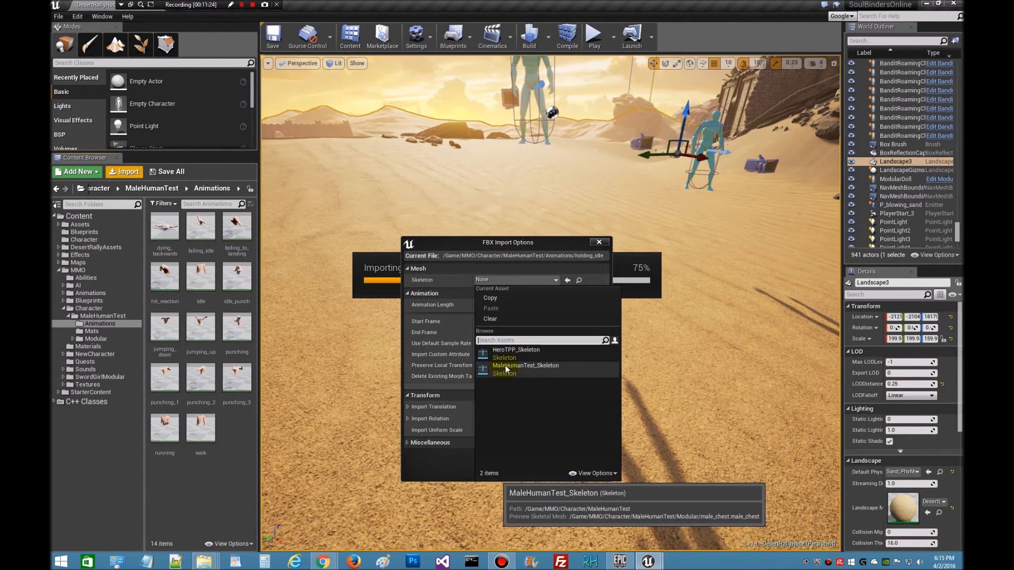
mouse_move(542, 373)
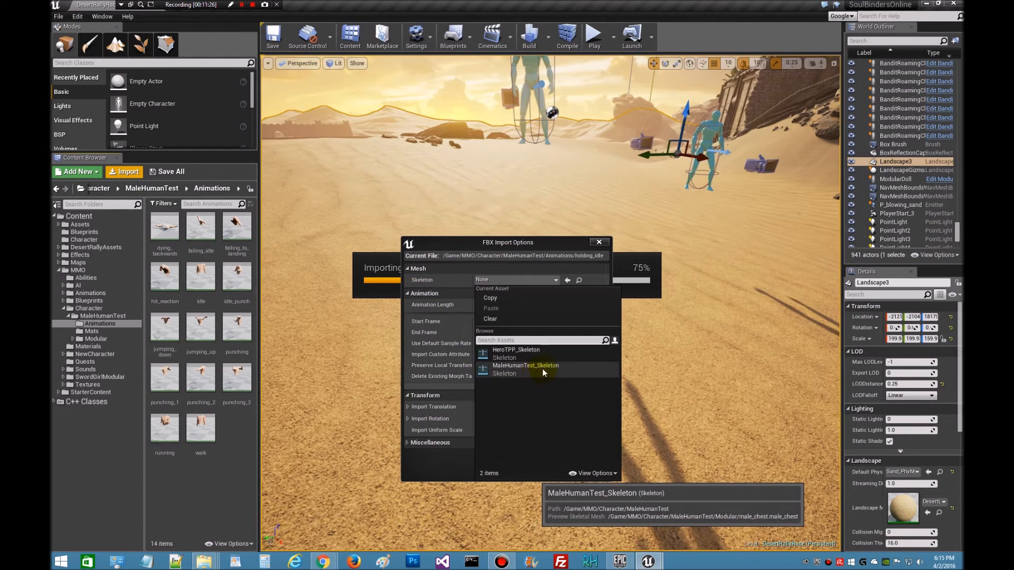
mouse_move(495, 371)
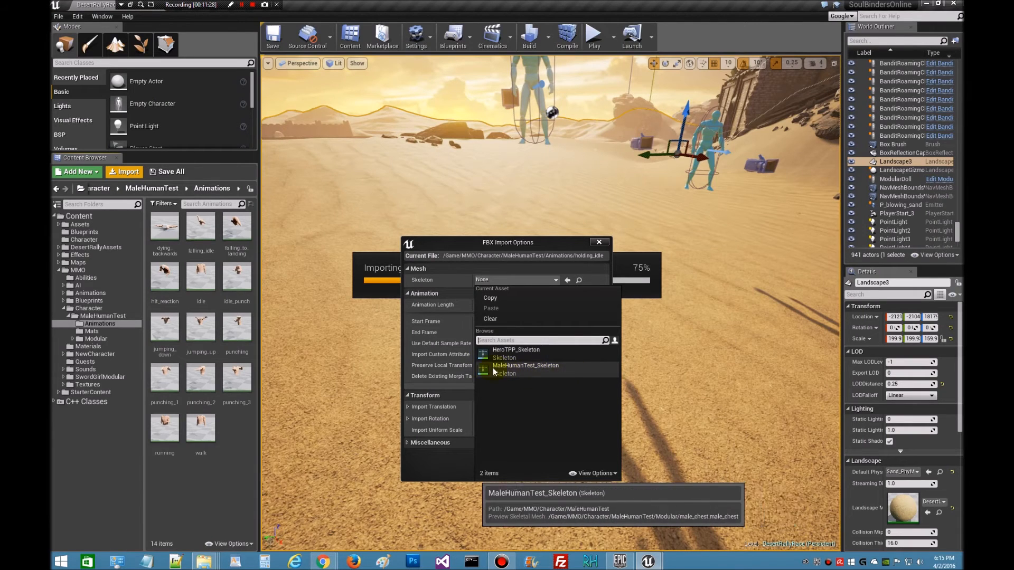
click(525, 365)
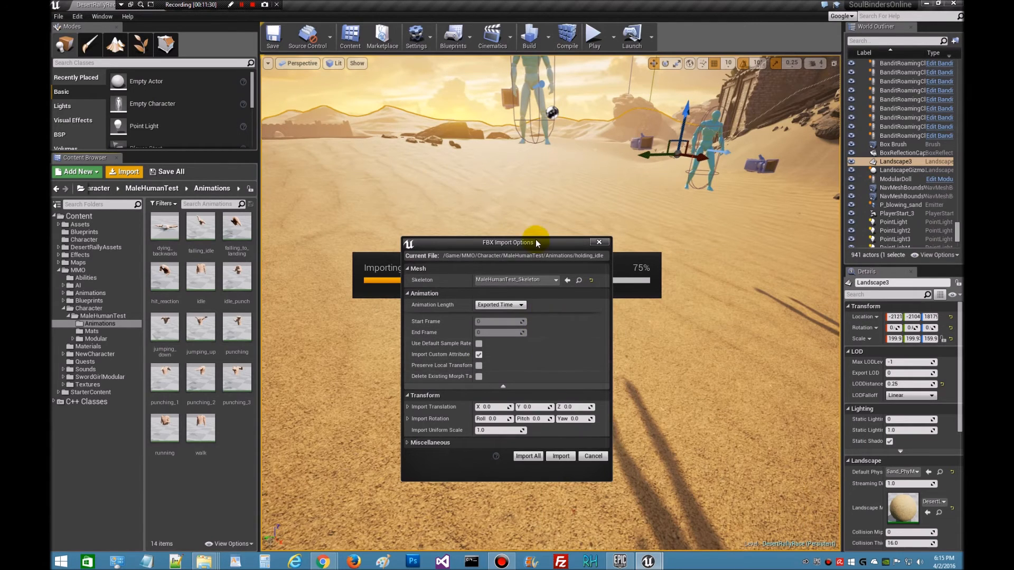
click(560, 456)
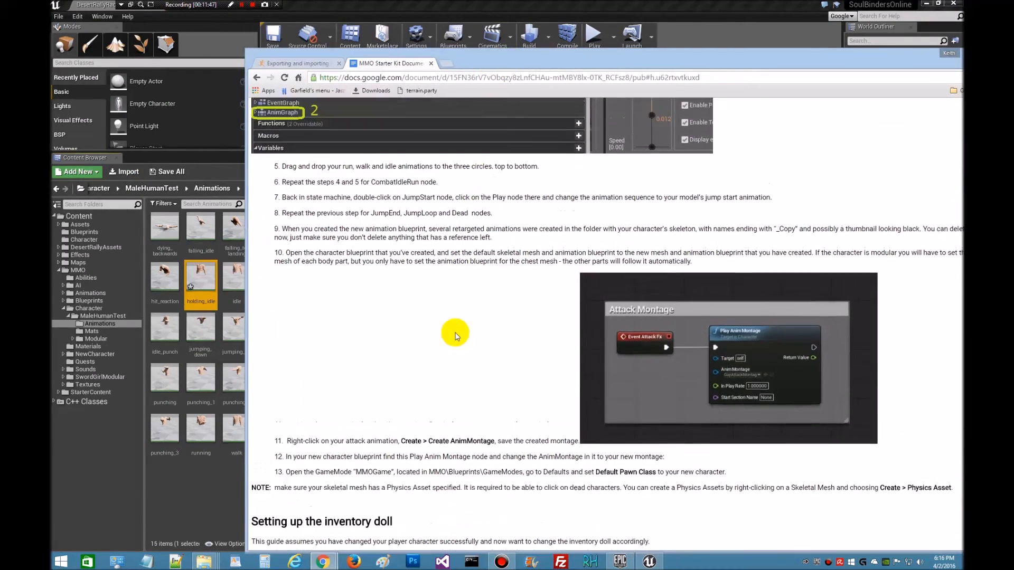
Step: Scroll the MMO Starter Kit guide up to its Mesh and animations steps
scroll(up, 3)
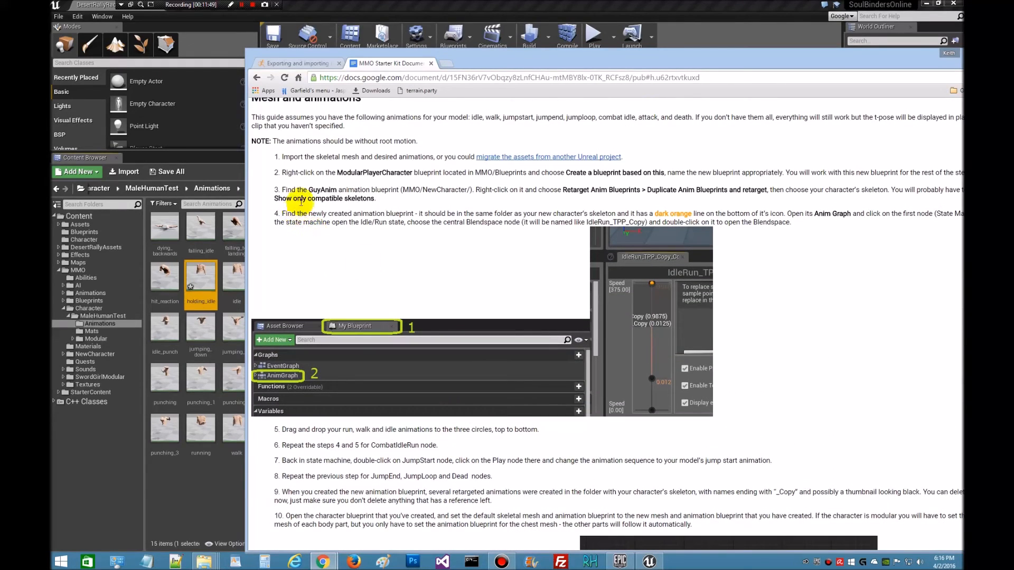
mouse_move(406, 199)
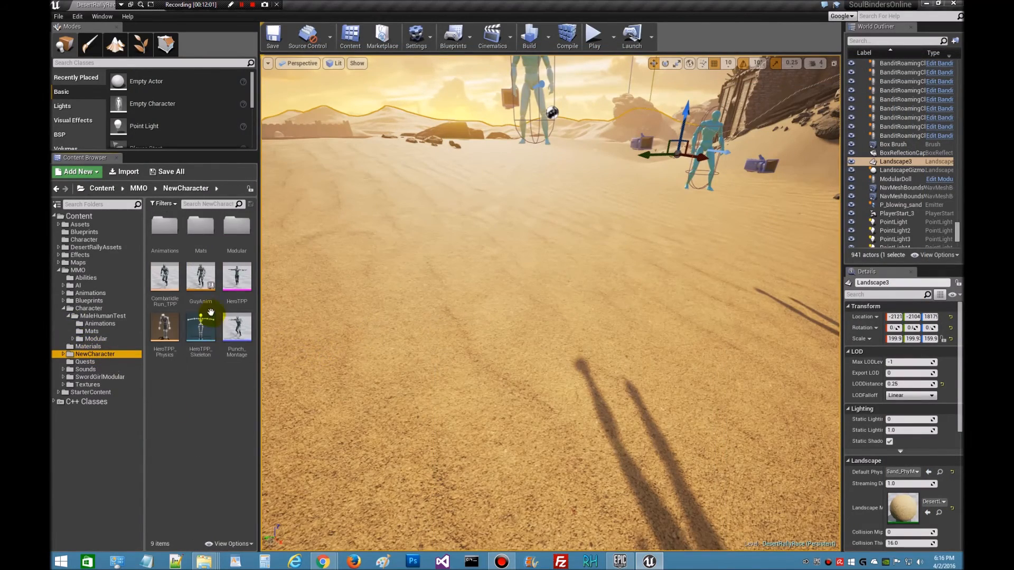
Step: Duplicate and retarget GuyAnim, listing all skeletons to pick the male human skeleton
click(200, 278)
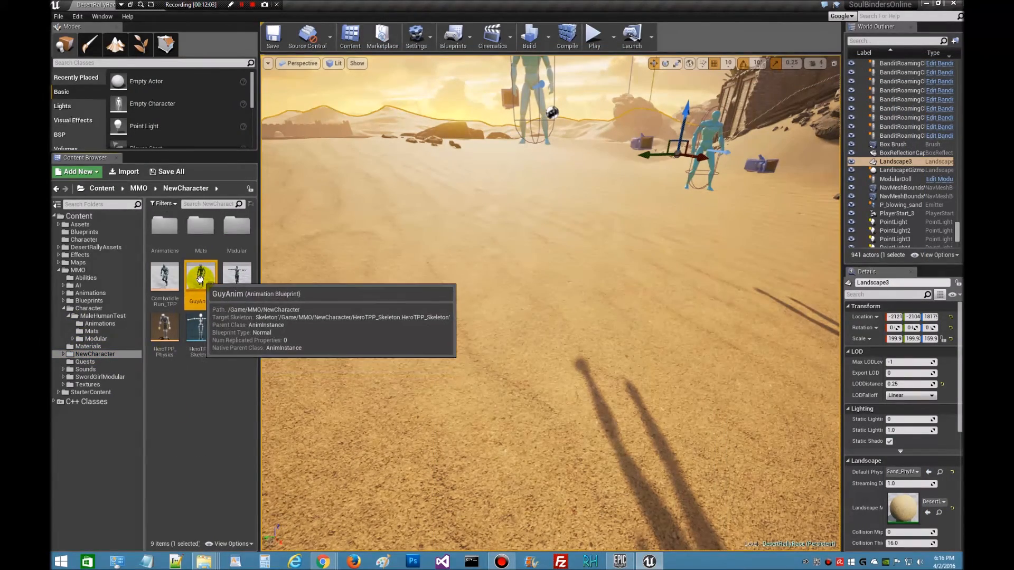
right_click(201, 277)
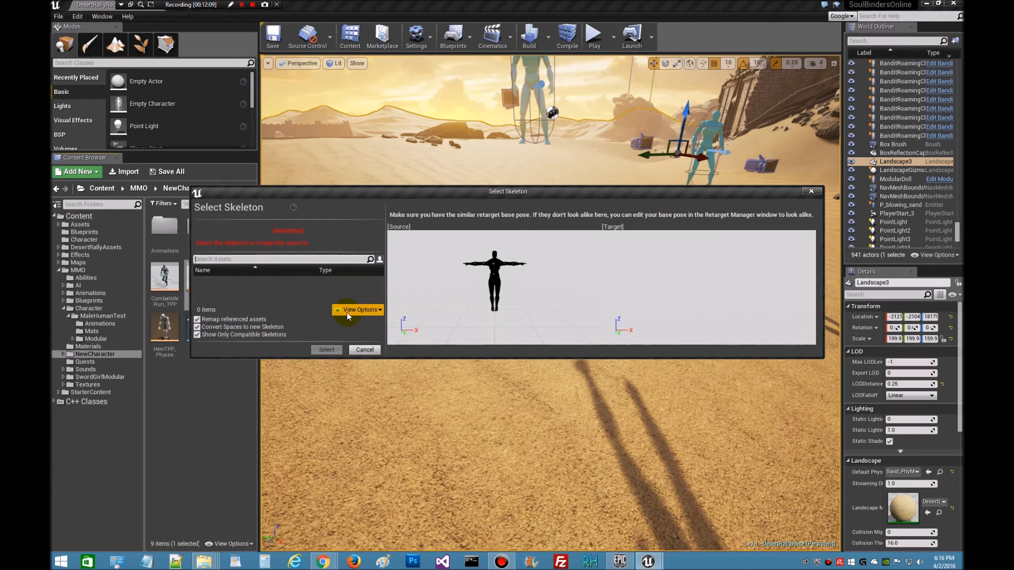
mouse_move(246, 335)
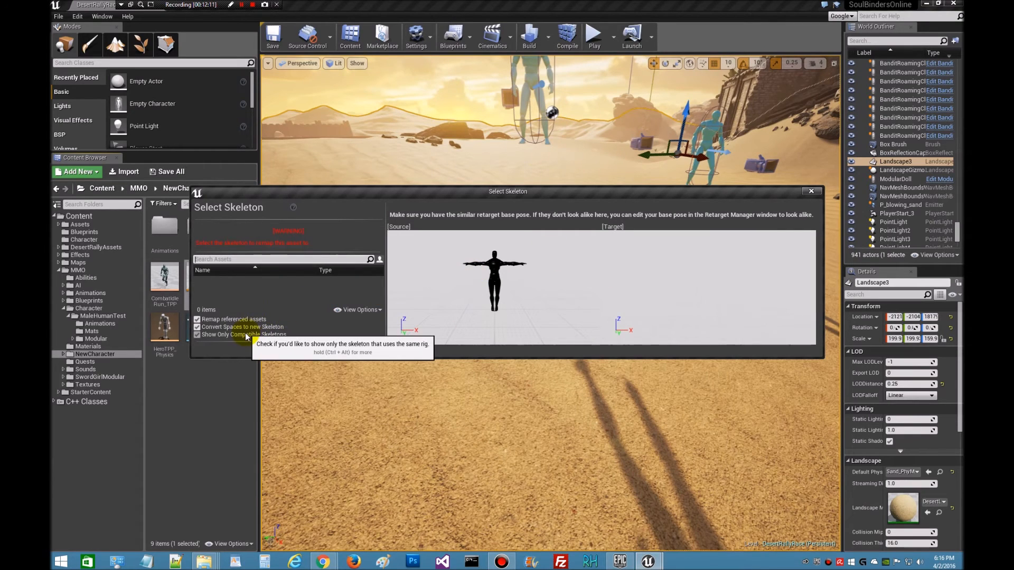
click(196, 335)
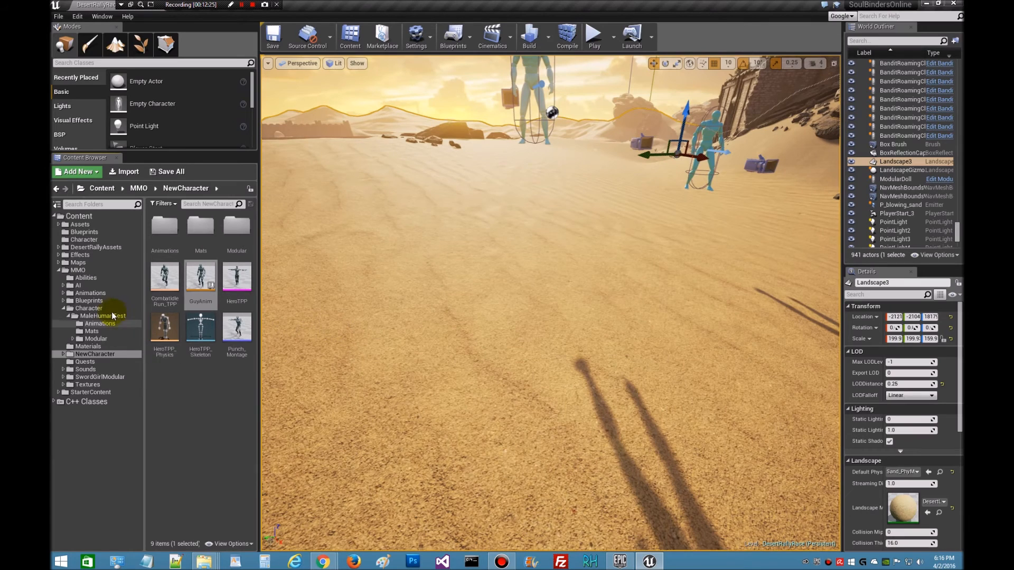
Step: Browse into the MaleHumanTest folder holding the retargeted MaleHumanAnimations blueprint
click(108, 316)
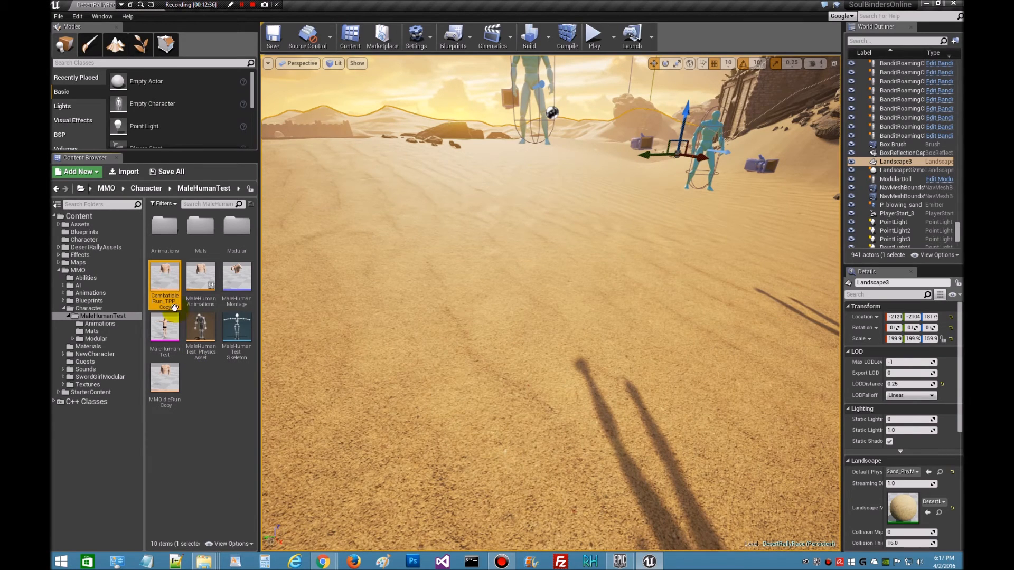
mouse_move(201, 419)
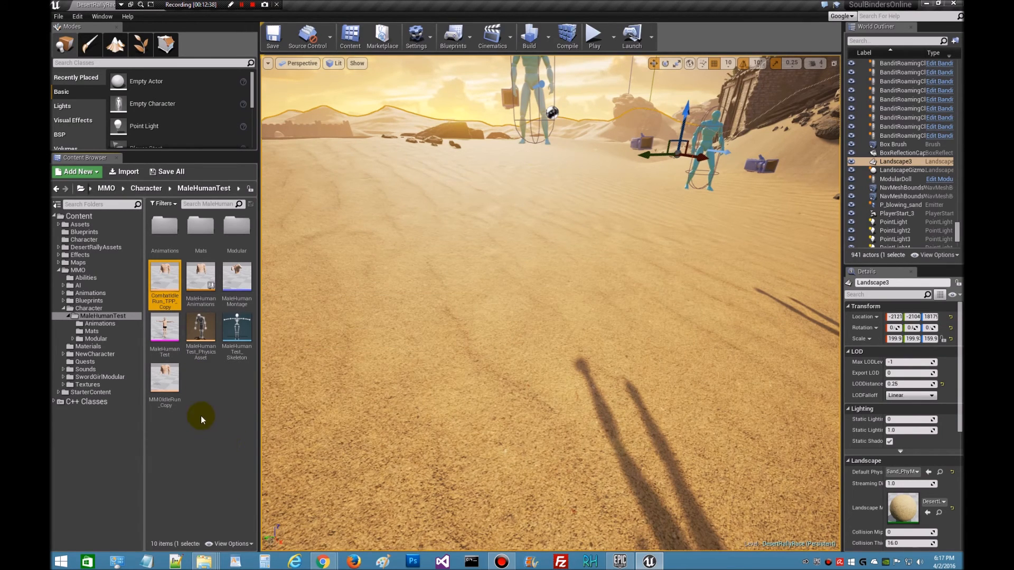
mouse_move(165, 381)
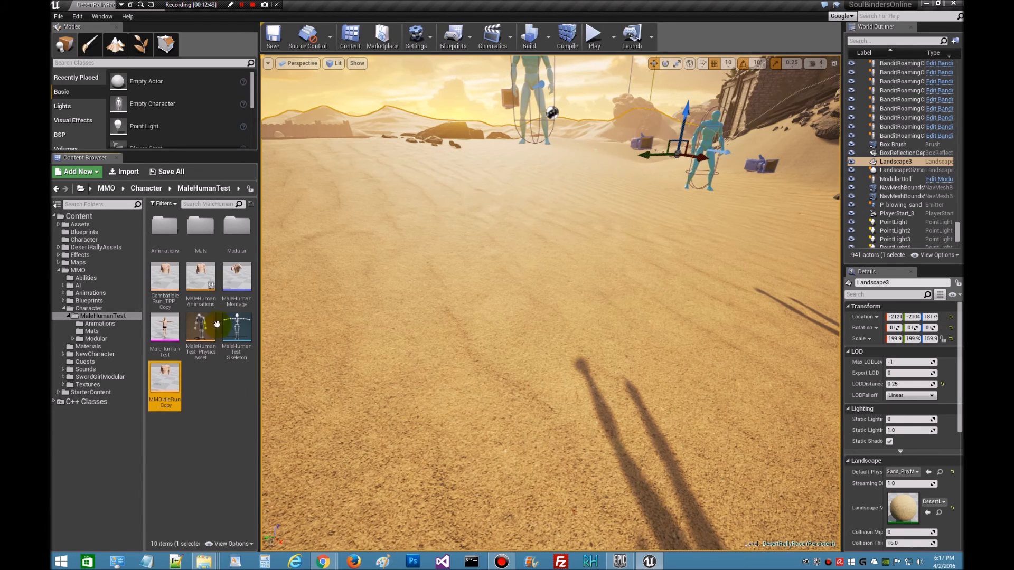
mouse_move(251, 421)
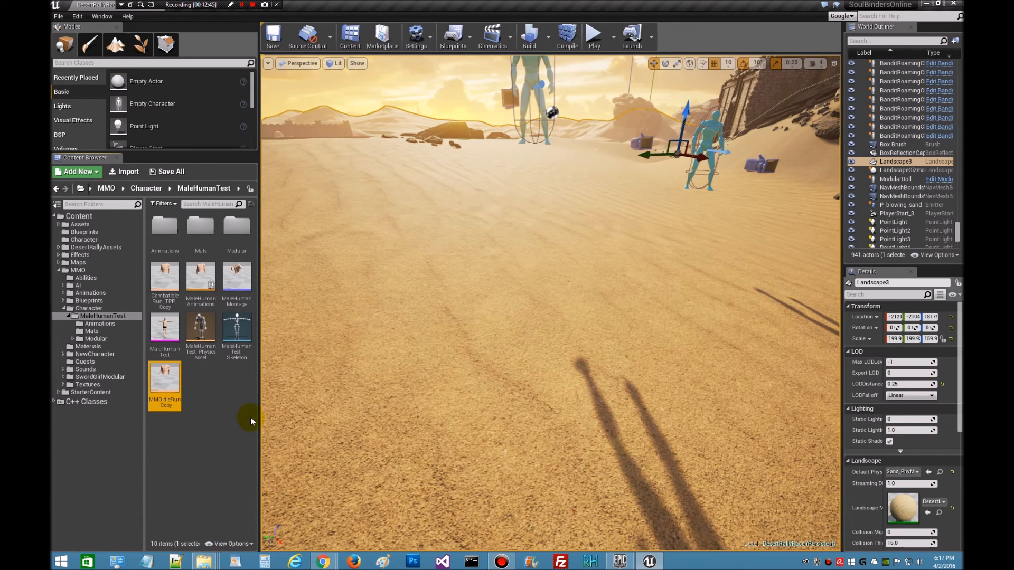
mouse_move(201, 281)
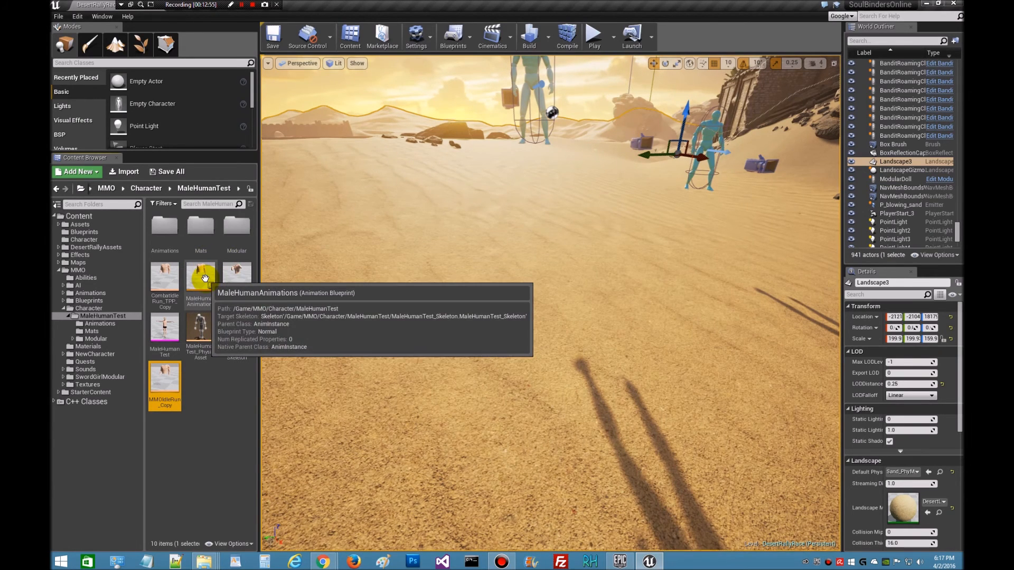
mouse_move(335, 309)
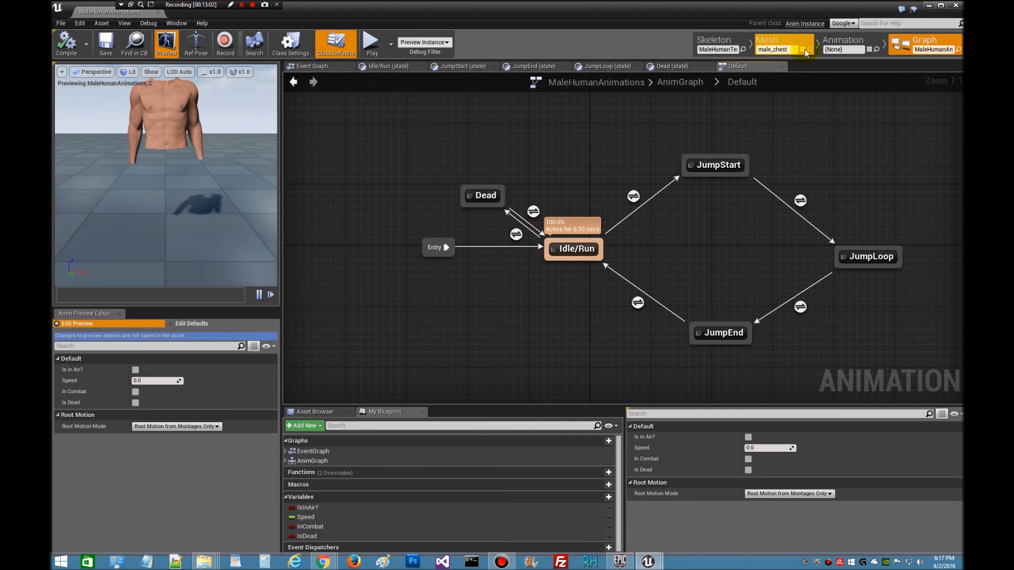
Step: Preview the MaleHumanTest mesh and inspect the Idle/Run state's MMOIdleRun_Copy blend space
click(804, 49)
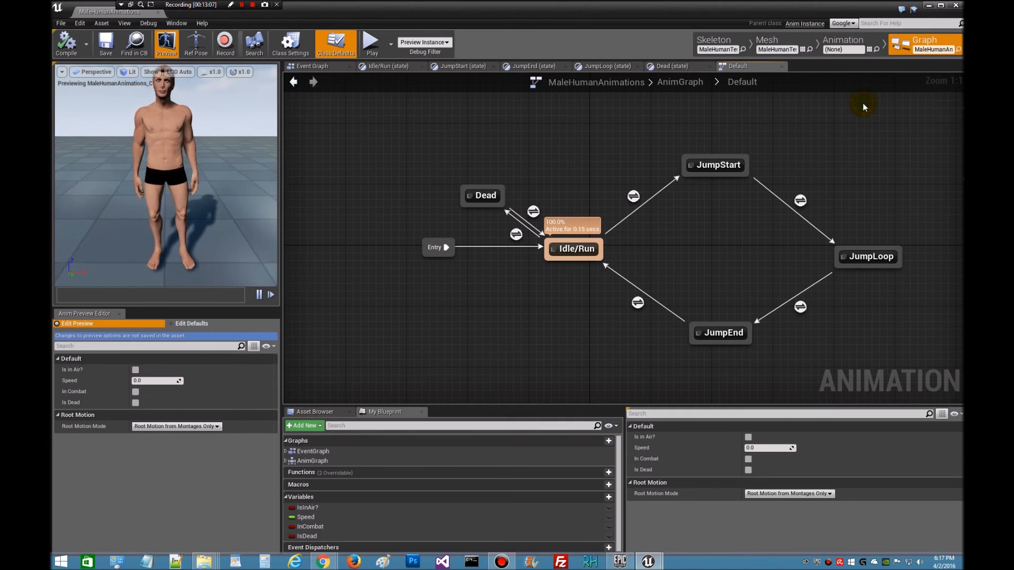
mouse_move(616, 263)
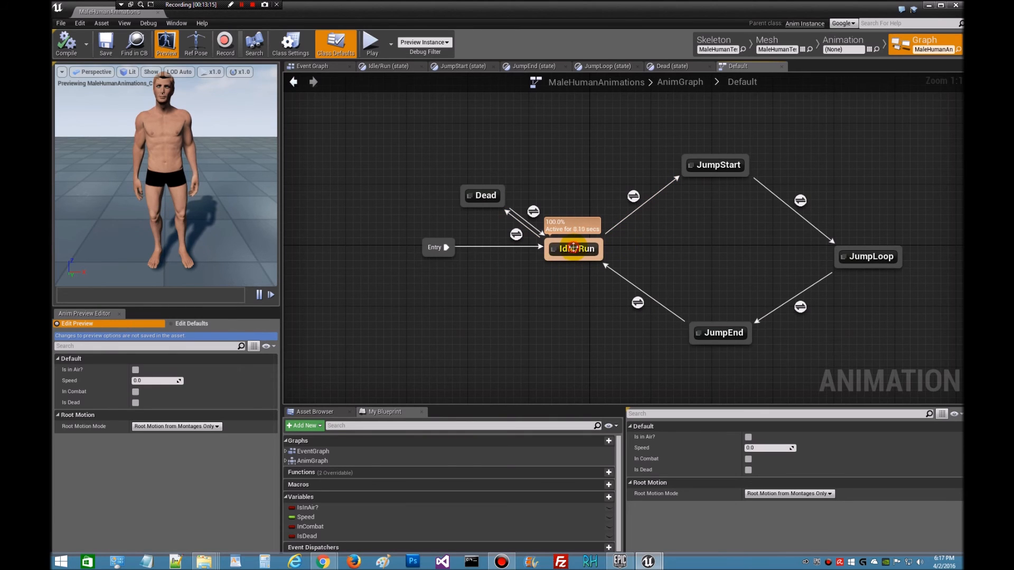
double_click(572, 249)
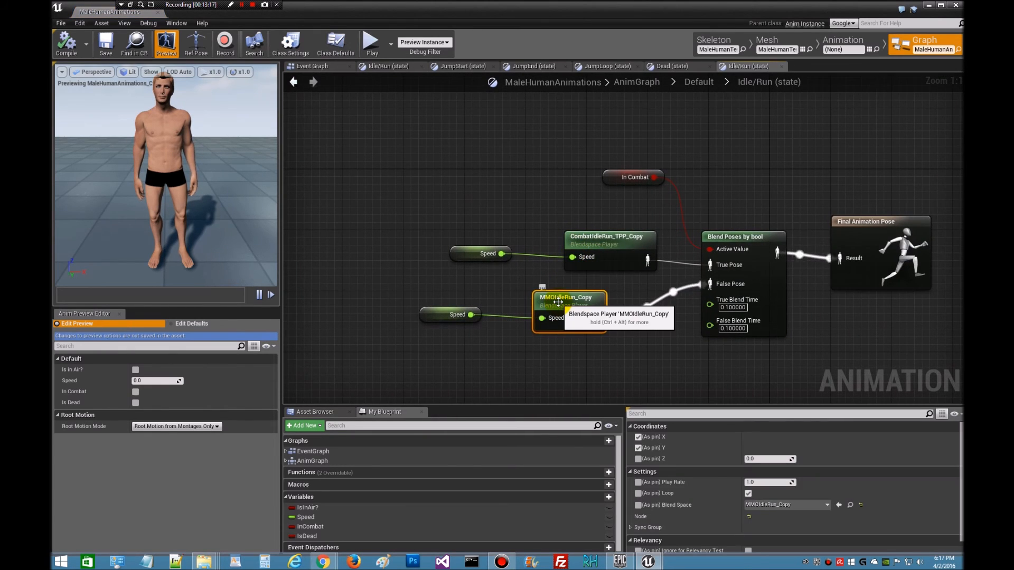
double_click(568, 298)
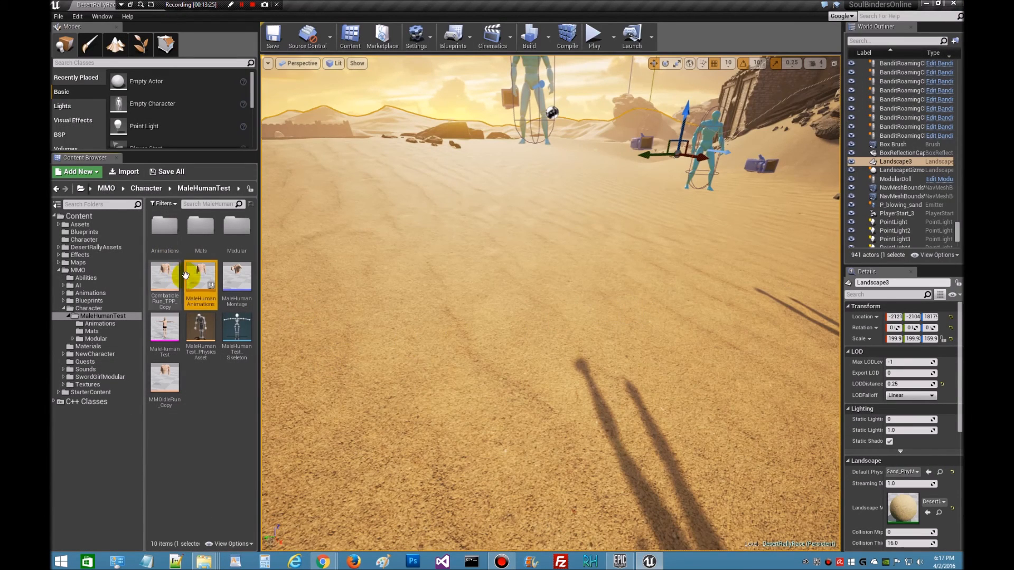
mouse_move(153, 511)
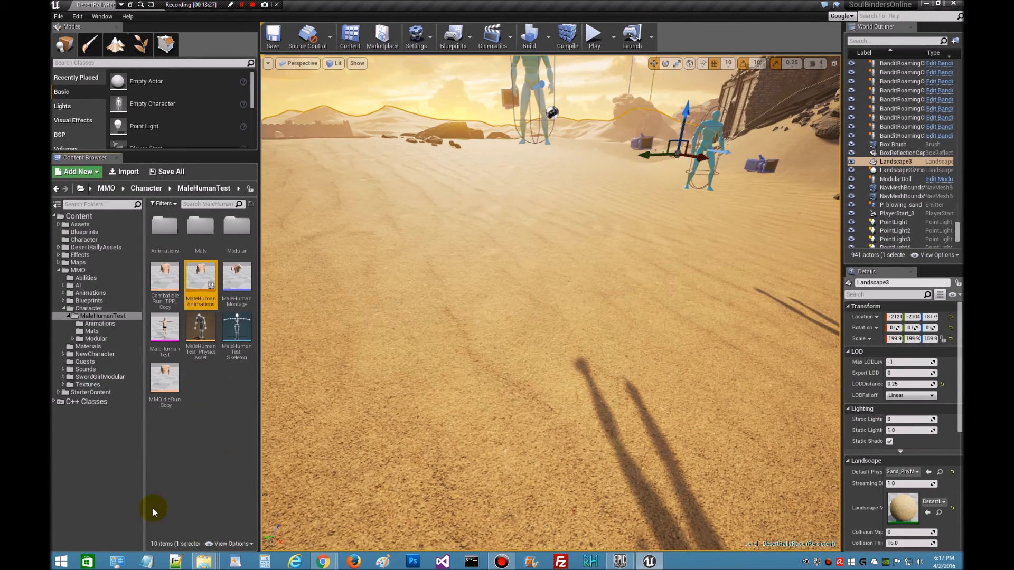
mouse_move(231, 371)
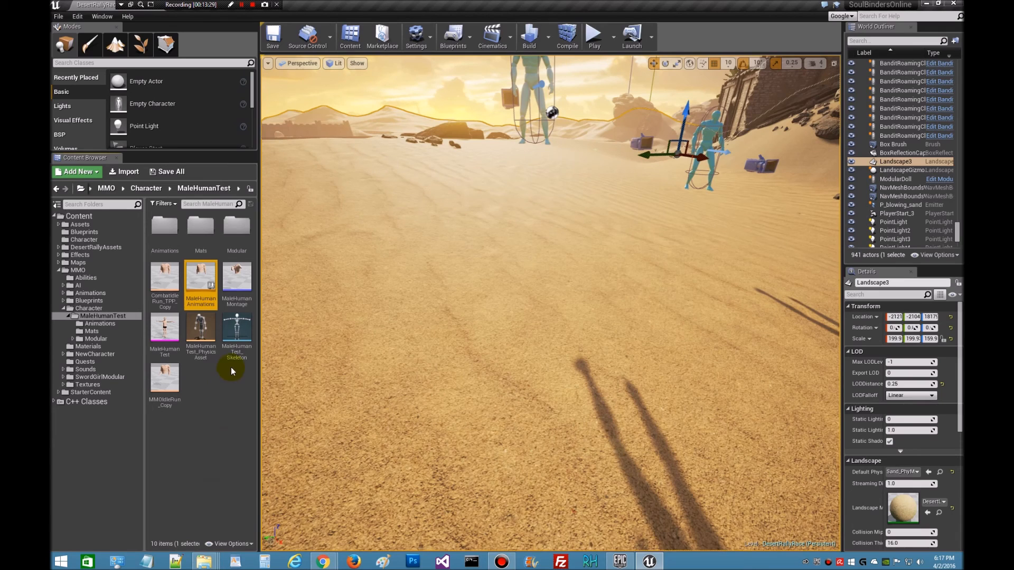
mouse_move(163, 284)
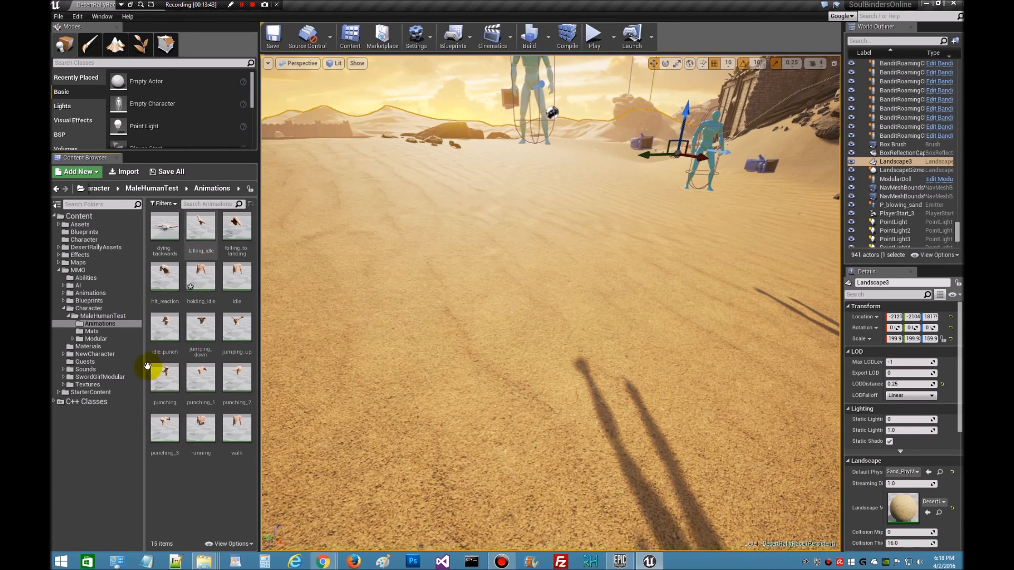
mouse_move(171, 393)
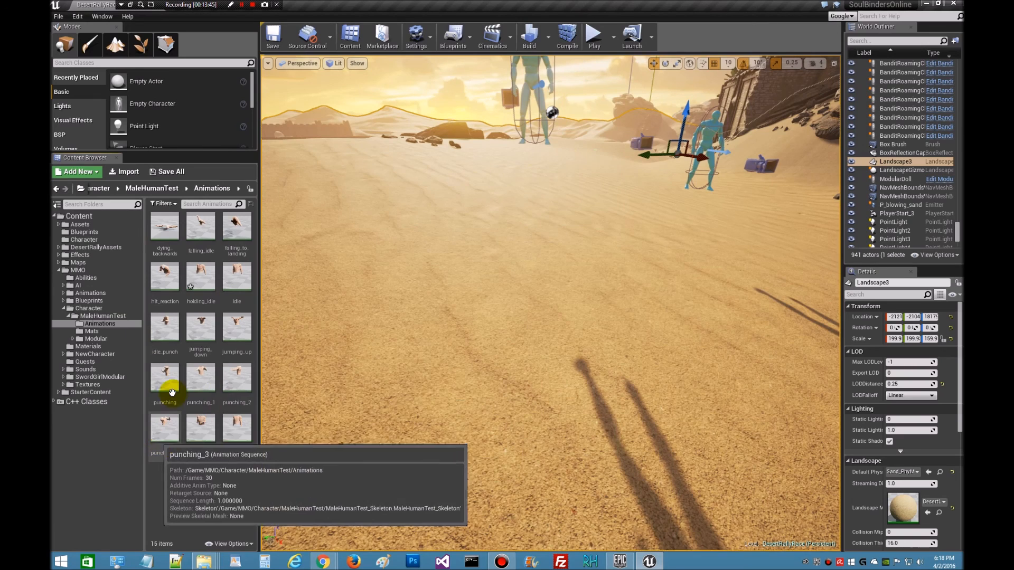
Step: Check the punching animation's Create options, then load MaleHumanMontage in the montage editor
right_click(164, 378)
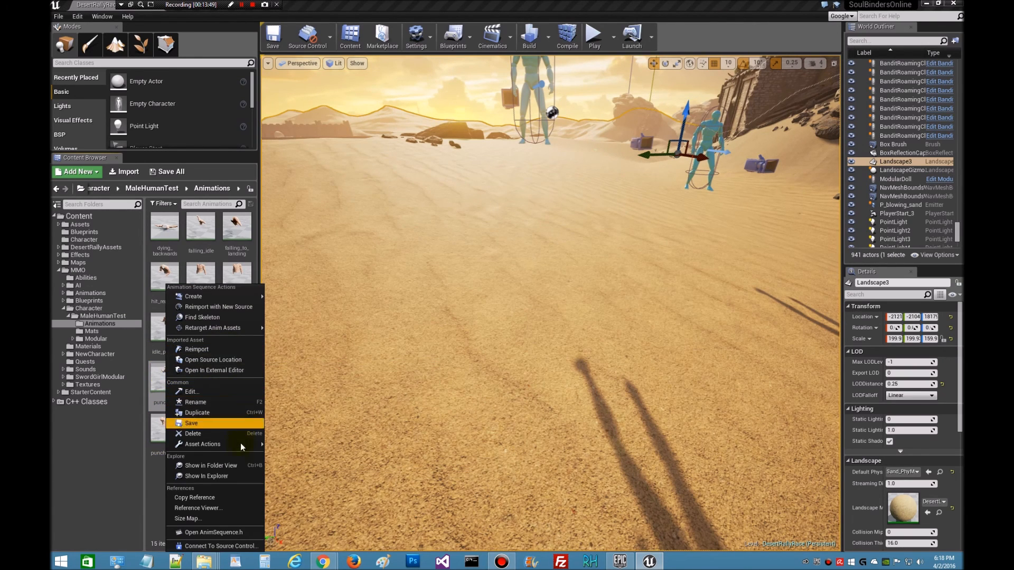
mouse_move(193, 295)
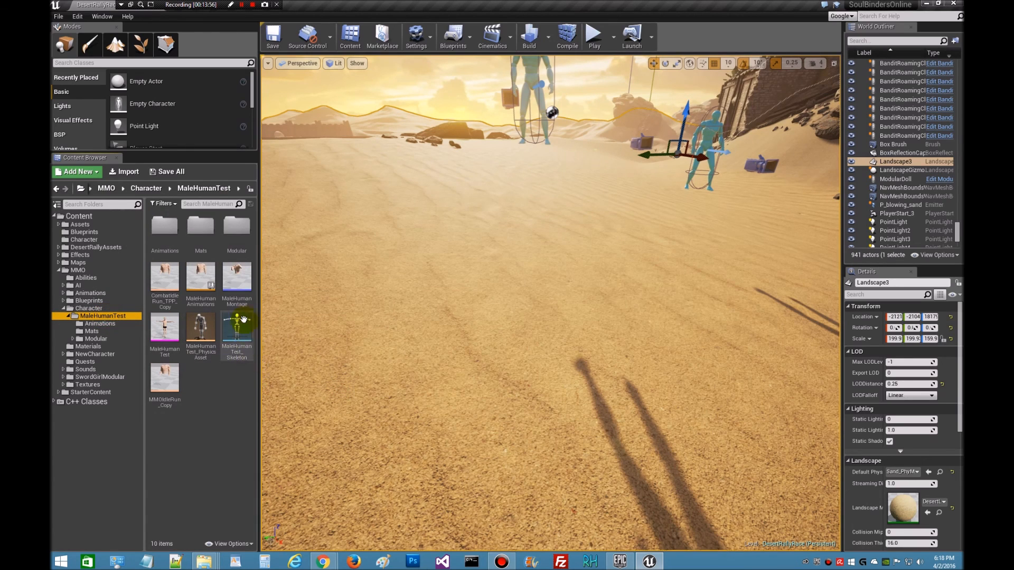
mouse_move(237, 281)
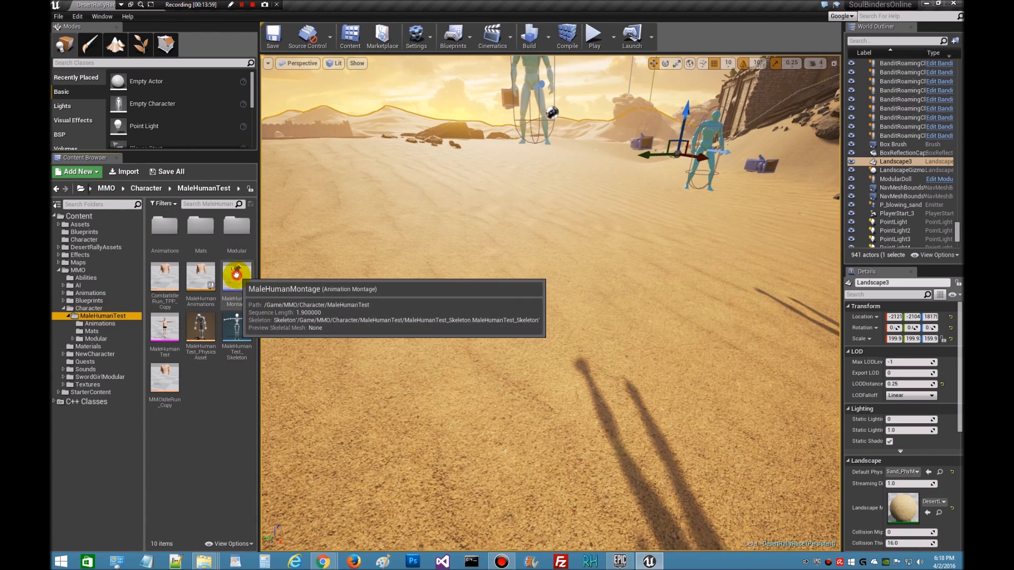
double_click(235, 279)
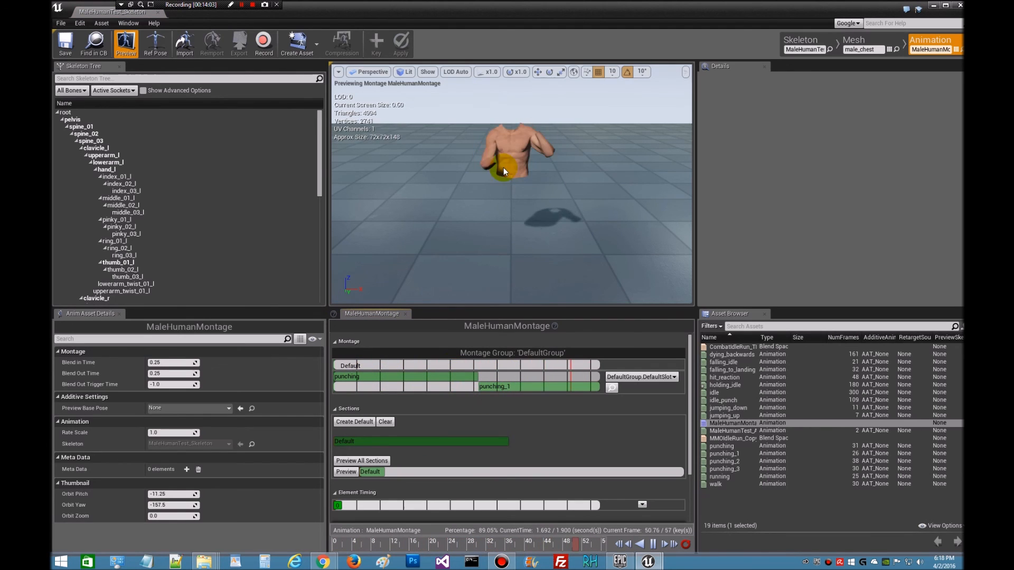
Step: Close the montage editor and return to the level with the MMO Blueprints folder listed
click(892, 49)
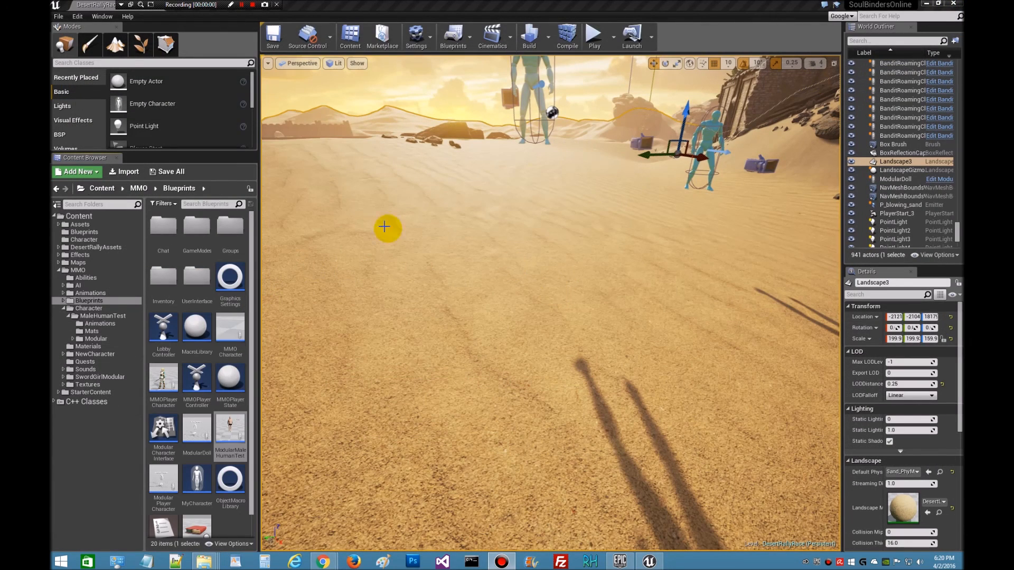
mouse_move(454, 248)
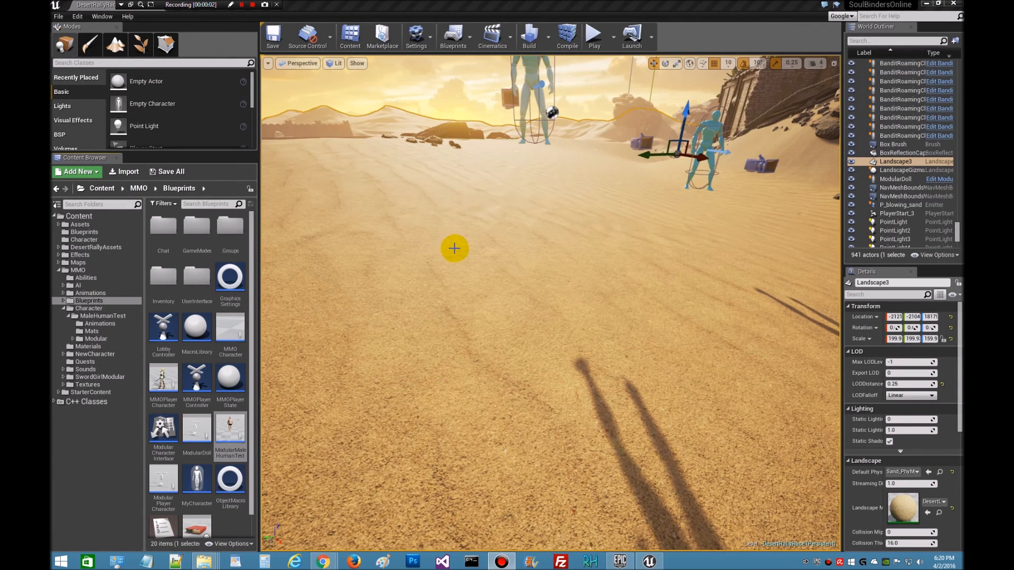
mouse_move(624, 298)
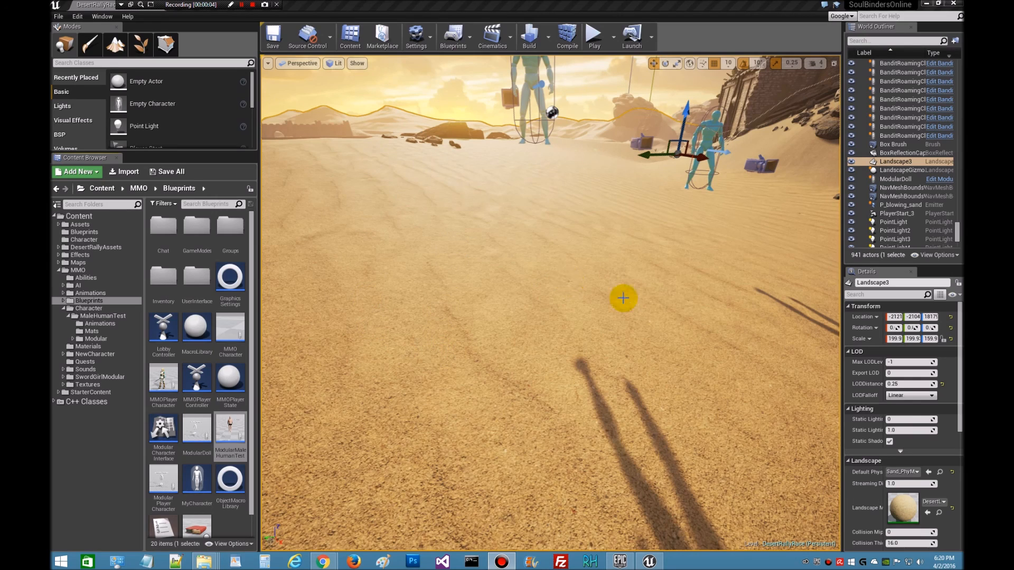